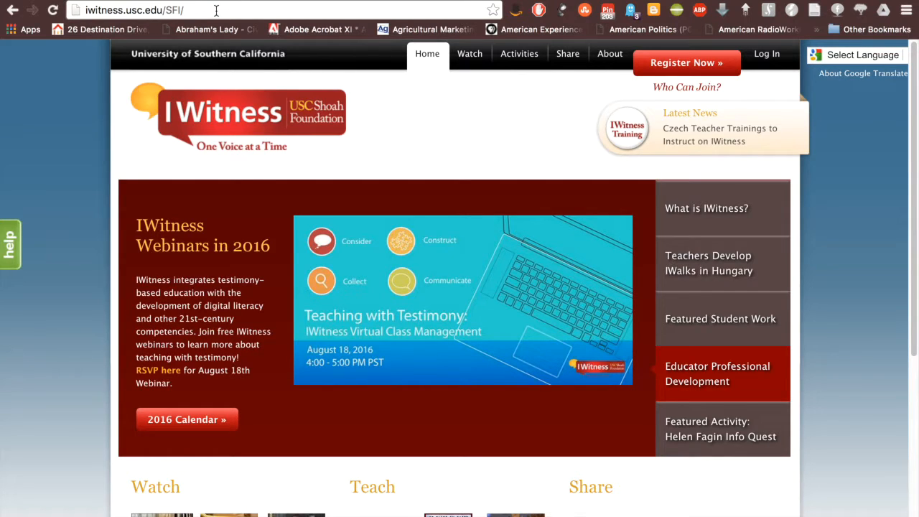
Step: Go from the IWitness home page to the Log In page
click(721, 428)
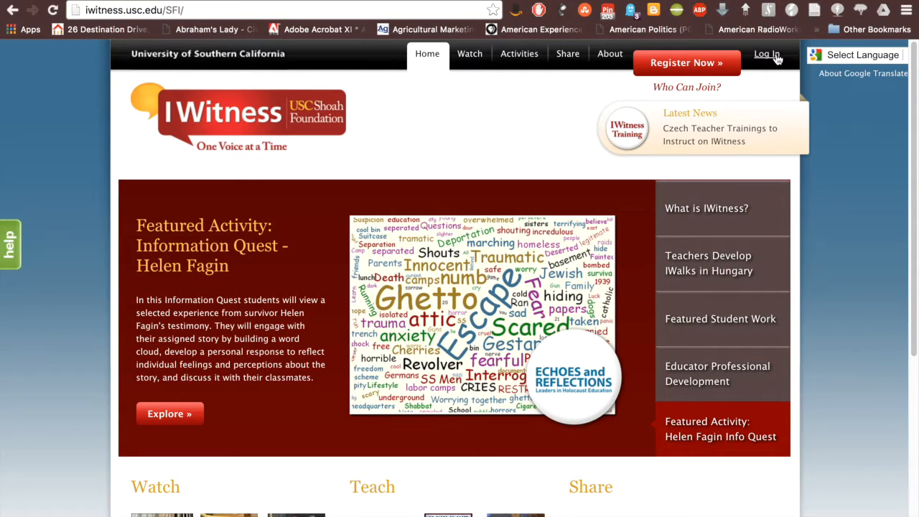
click(767, 53)
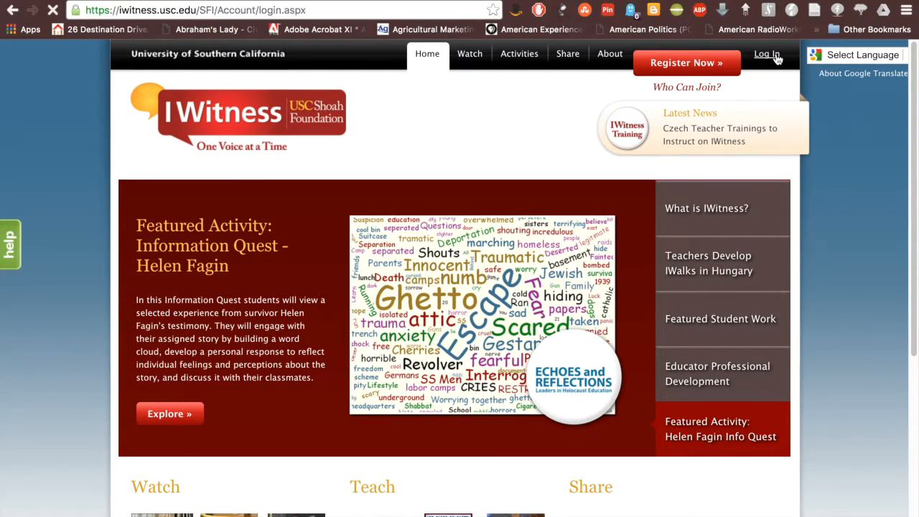
click(767, 53)
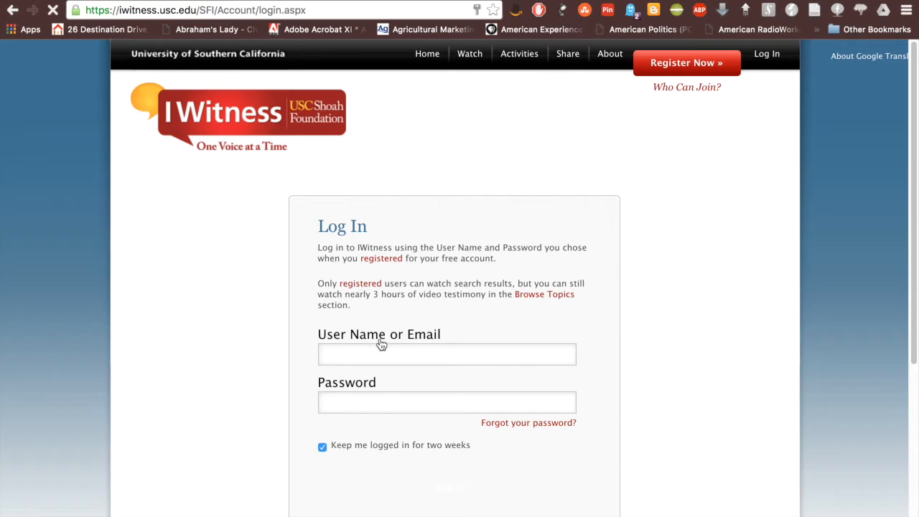
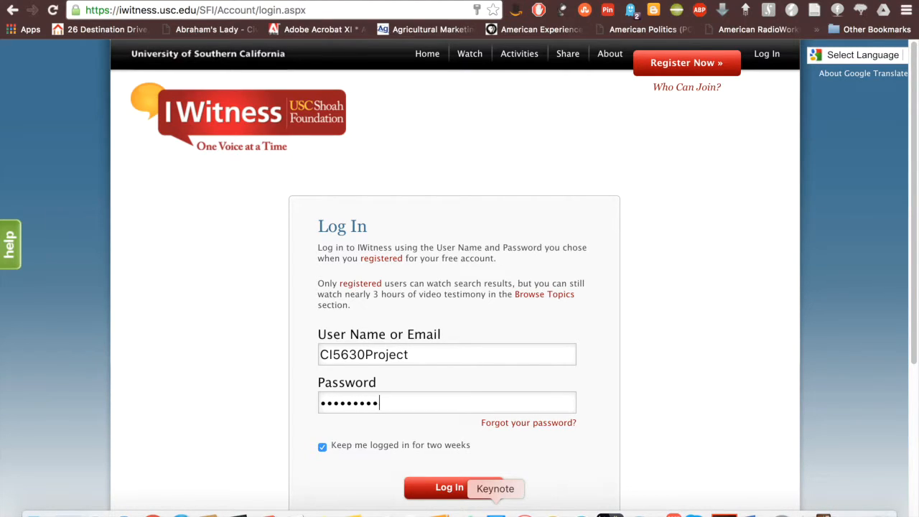
click(449, 486)
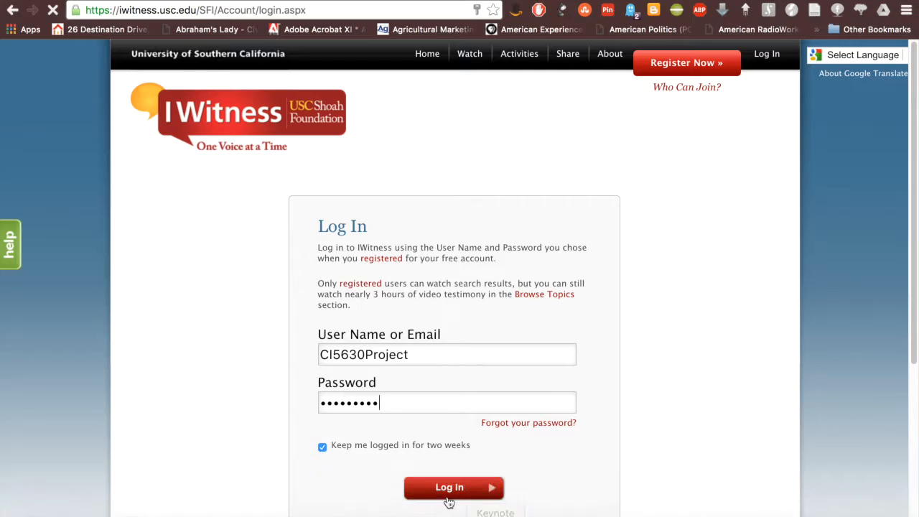
click(453, 488)
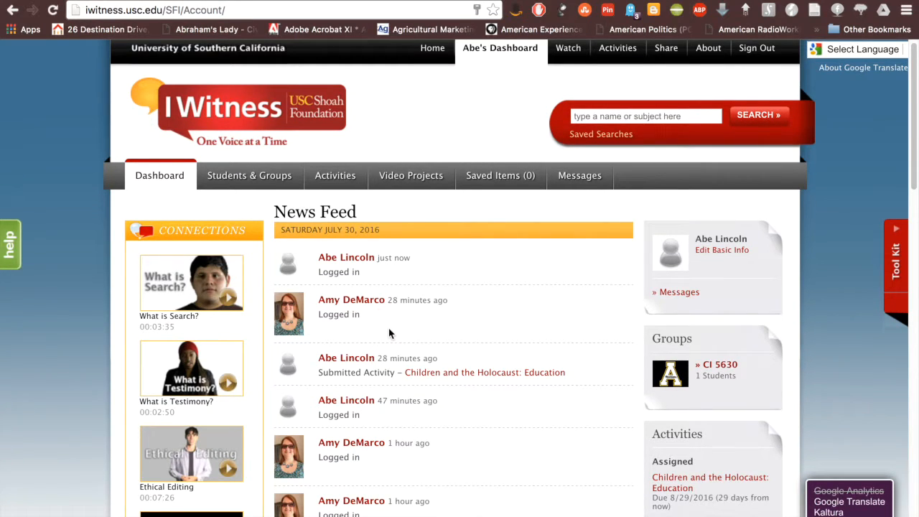
scroll(down, 3)
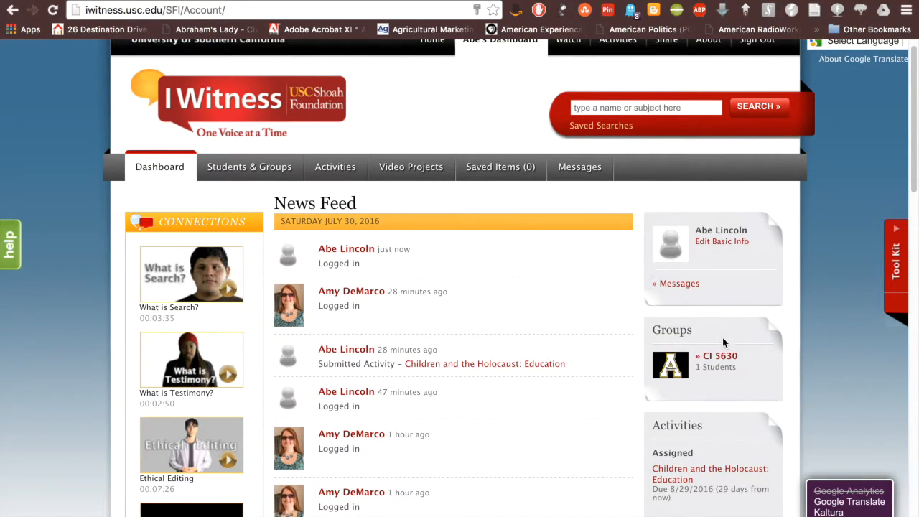
mouse_move(715, 356)
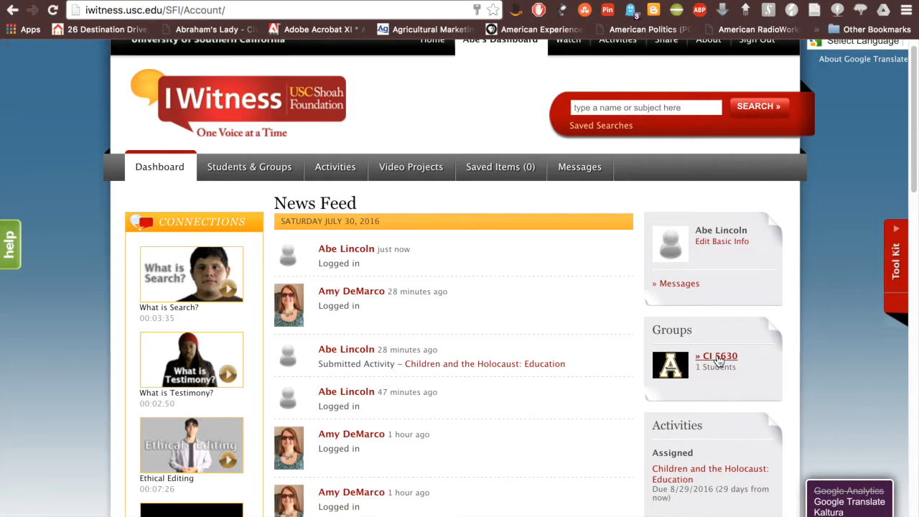
mouse_move(687, 379)
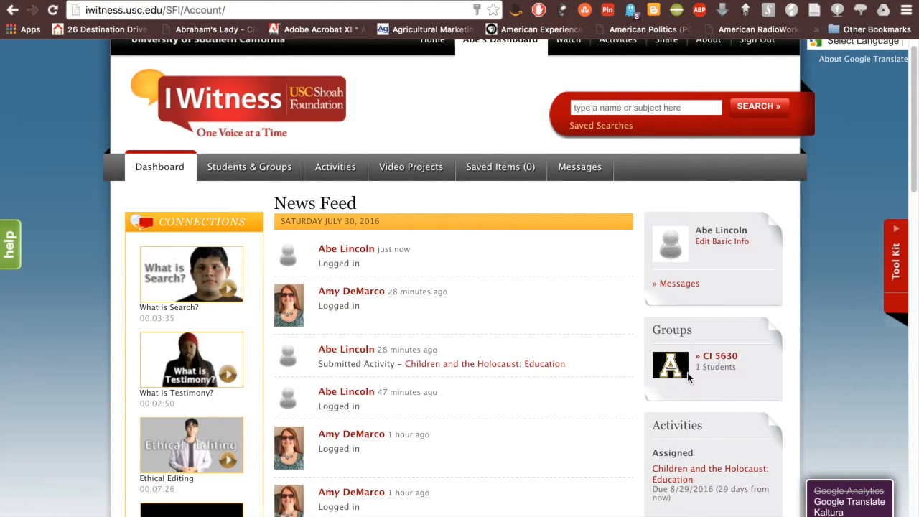
mouse_move(721, 366)
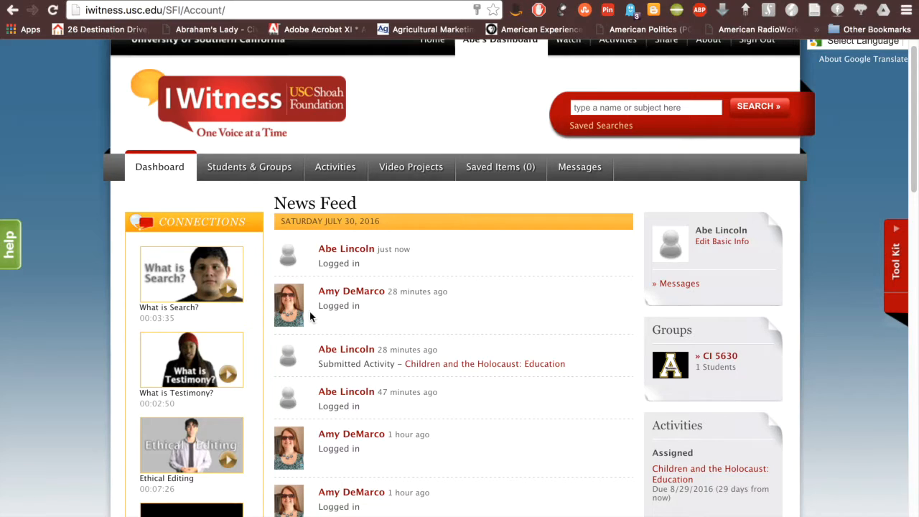
mouse_move(310, 313)
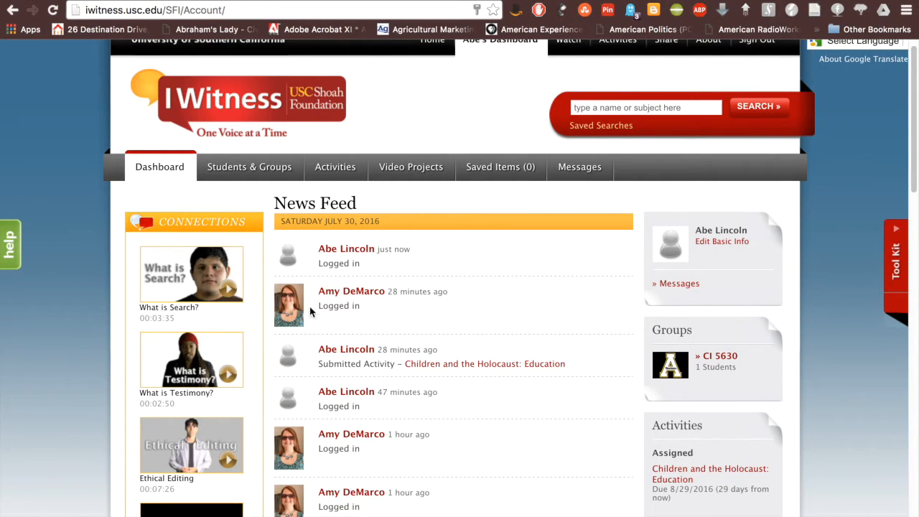
mouse_move(431, 329)
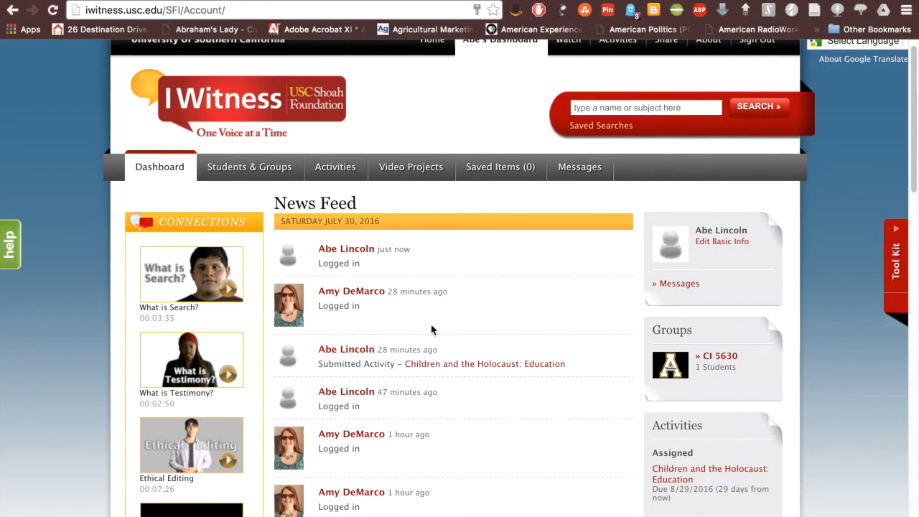
scroll(down, 3)
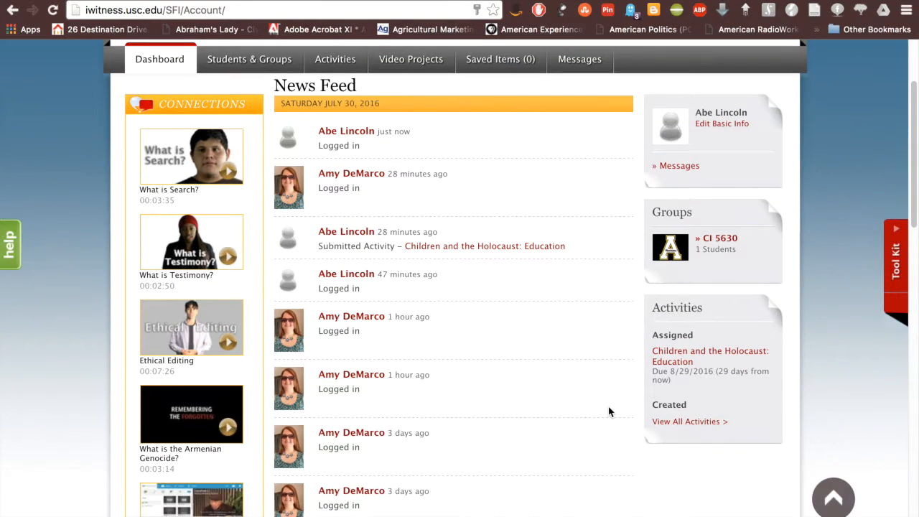
scroll(down, 3)
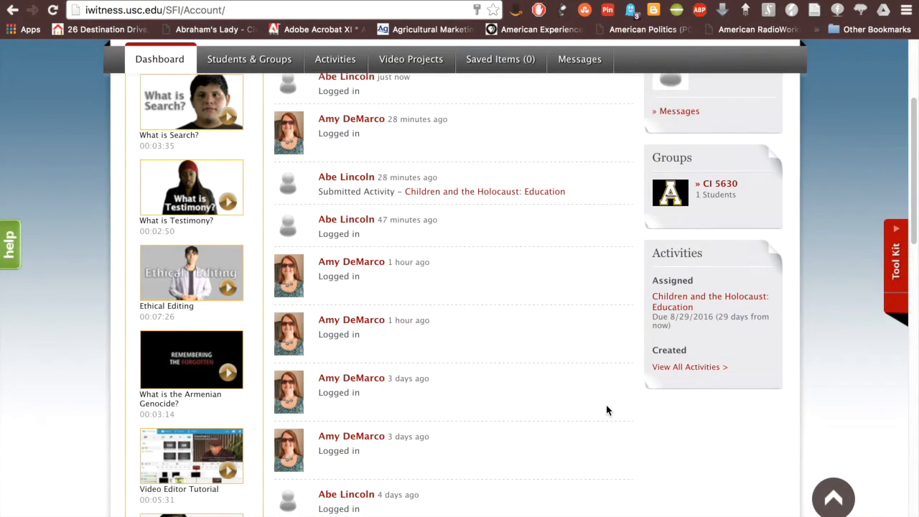
scroll(down, 3)
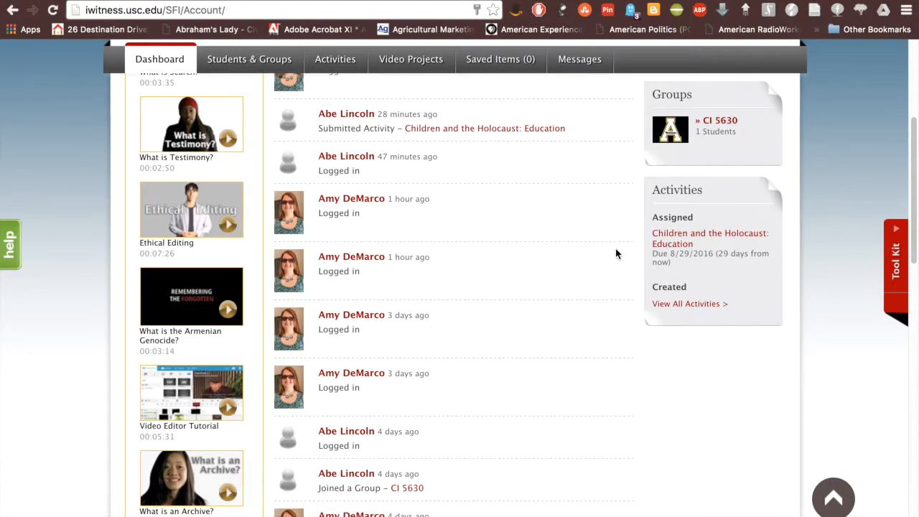
mouse_move(675, 270)
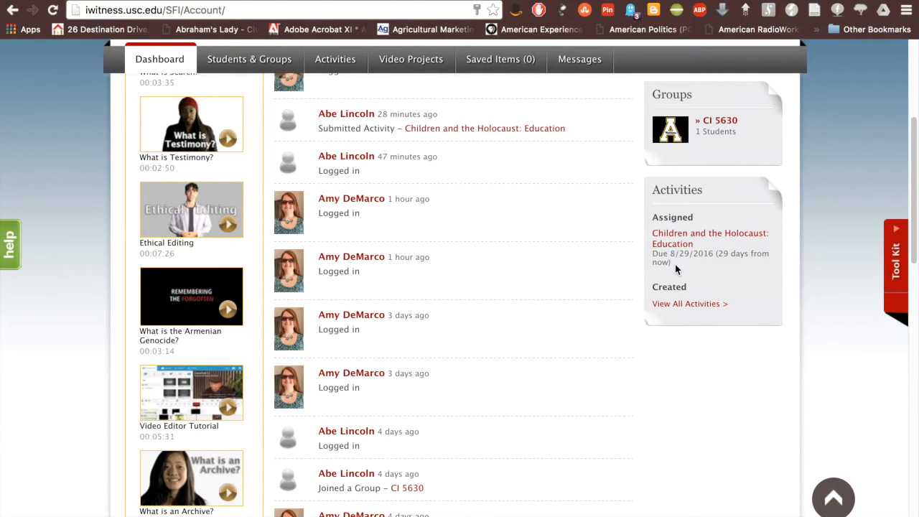
mouse_move(666, 253)
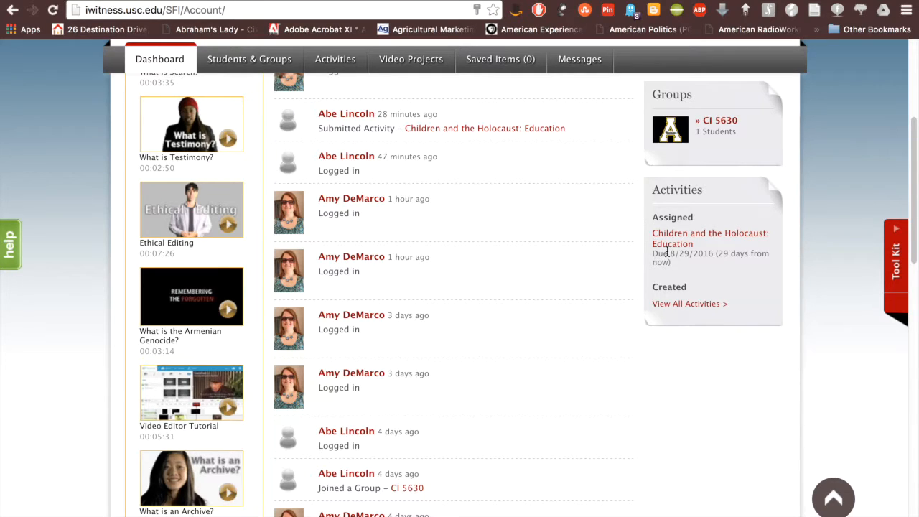
mouse_move(672, 244)
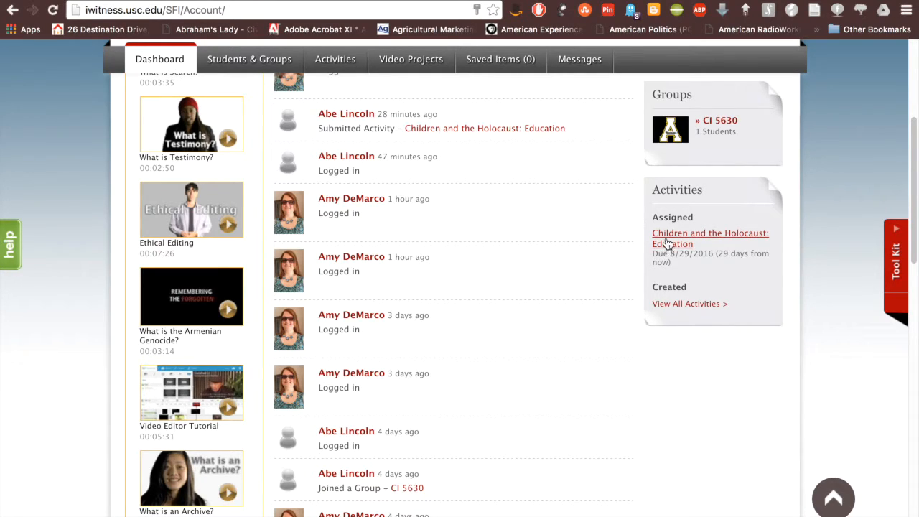
mouse_move(666, 244)
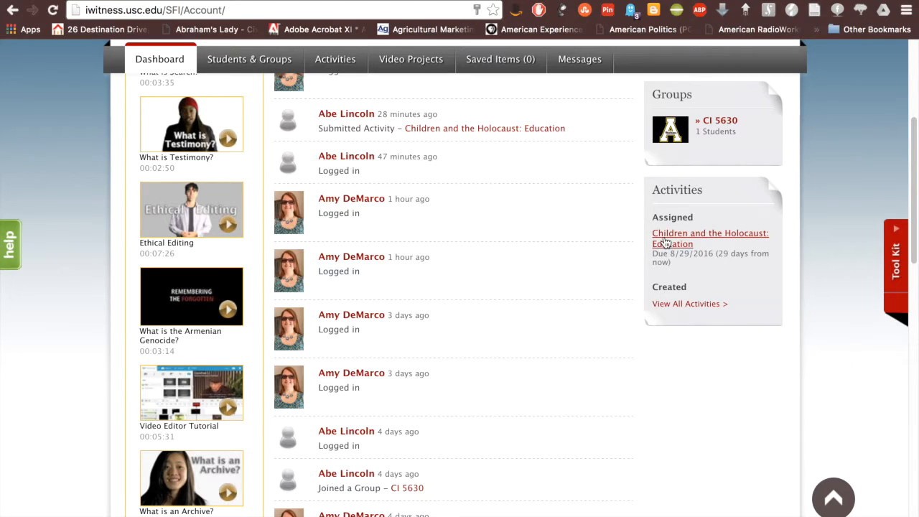
mouse_move(663, 242)
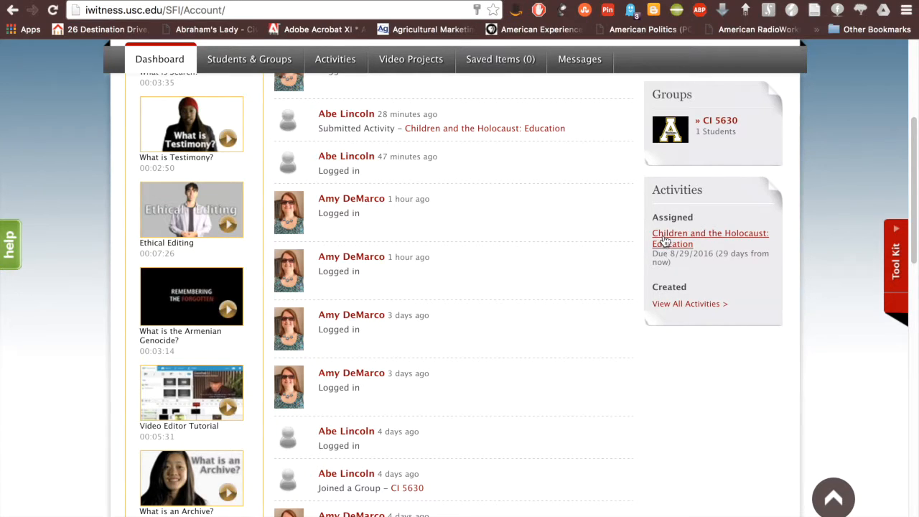
Step: Open the Children and the Holocaust: Education activity and the Hitler Youth photo link in a new tab
click(709, 238)
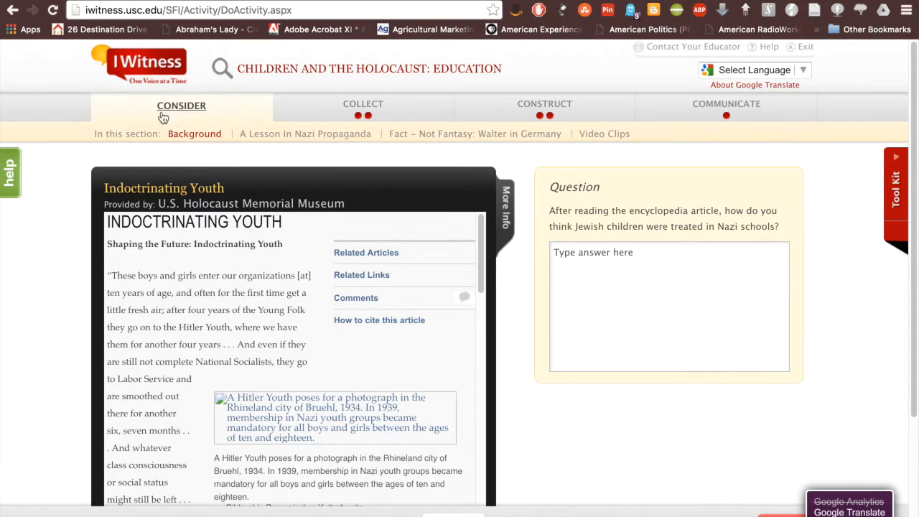
mouse_move(117, 132)
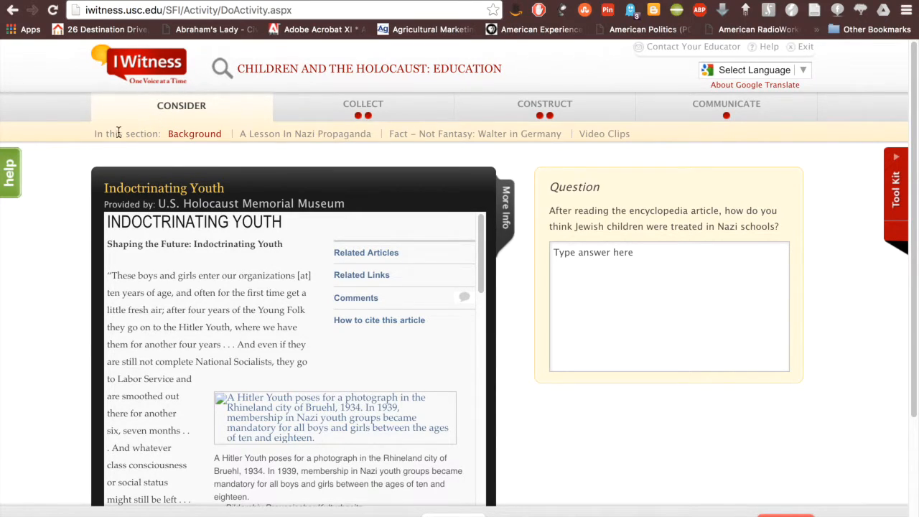
mouse_move(185, 147)
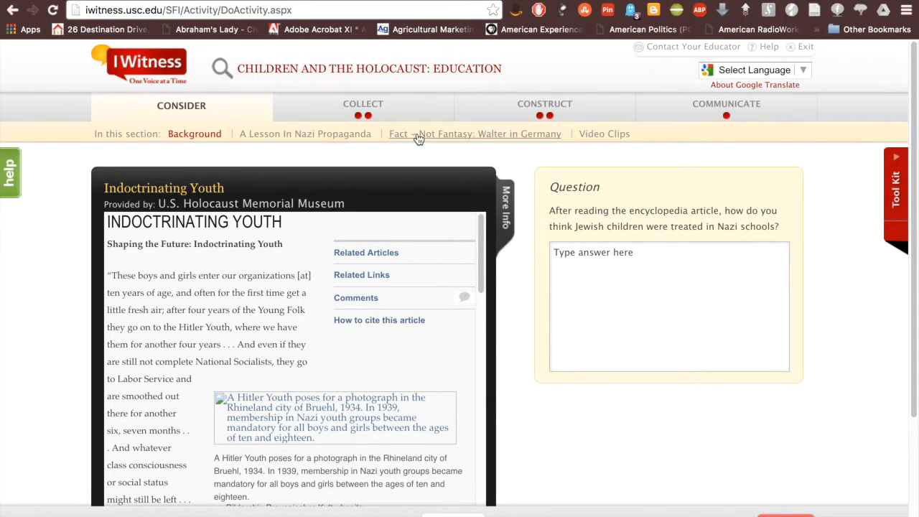
mouse_move(603, 134)
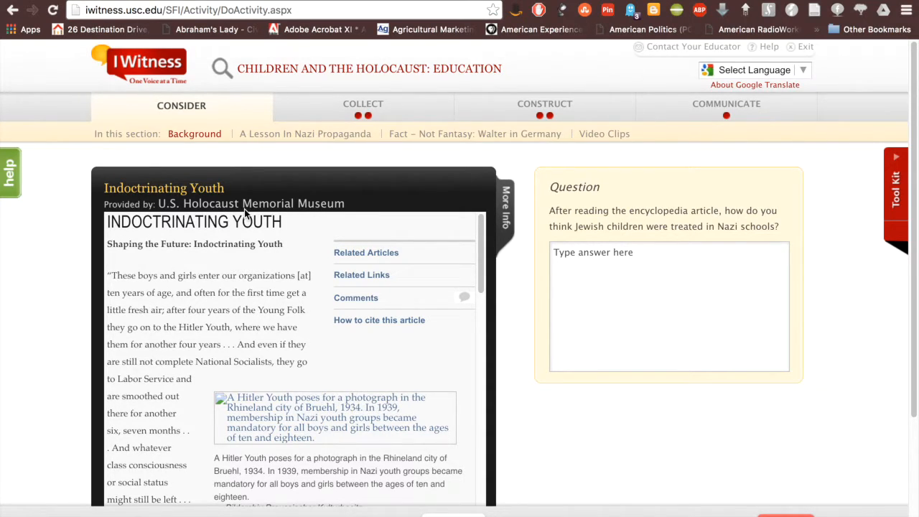
mouse_move(164, 264)
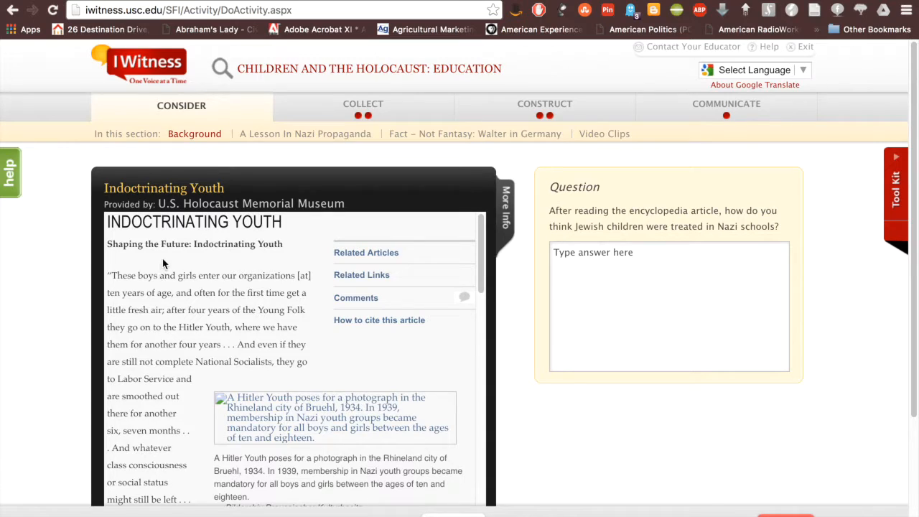
mouse_move(155, 266)
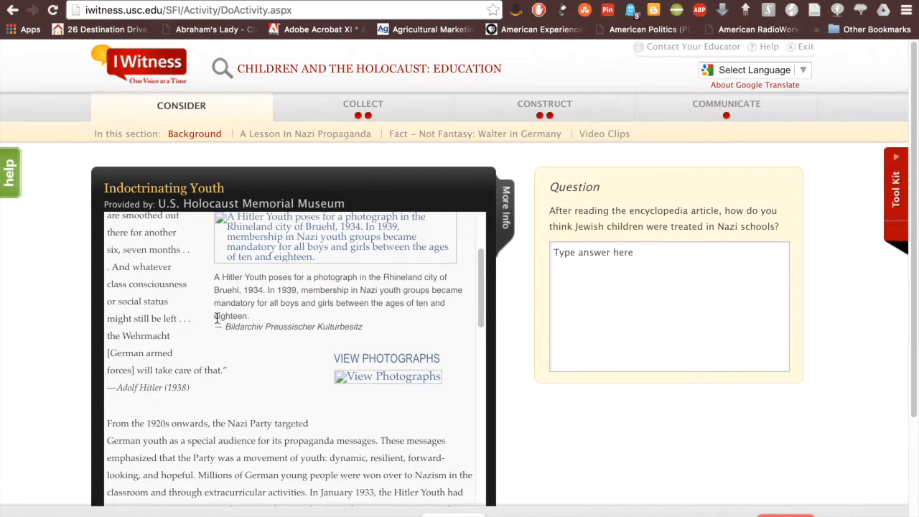
scroll(down, 3)
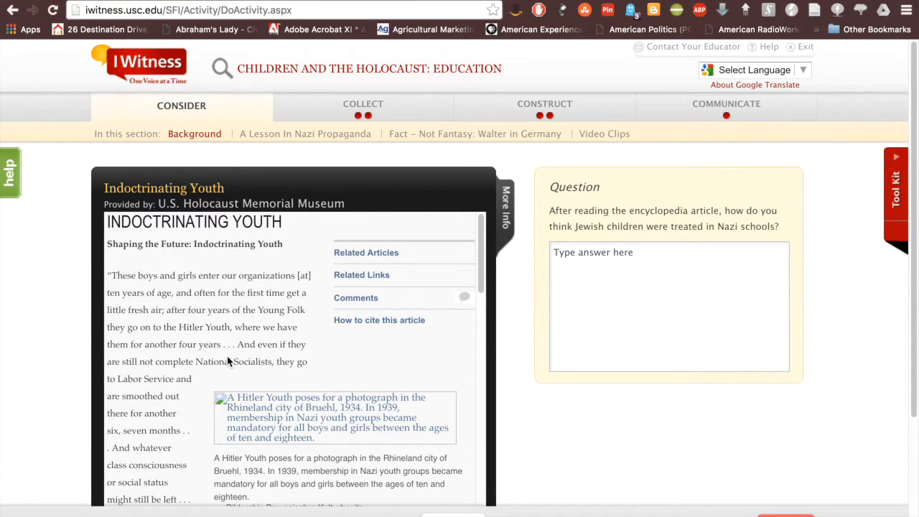
scroll(down, 3)
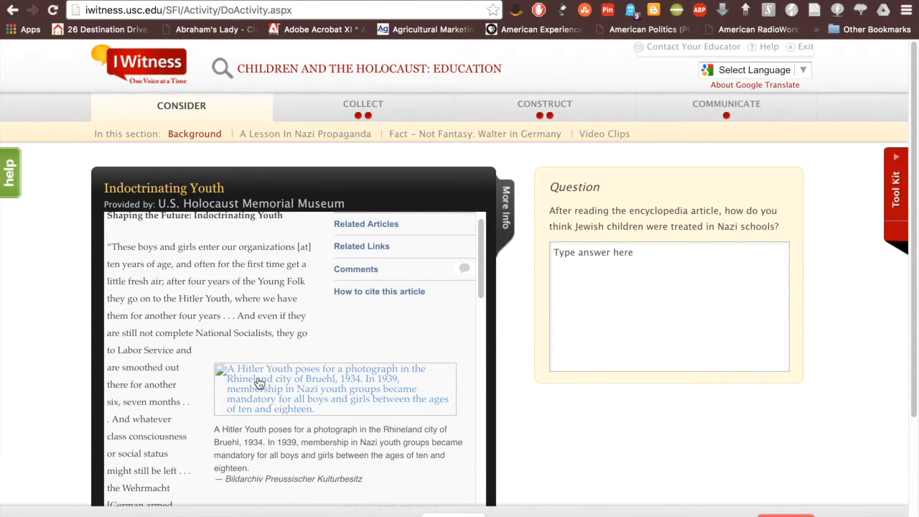
mouse_move(198, 401)
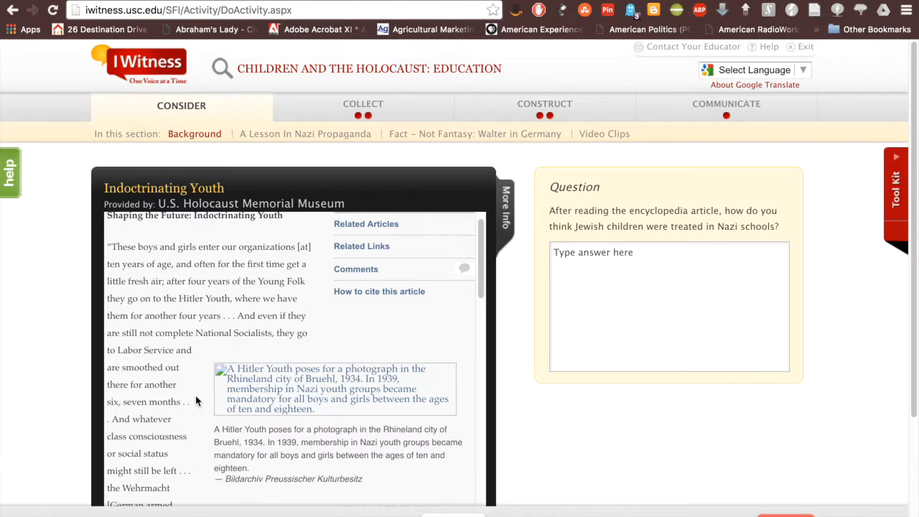
mouse_move(193, 396)
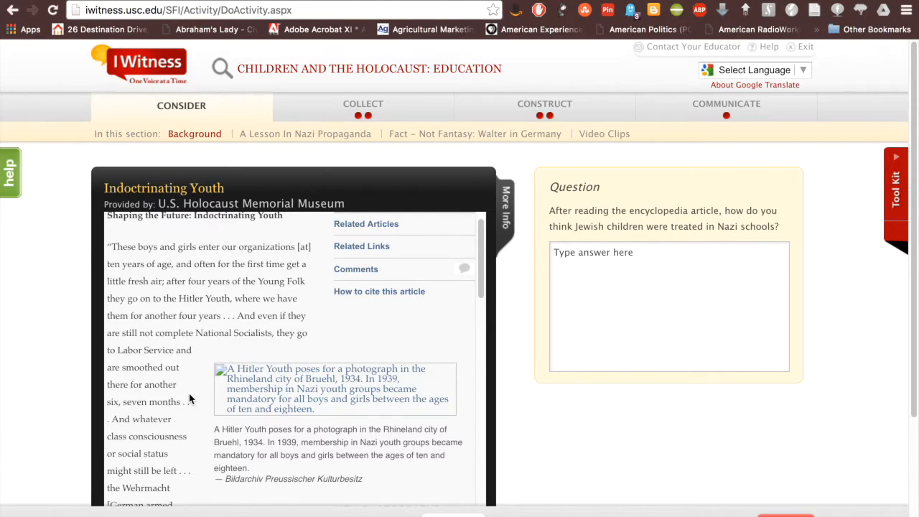
scroll(down, 3)
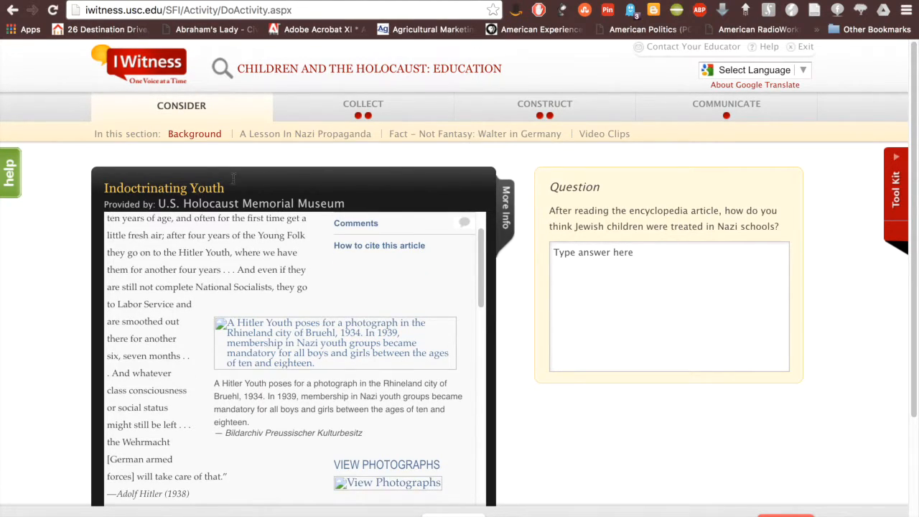
mouse_move(215, 356)
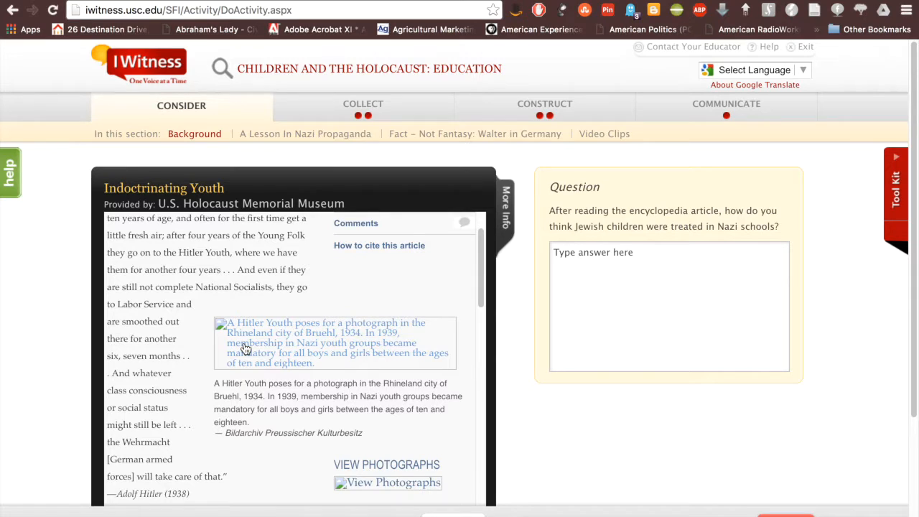
right_click(247, 349)
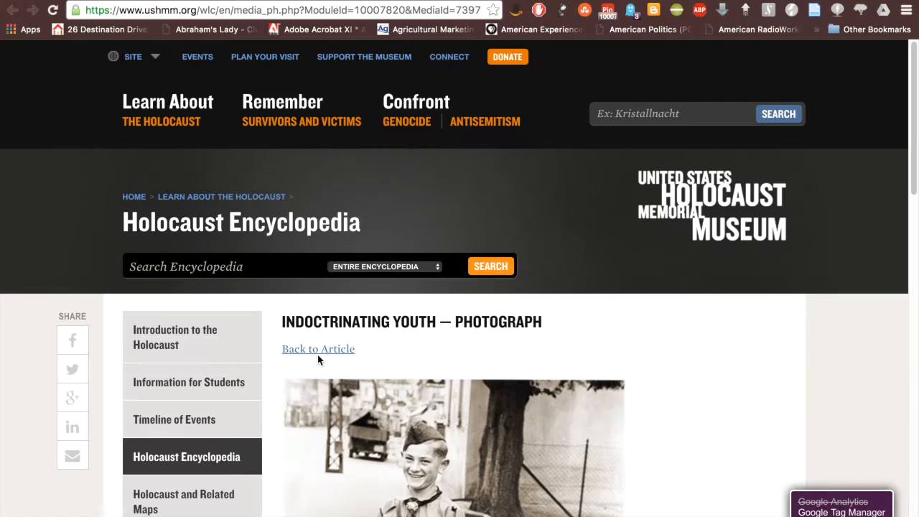
Step: Scroll through the smiling Hitler Youth boy photograph and its caption on the USHMM page
scroll(down, 3)
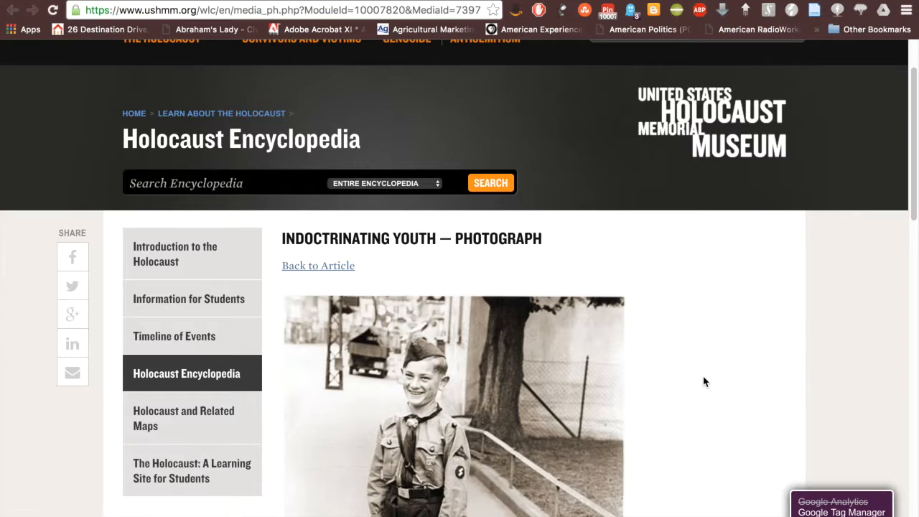
scroll(down, 3)
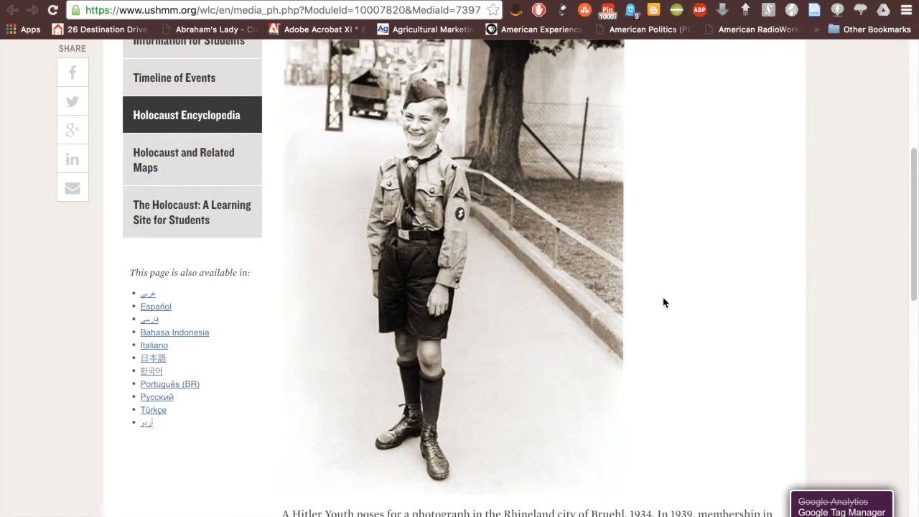
scroll(down, 3)
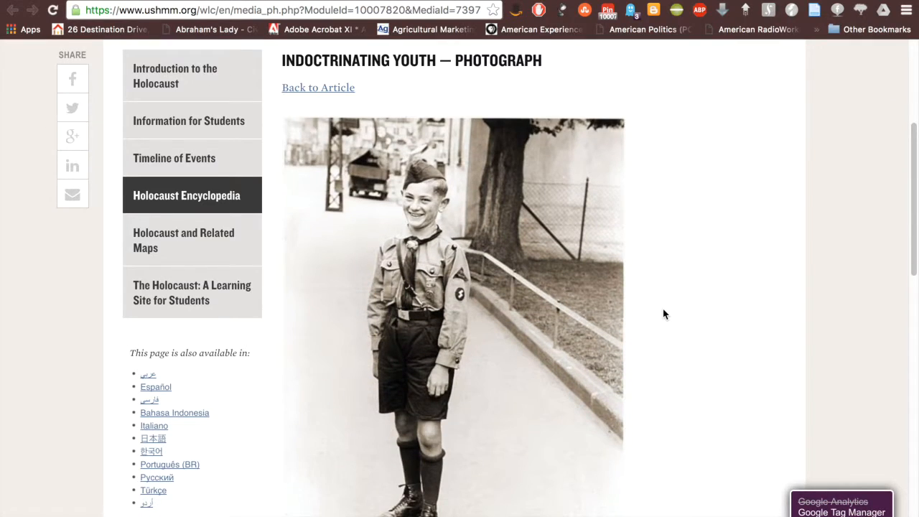
scroll(down, 3)
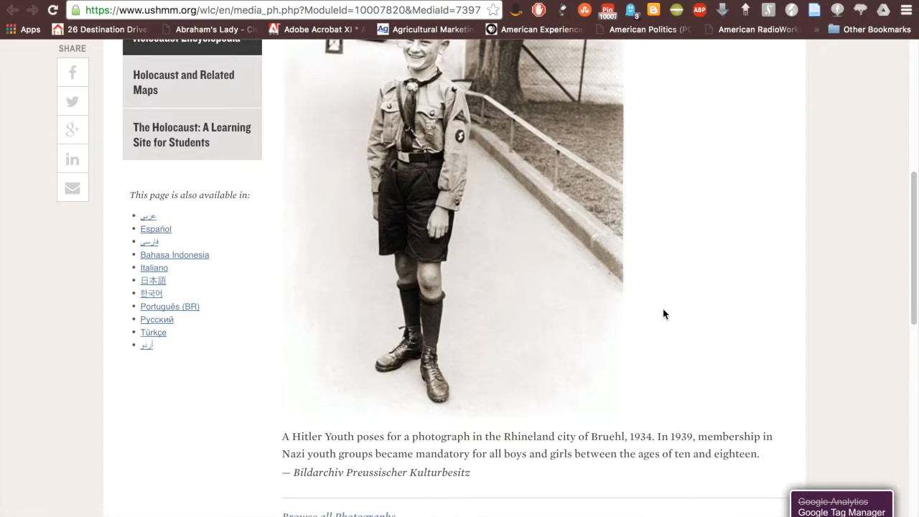
scroll(up, 3)
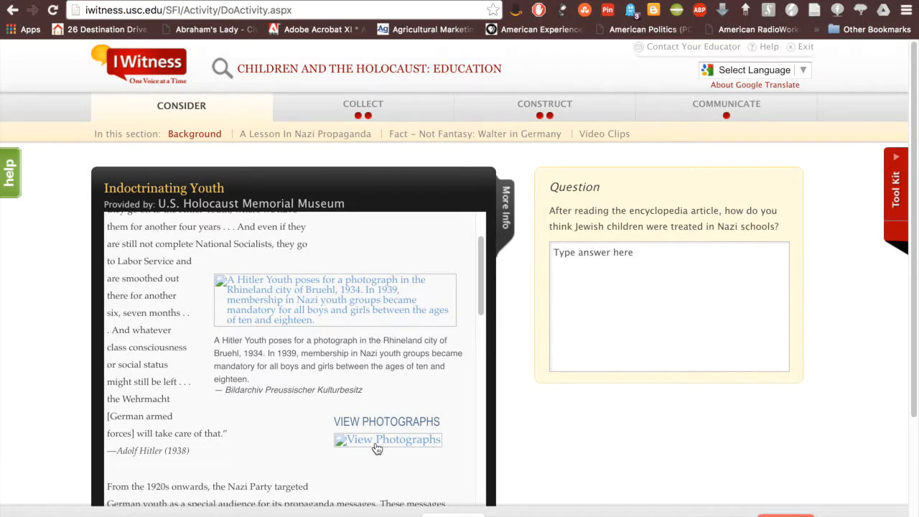
mouse_move(371, 454)
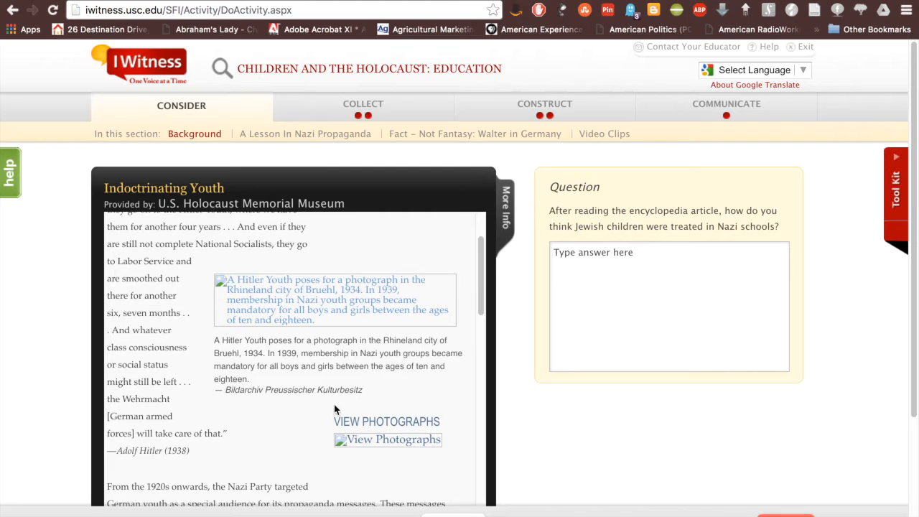
Step: Back in the Indoctrinating Youth article, show its More Info panel with summary and APA citation
scroll(down, 3)
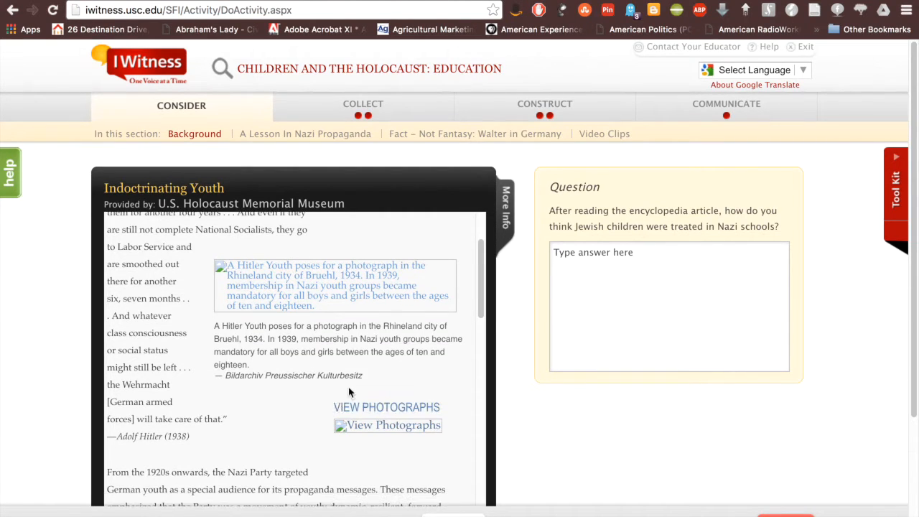
click(506, 209)
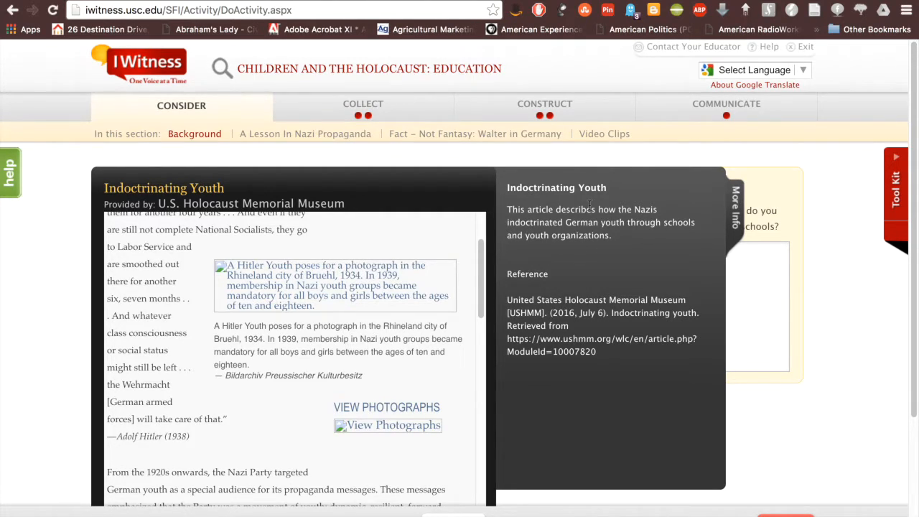
mouse_move(606, 357)
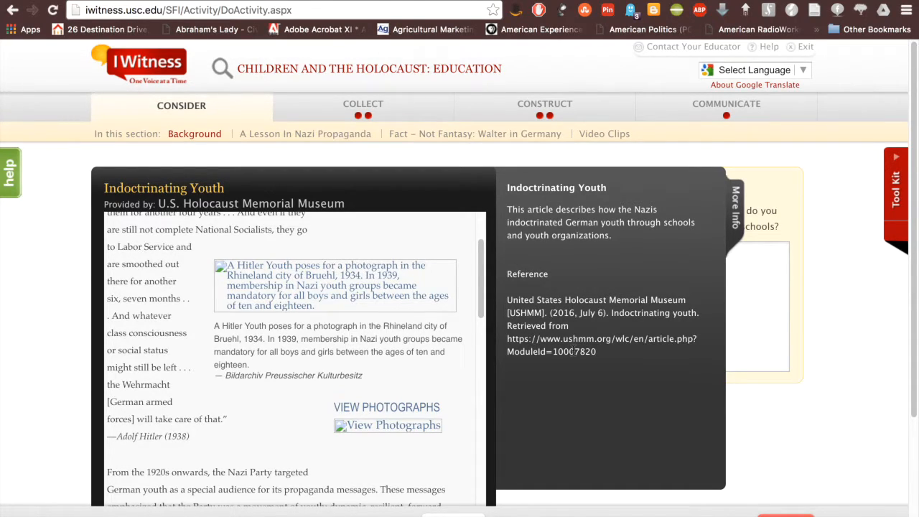
mouse_move(731, 229)
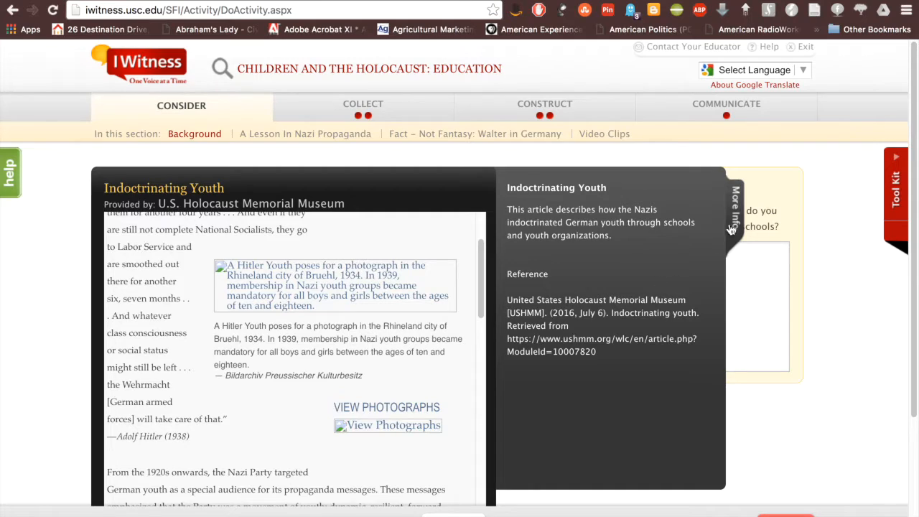
mouse_move(557, 356)
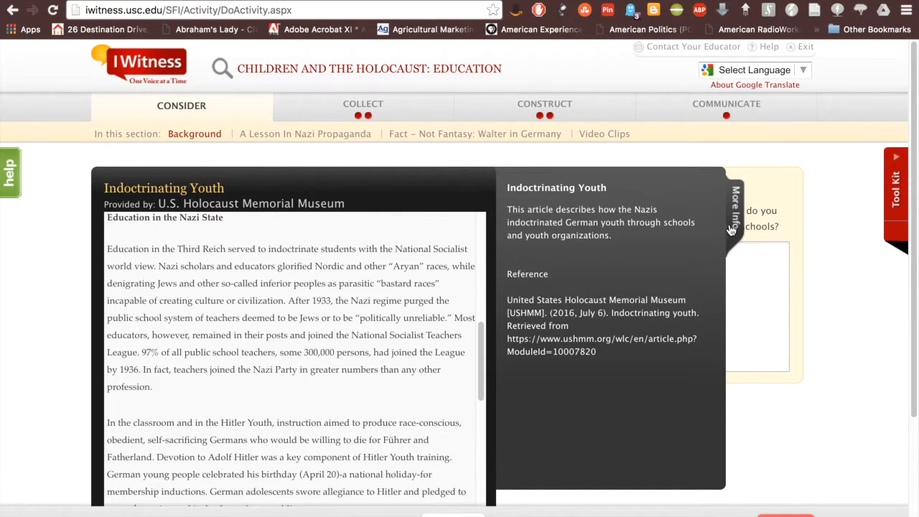
Step: Close the article's More Info panel so the answer box about Jewish children is in focus
click(732, 215)
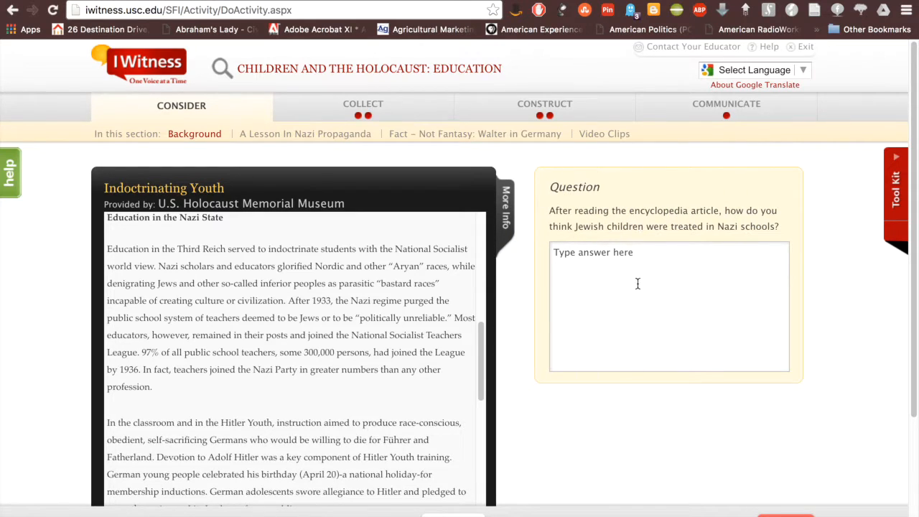
mouse_move(612, 313)
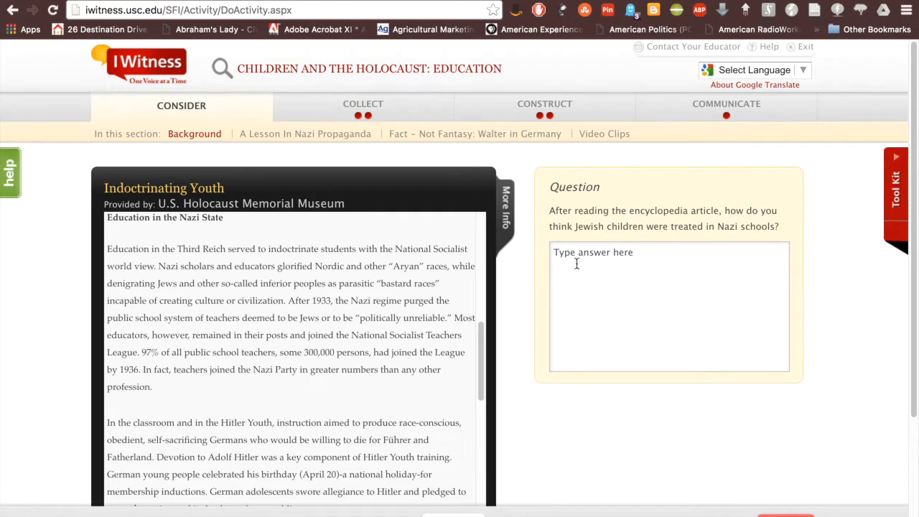
mouse_move(587, 271)
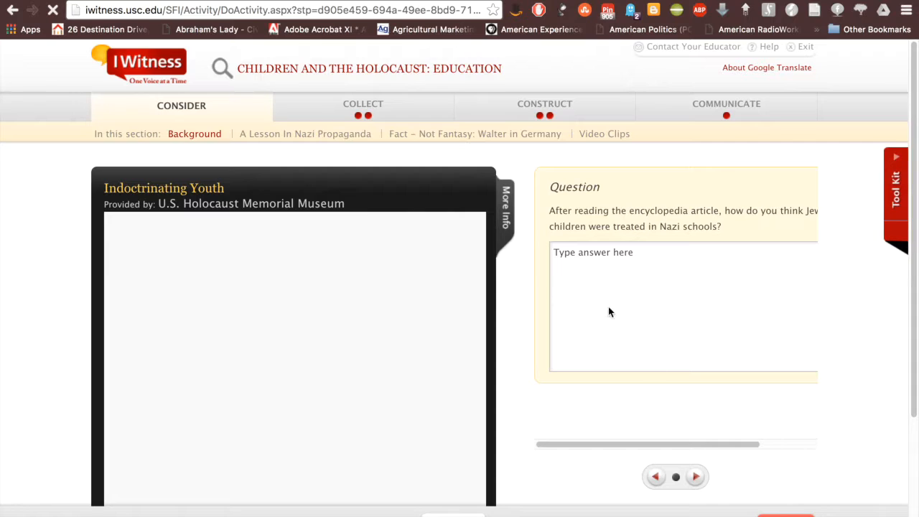
mouse_move(583, 346)
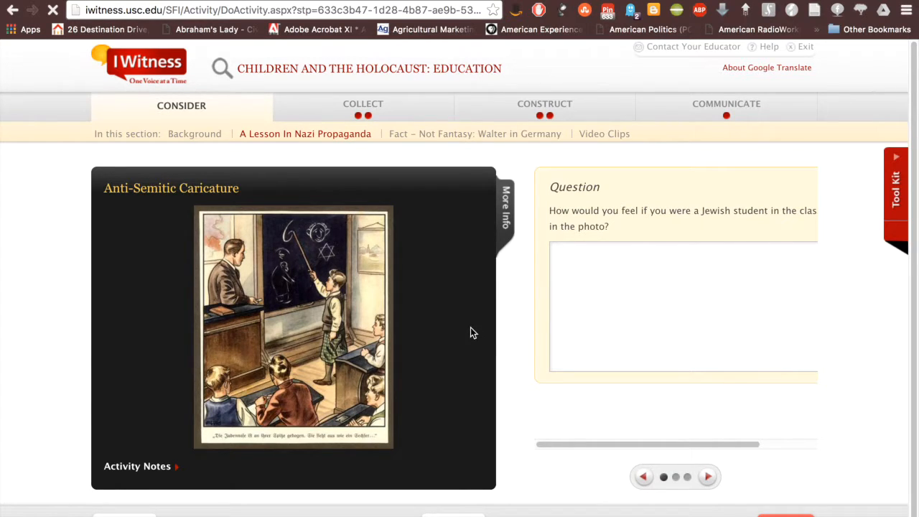
mouse_move(362, 182)
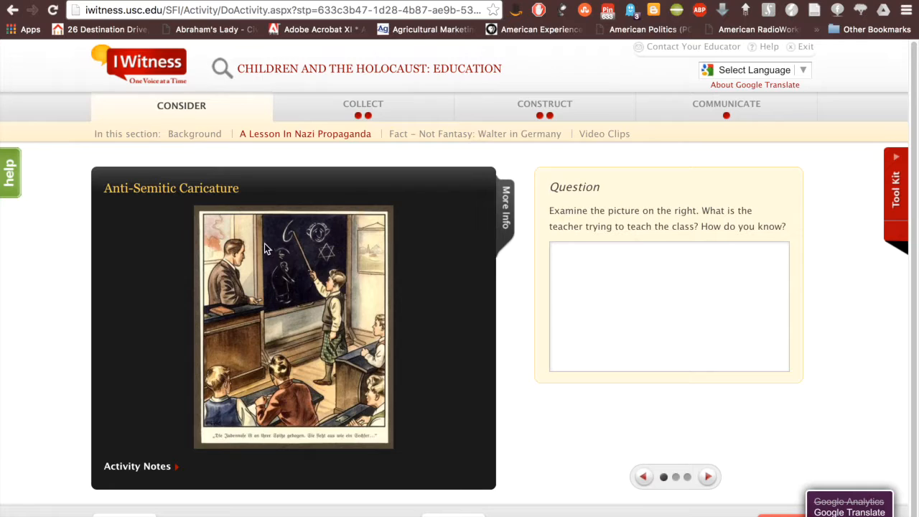
mouse_move(332, 278)
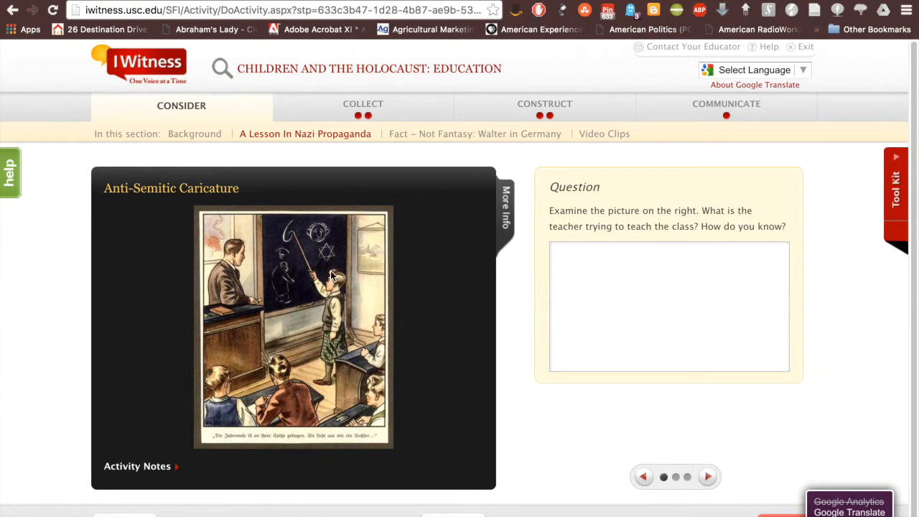
mouse_move(322, 342)
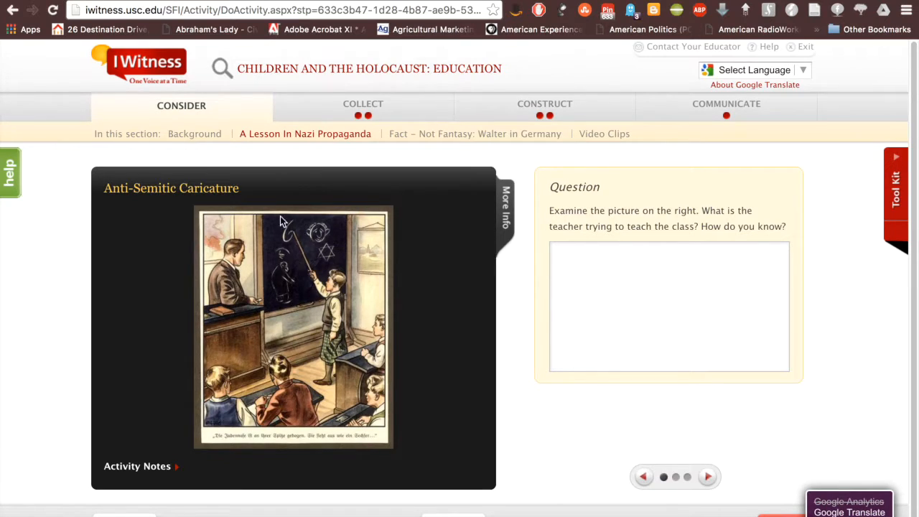
mouse_move(352, 230)
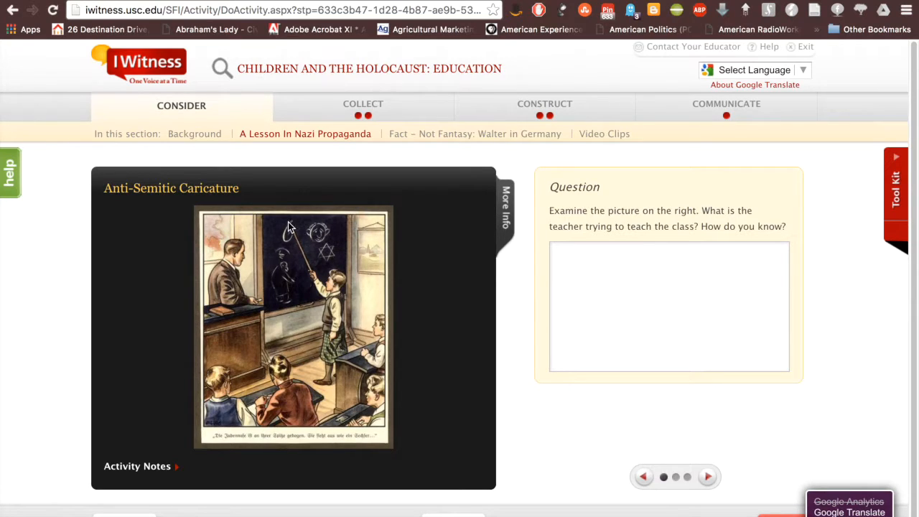
mouse_move(304, 295)
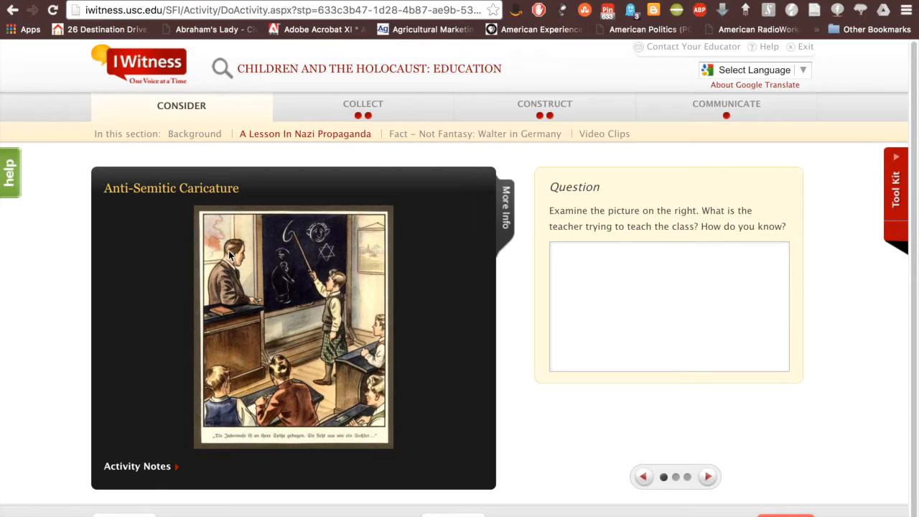
mouse_move(155, 302)
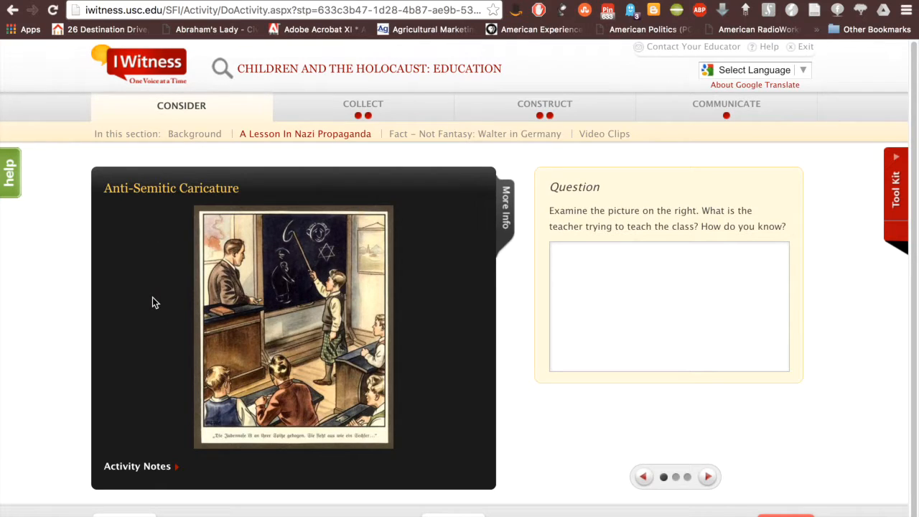
mouse_move(165, 293)
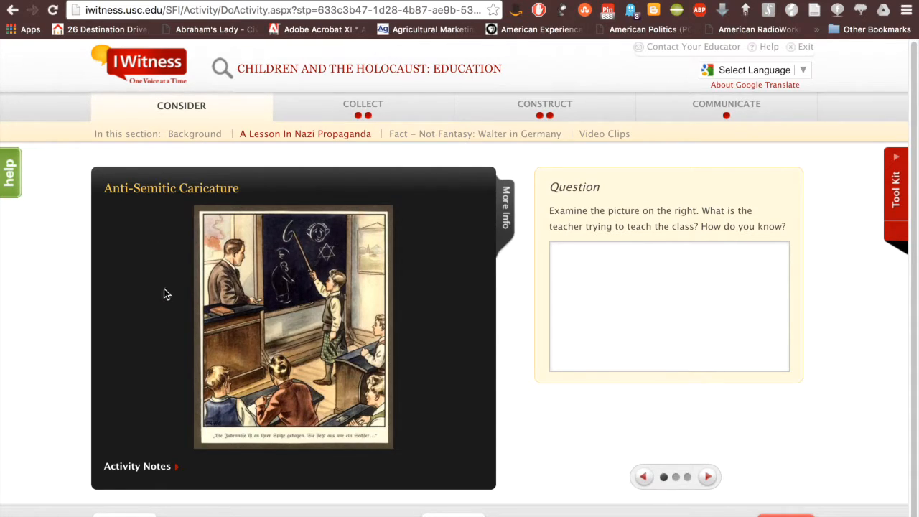
mouse_move(267, 359)
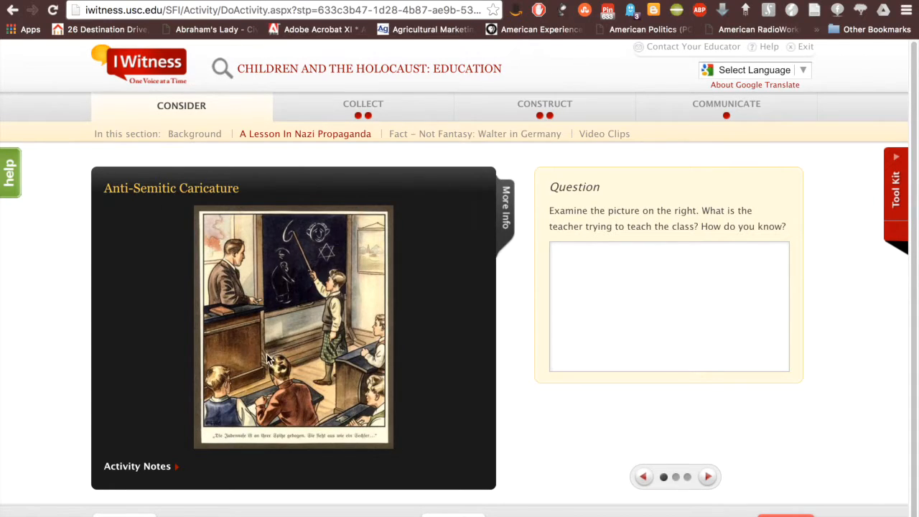
mouse_move(270, 329)
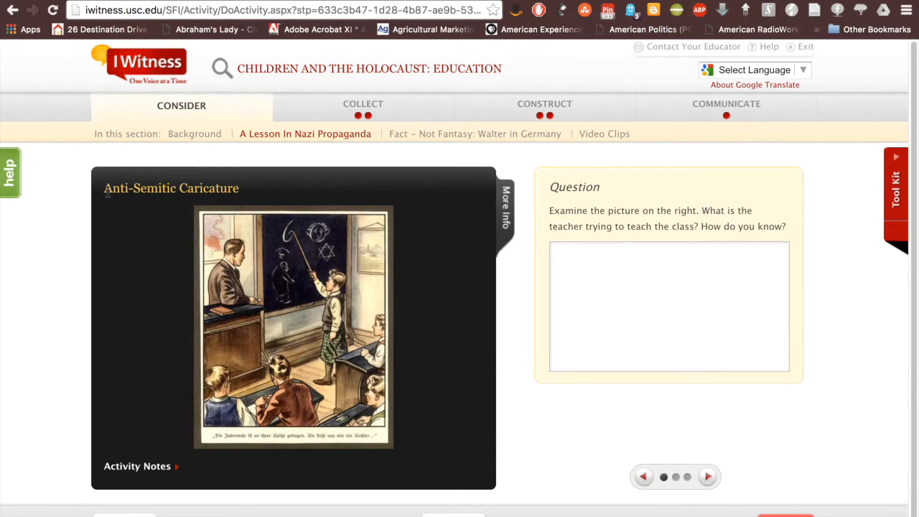
mouse_move(347, 255)
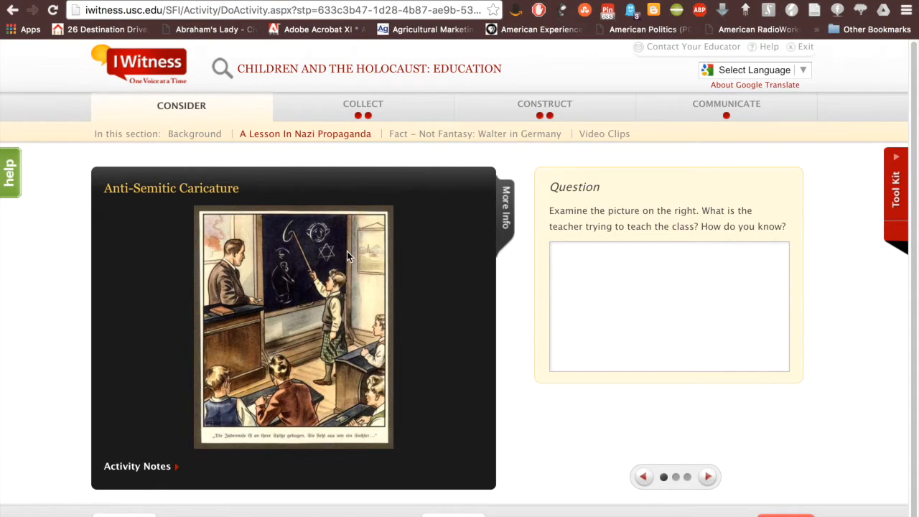
mouse_move(506, 218)
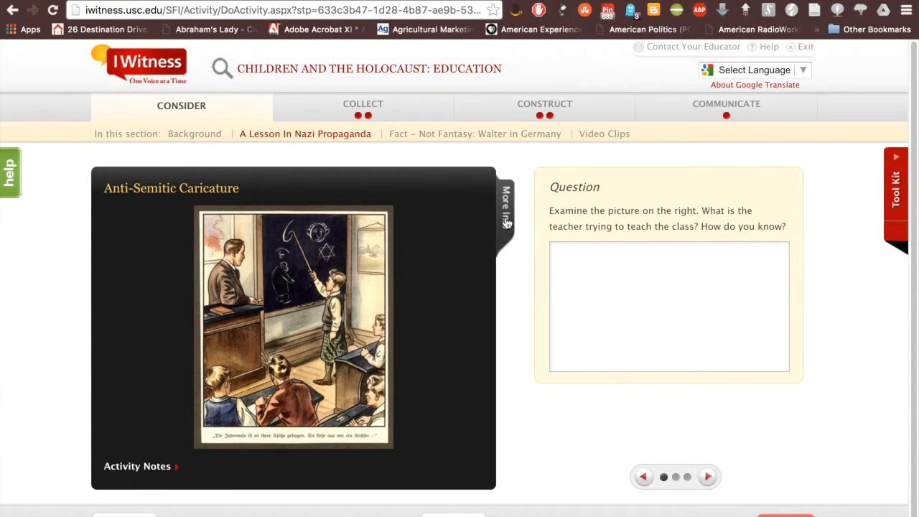
Step: Toggle the Anti-Semitic Caricature's More Info panel with its caption and Hiemer 1938 citation
click(505, 208)
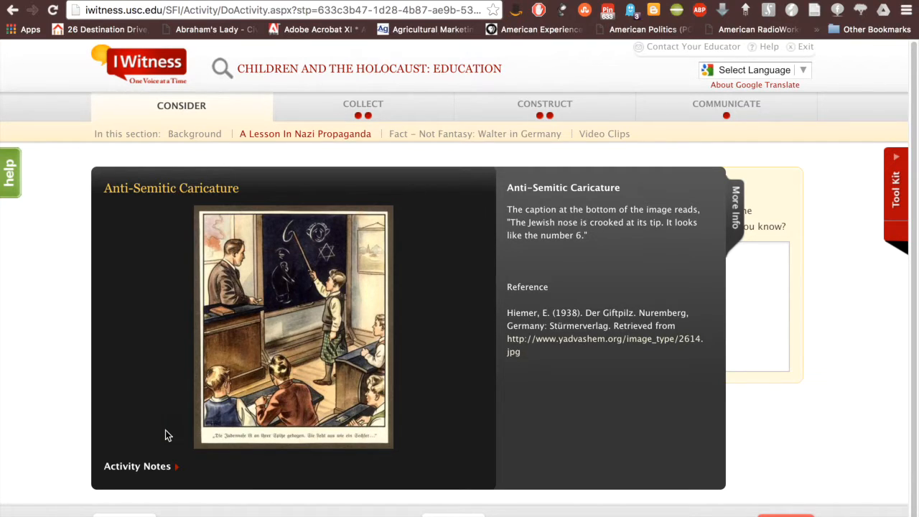
mouse_move(281, 252)
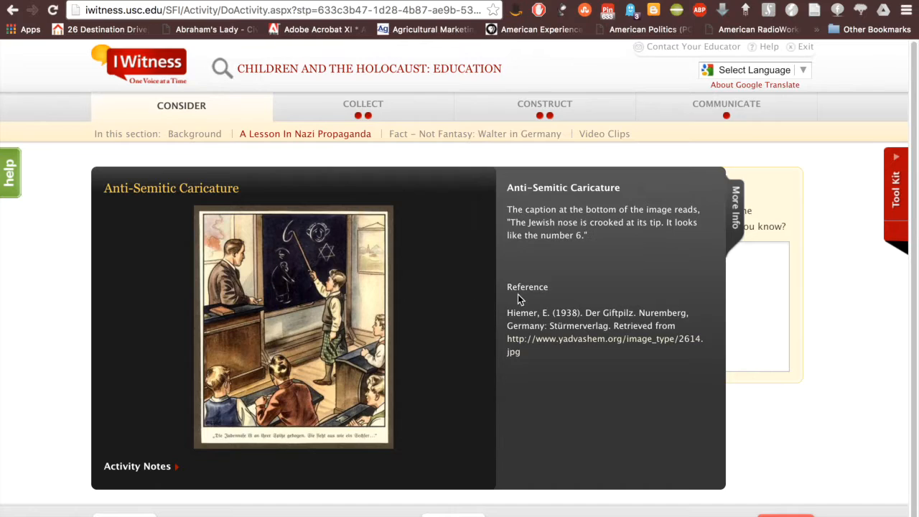
mouse_move(517, 352)
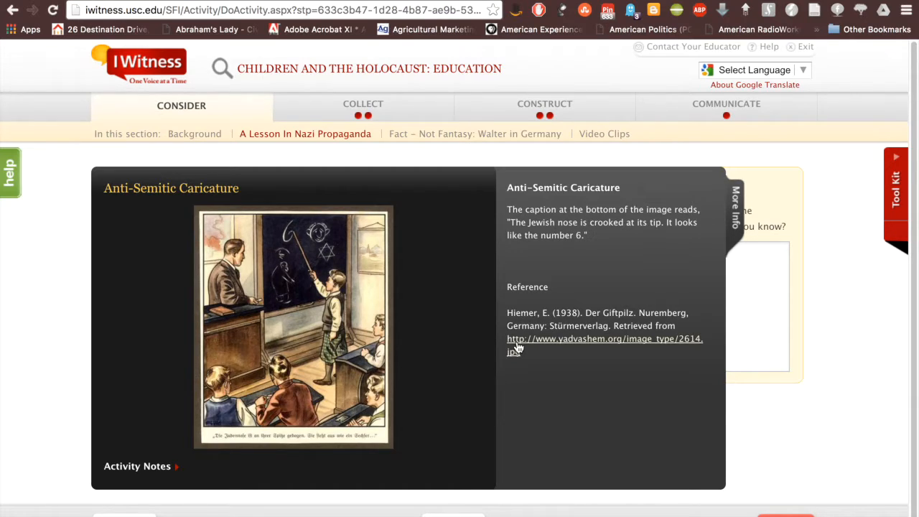
mouse_move(769, 168)
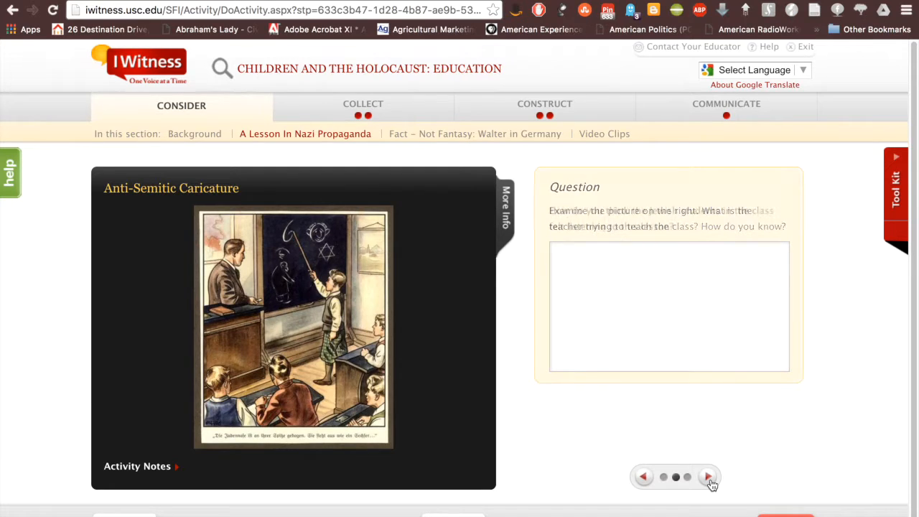
Step: Advance past the caricature question to the Fact – Not Fantasy: Walter in Germany page
click(708, 477)
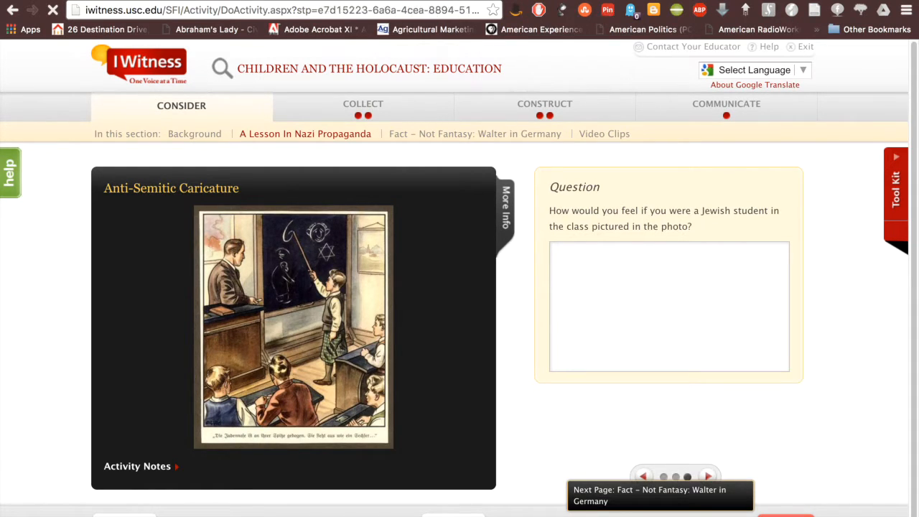
click(708, 476)
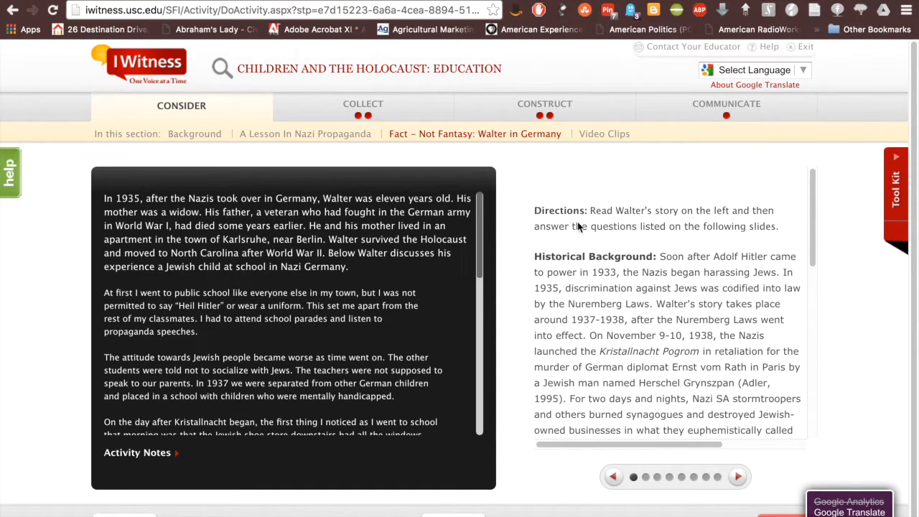
scroll(down, 3)
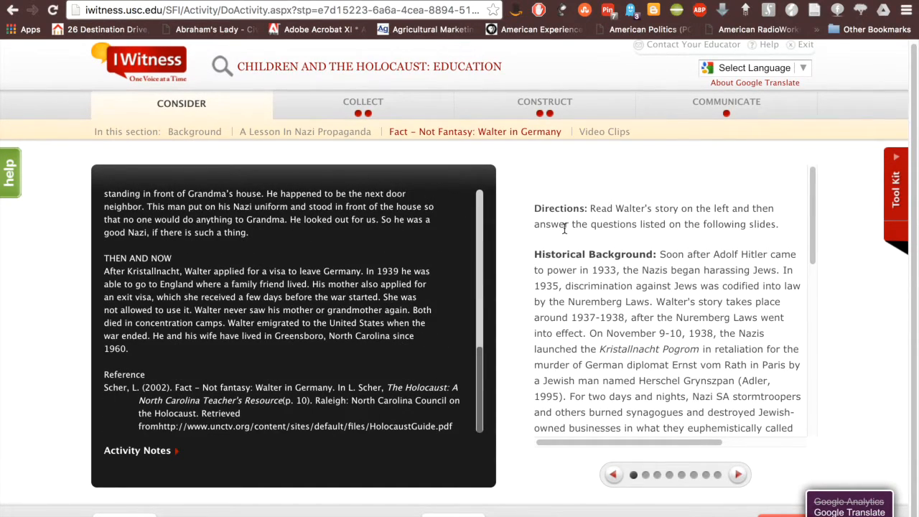
scroll(down, 3)
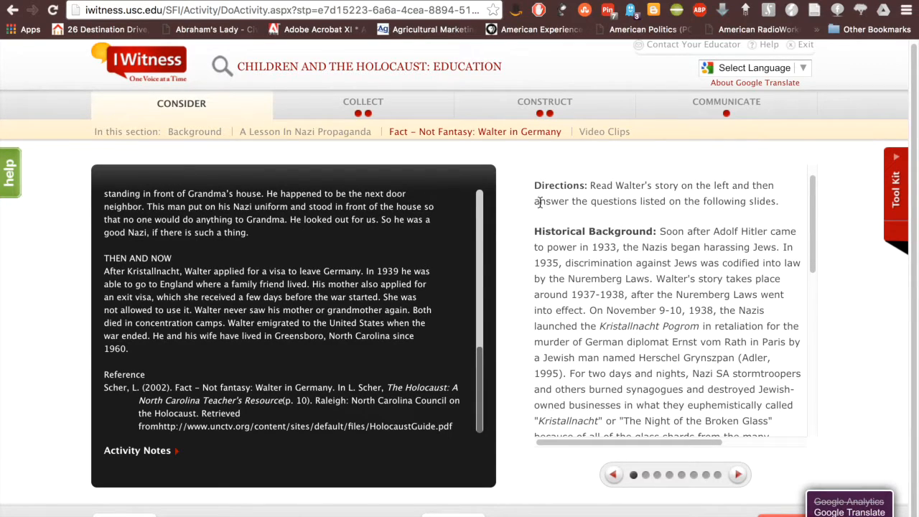
mouse_move(744, 164)
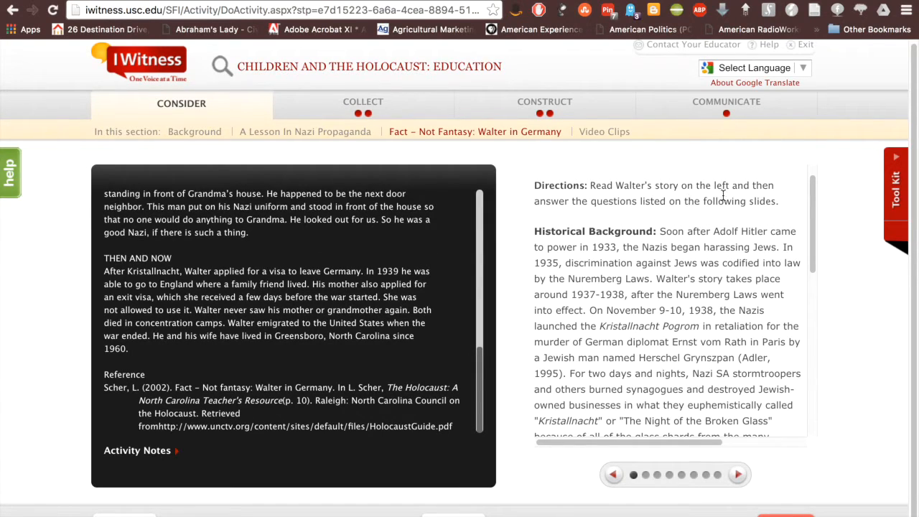
scroll(down, 3)
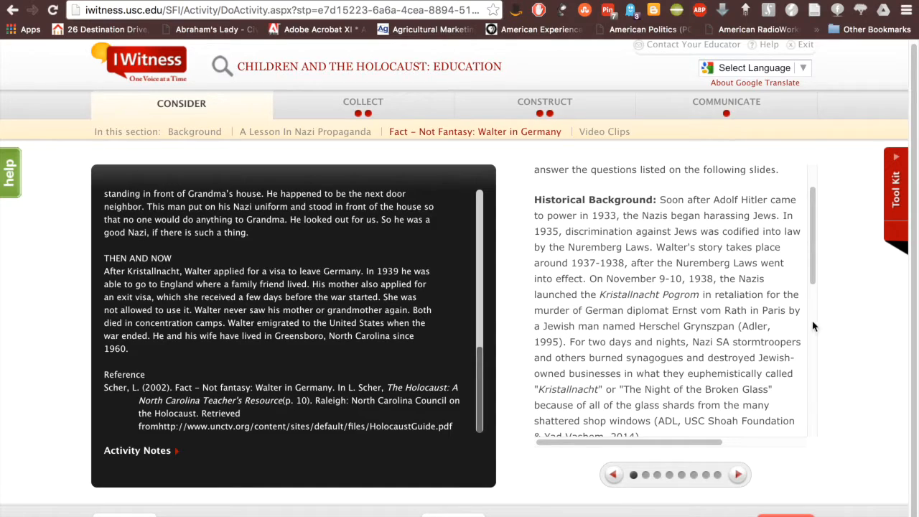
scroll(down, 3)
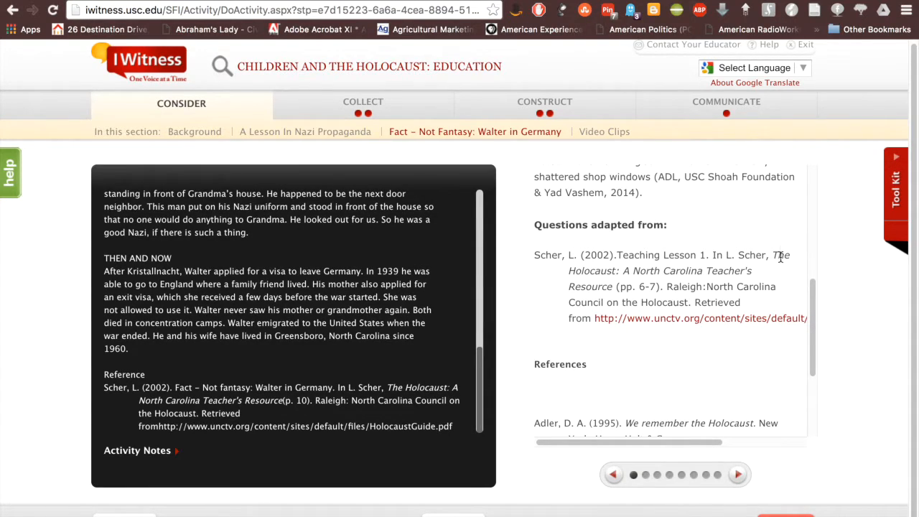
mouse_move(606, 284)
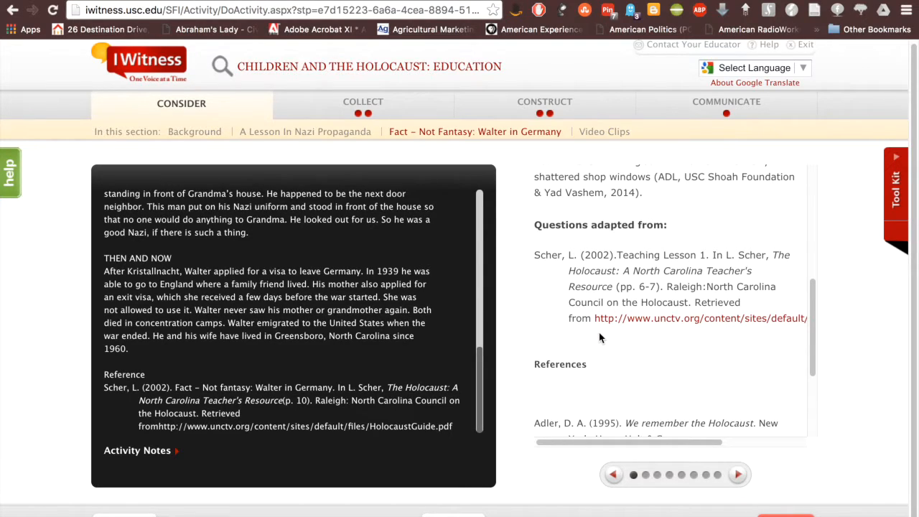
mouse_move(659, 327)
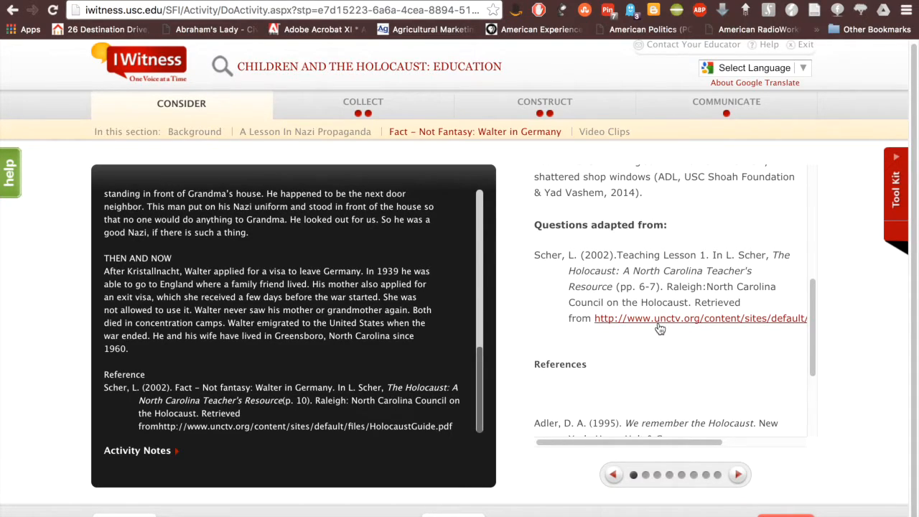
mouse_move(656, 329)
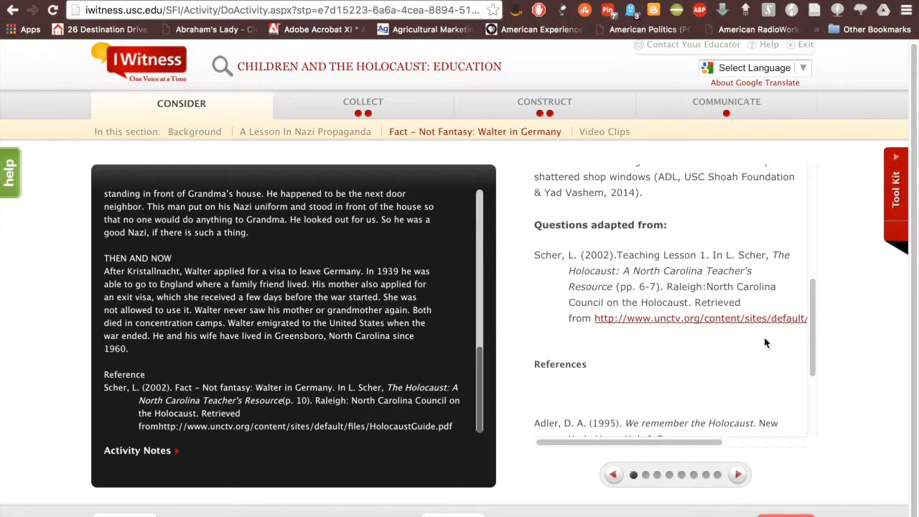
scroll(down, 3)
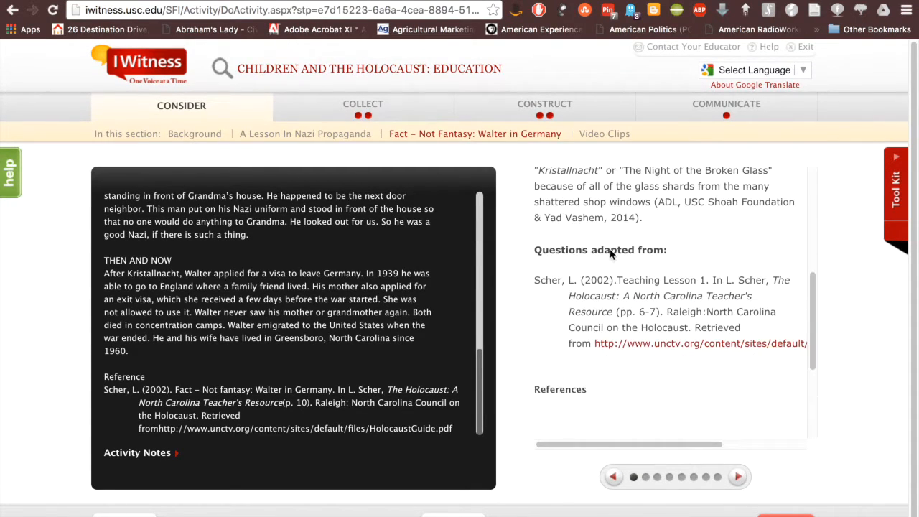
scroll(down, 3)
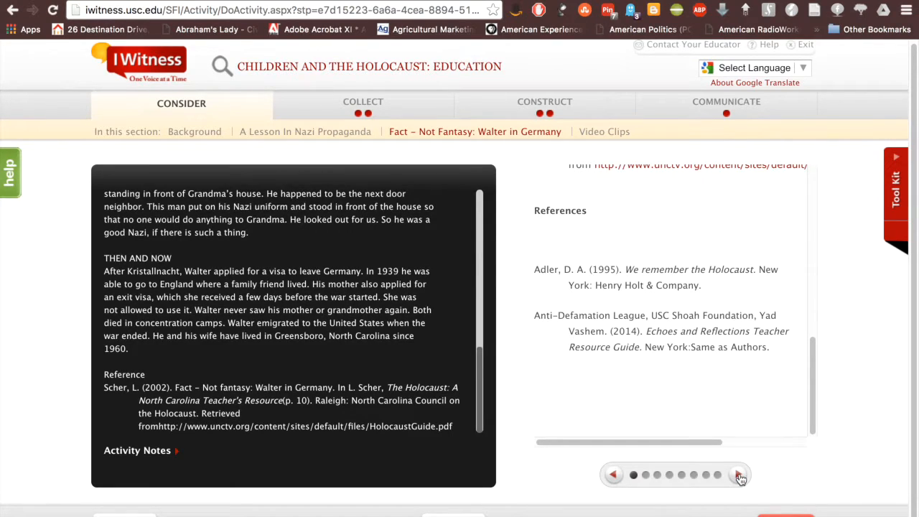
Step: Advance past the first Walter question to the Video Clips page for the Information Quest
click(738, 474)
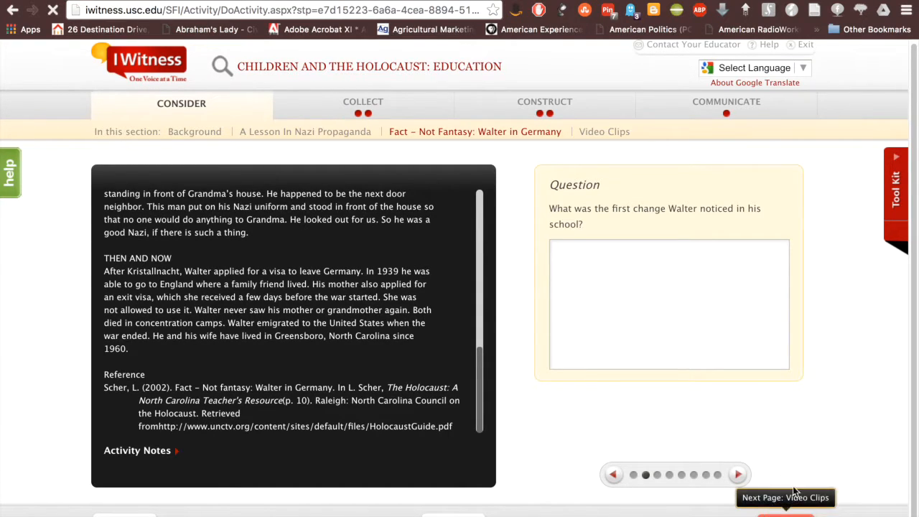
click(603, 133)
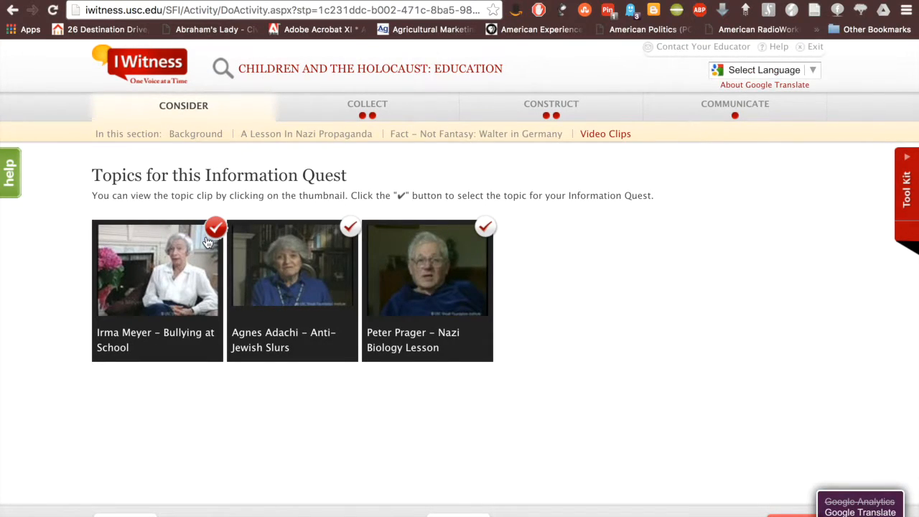
mouse_move(331, 165)
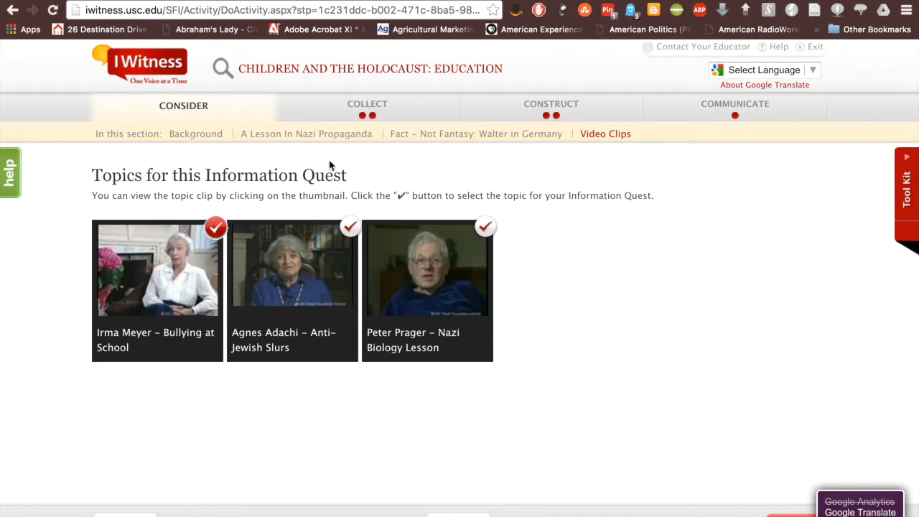
mouse_move(680, 220)
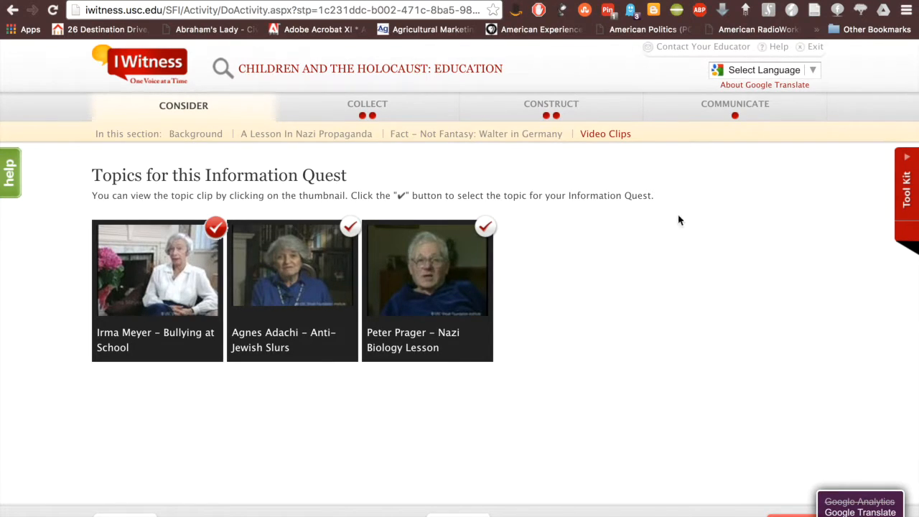
mouse_move(121, 294)
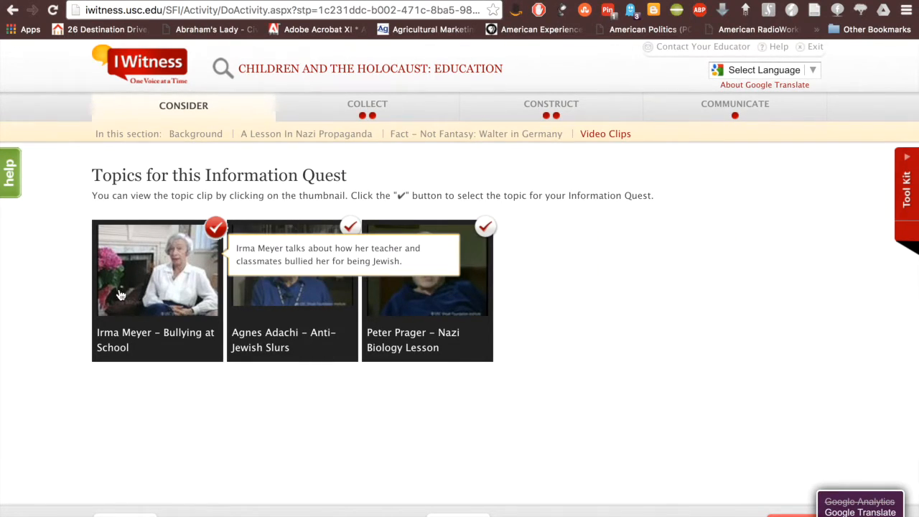
Step: Select the Irma Meyer – Bullying at School clip, landing on its Collect Words page
click(368, 103)
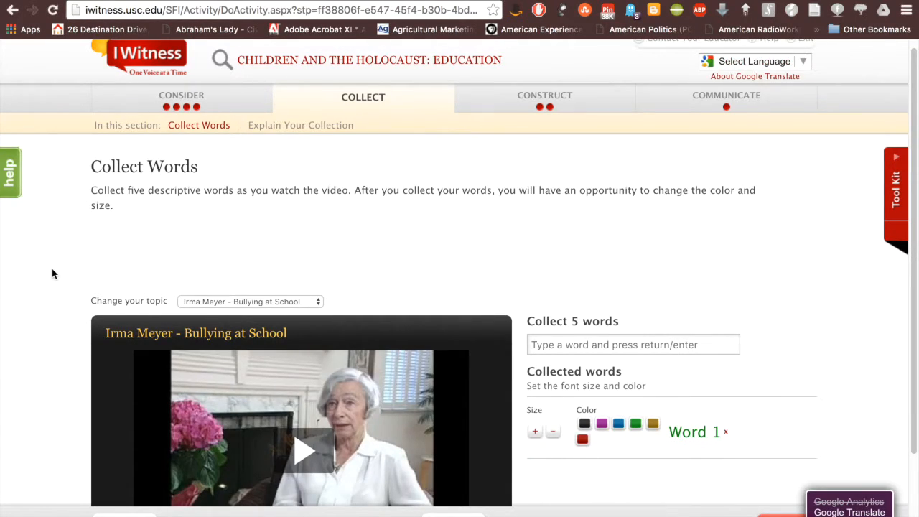
Step: Add 'Word 2' to the collected words, then continue to the Explain Your Collection page
scroll(down, 3)
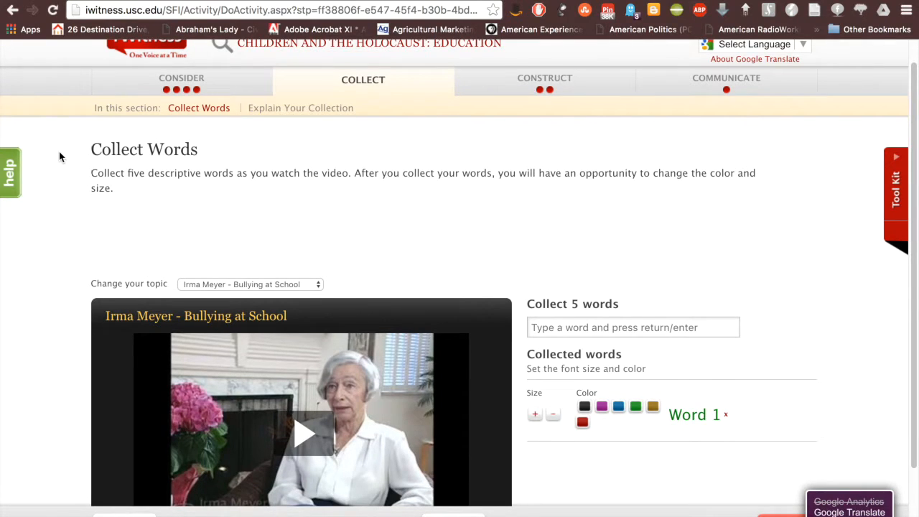
mouse_move(308, 243)
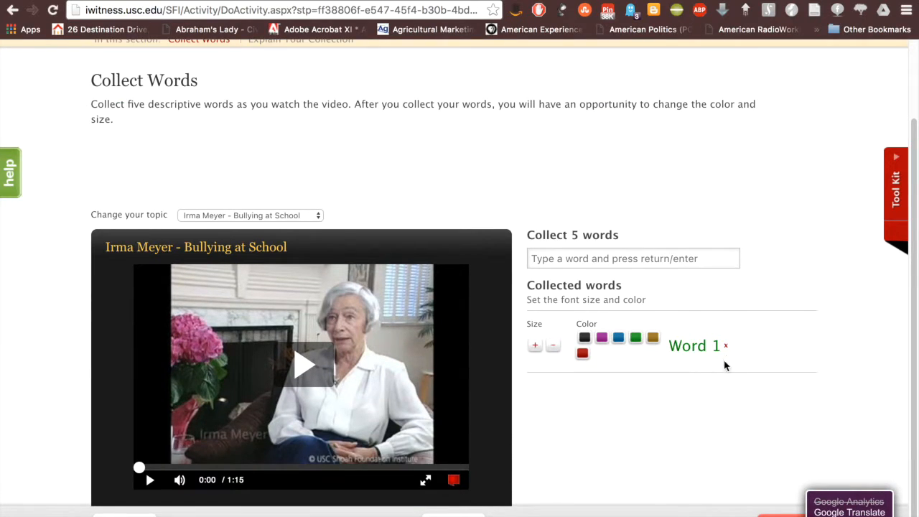
mouse_move(524, 350)
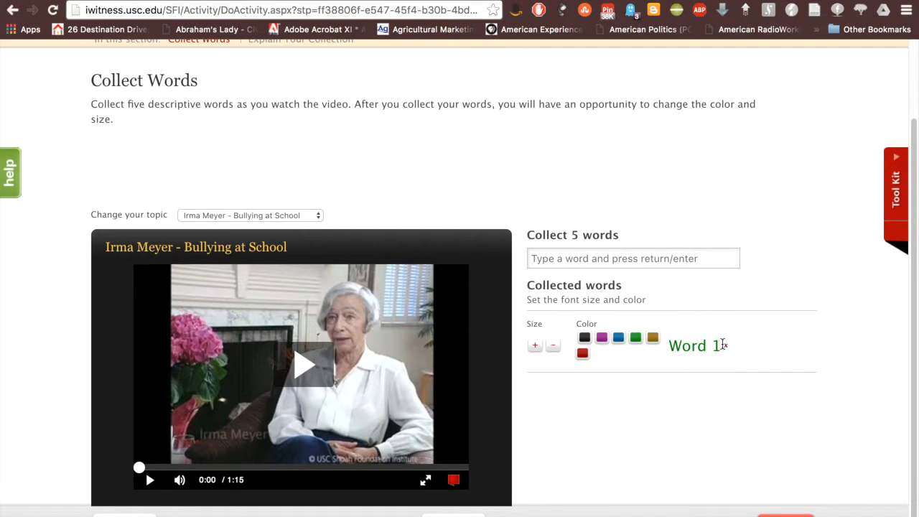
text(W)
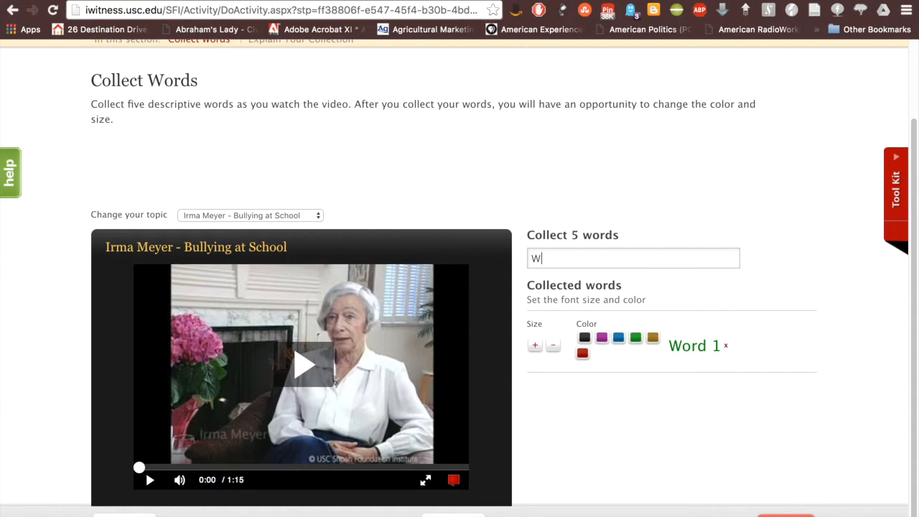
text(Word 2)
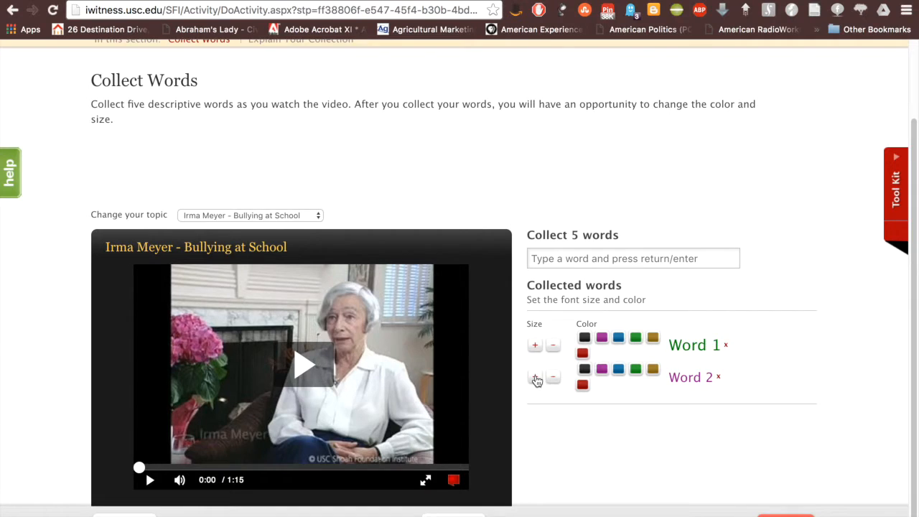
scroll(down, 3)
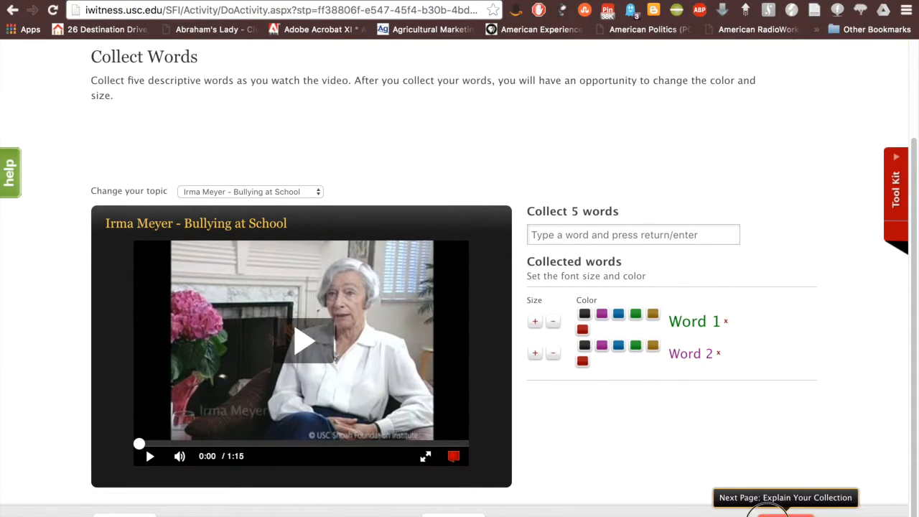
click(784, 496)
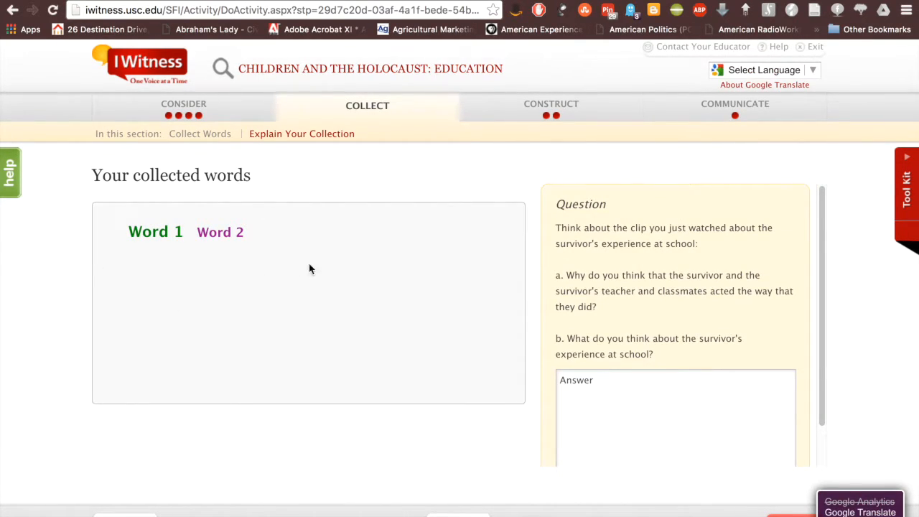
mouse_move(725, 301)
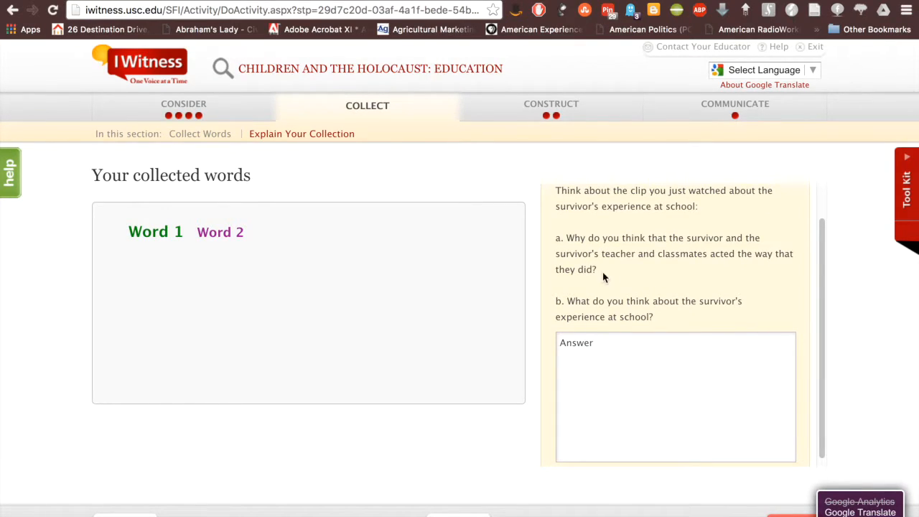
mouse_move(571, 319)
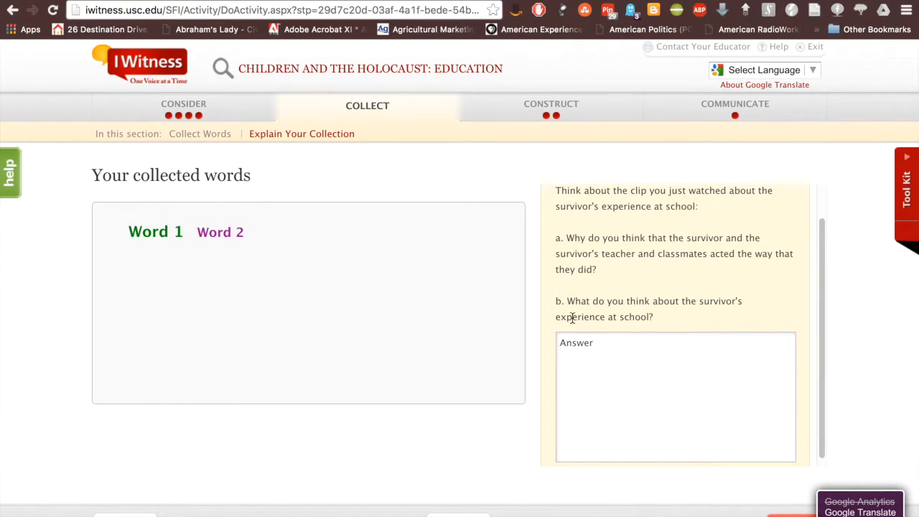
mouse_move(662, 338)
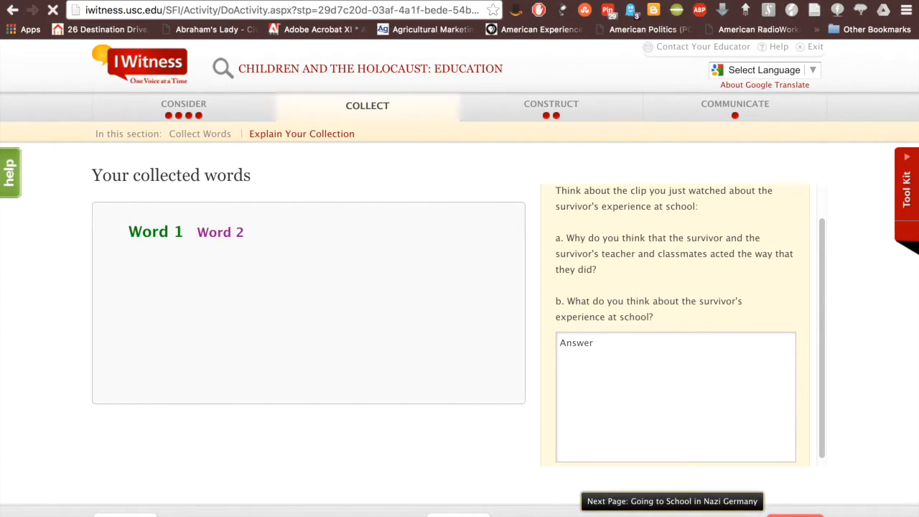
click(672, 499)
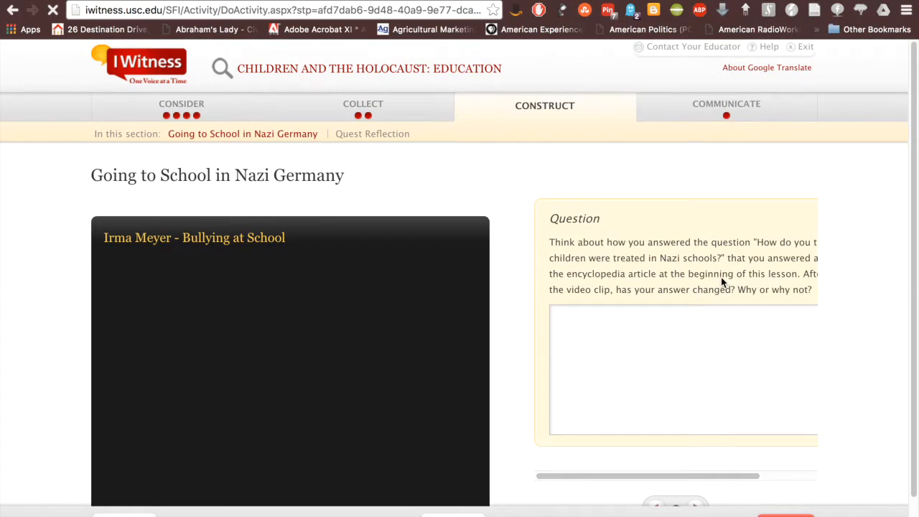
scroll(down, 3)
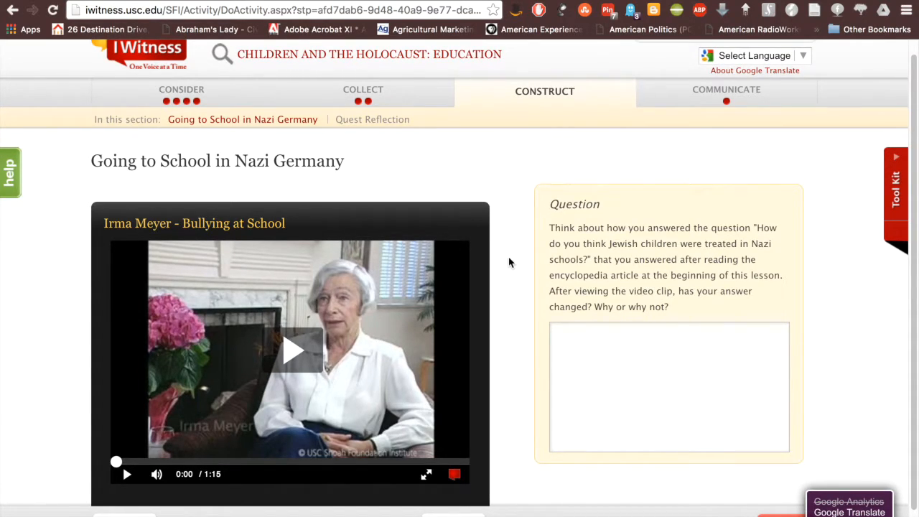
mouse_move(494, 320)
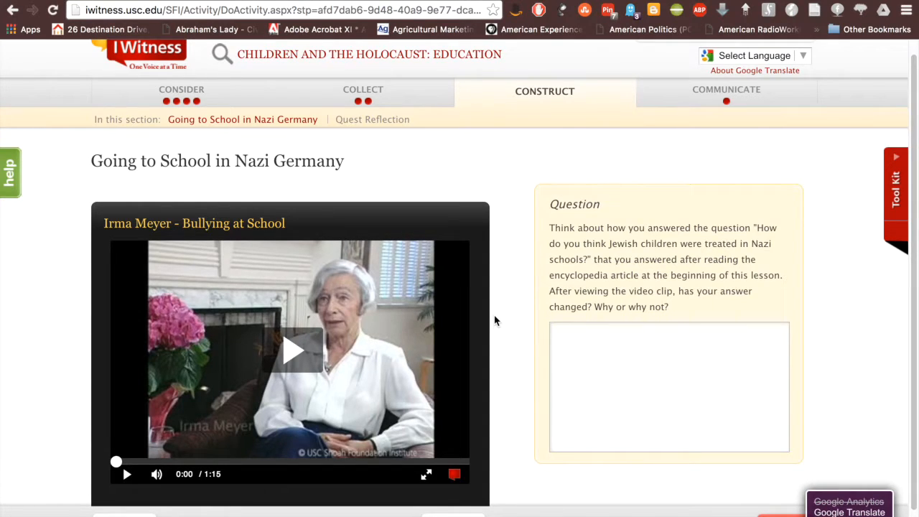
scroll(down, 3)
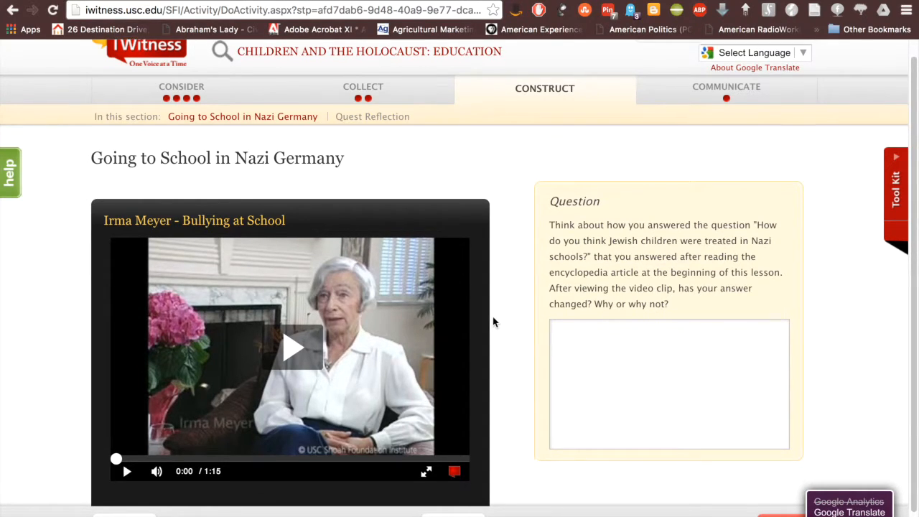
scroll(down, 3)
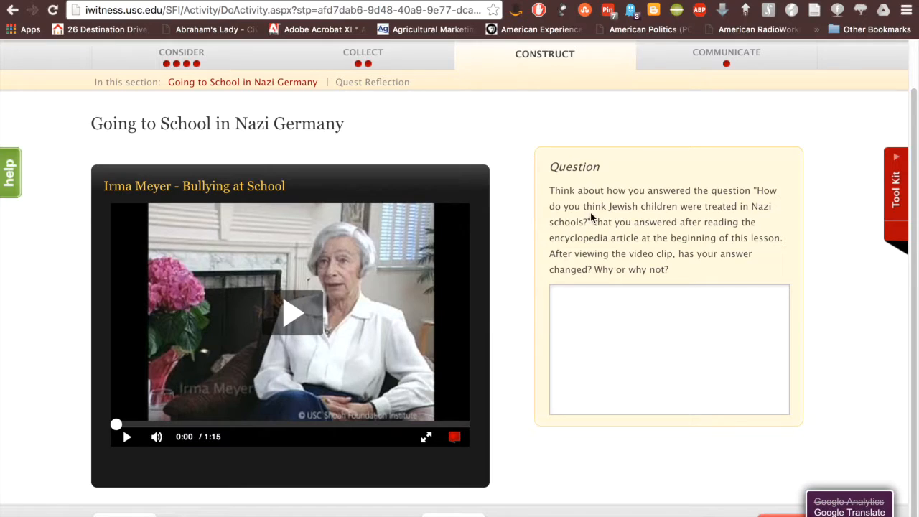
mouse_move(634, 251)
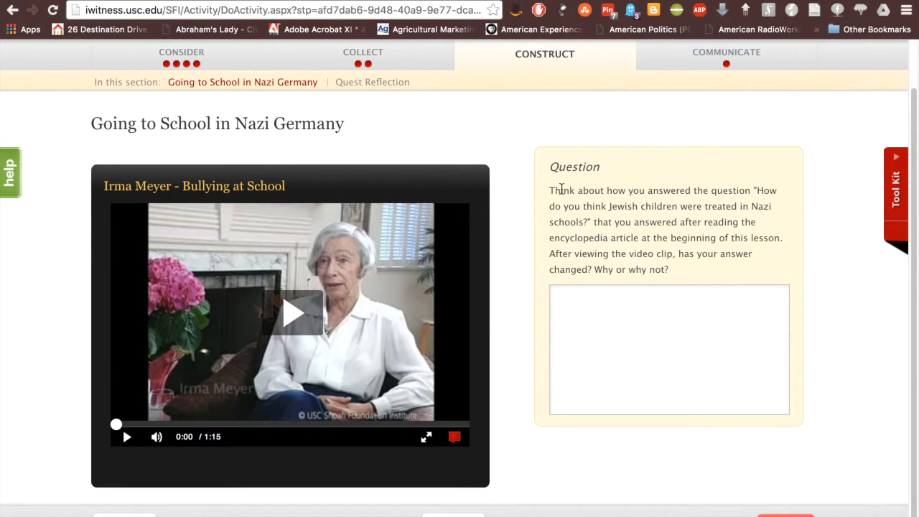
mouse_move(540, 217)
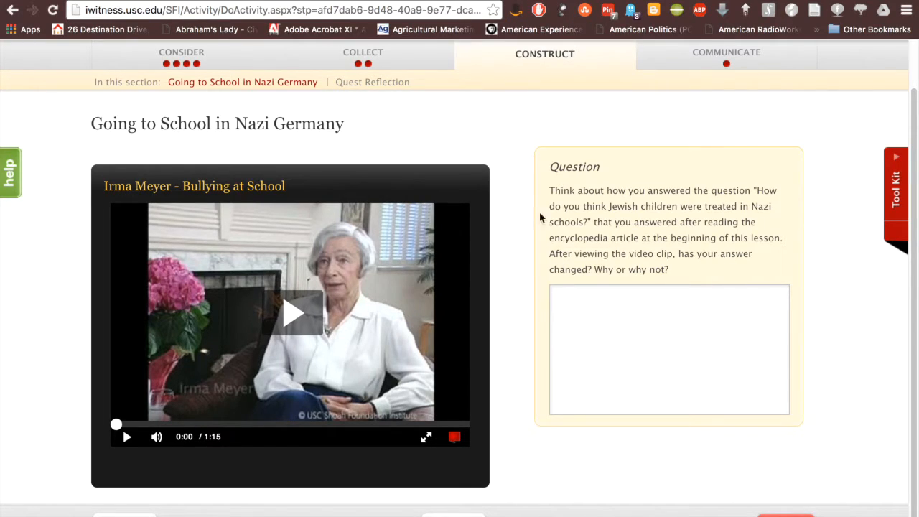
mouse_move(735, 173)
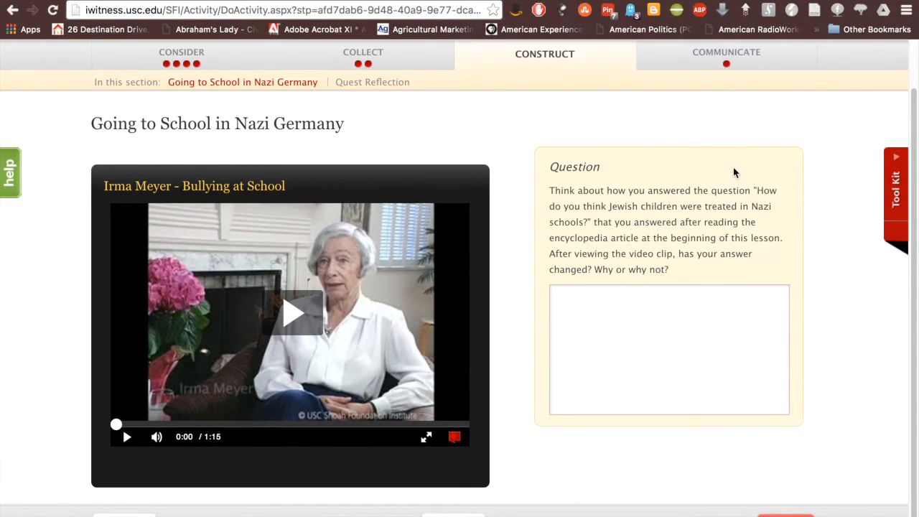
mouse_move(423, 105)
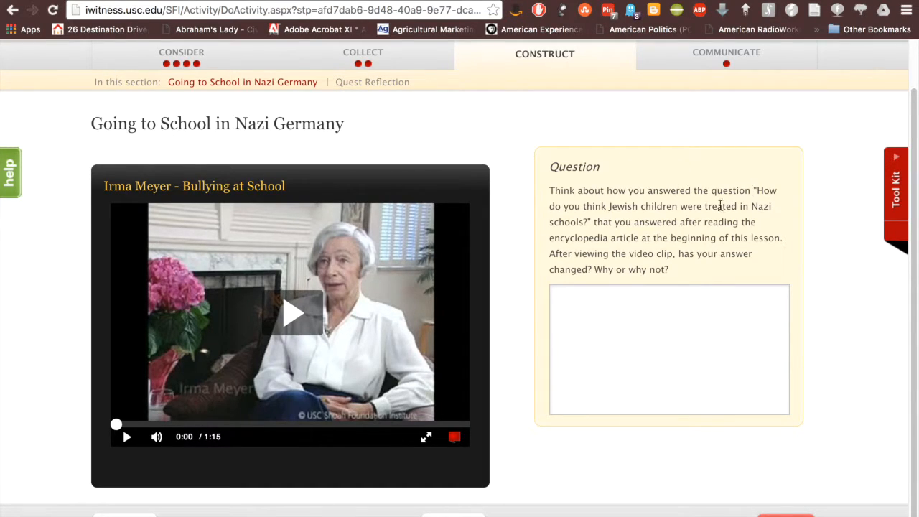
mouse_move(706, 224)
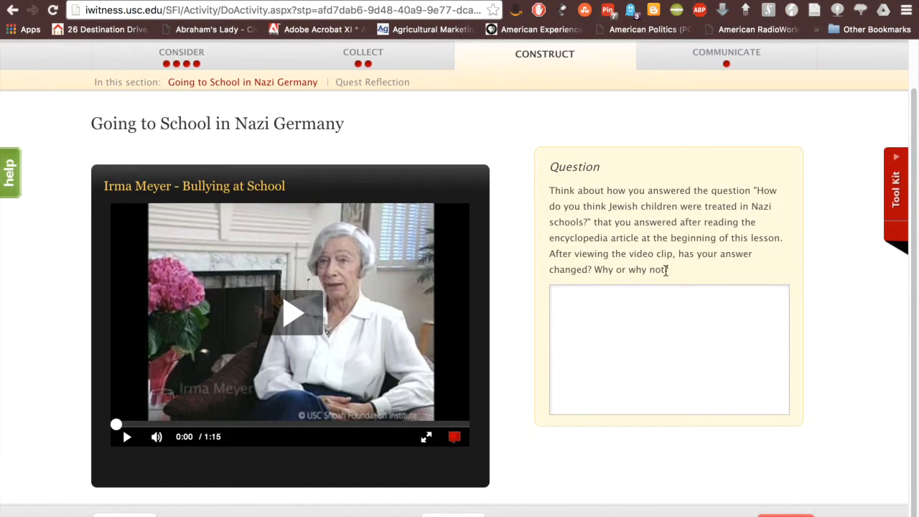
mouse_move(608, 217)
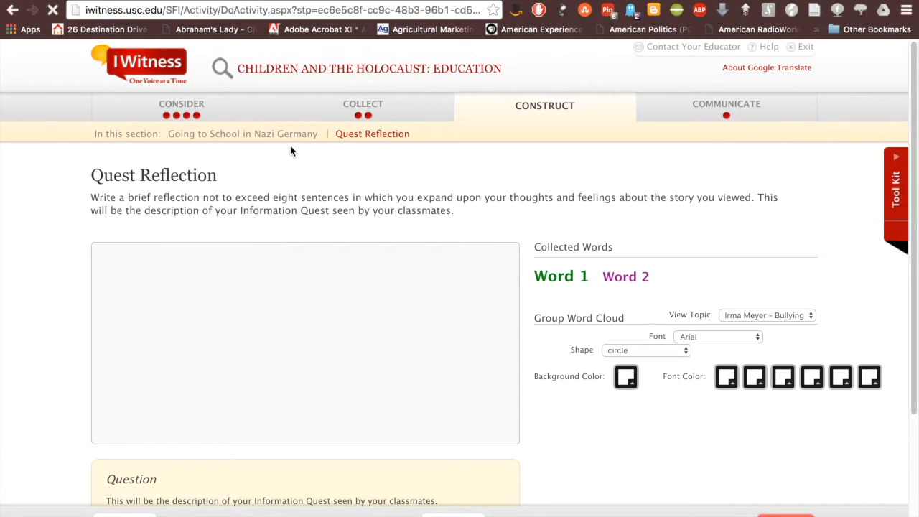
mouse_move(57, 297)
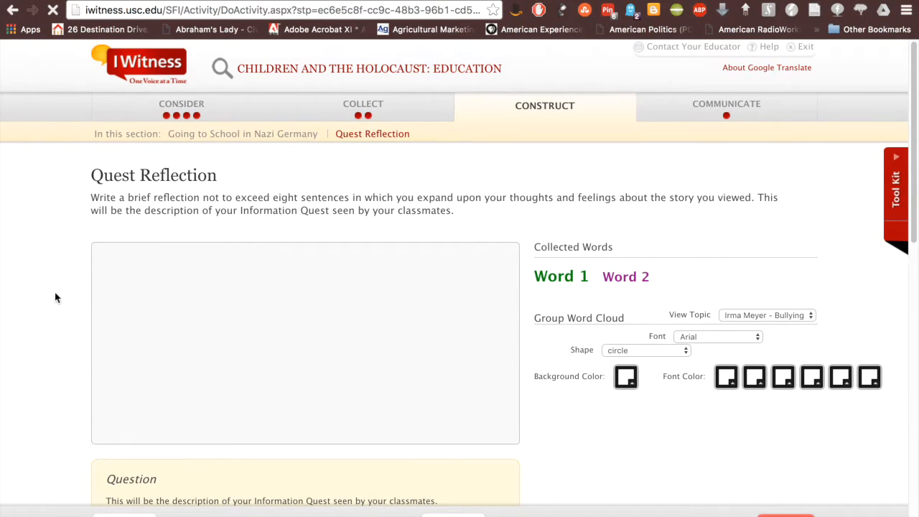
Step: Scroll through the Quest Reflection page to view the testimony video and group word cloud
scroll(down, 3)
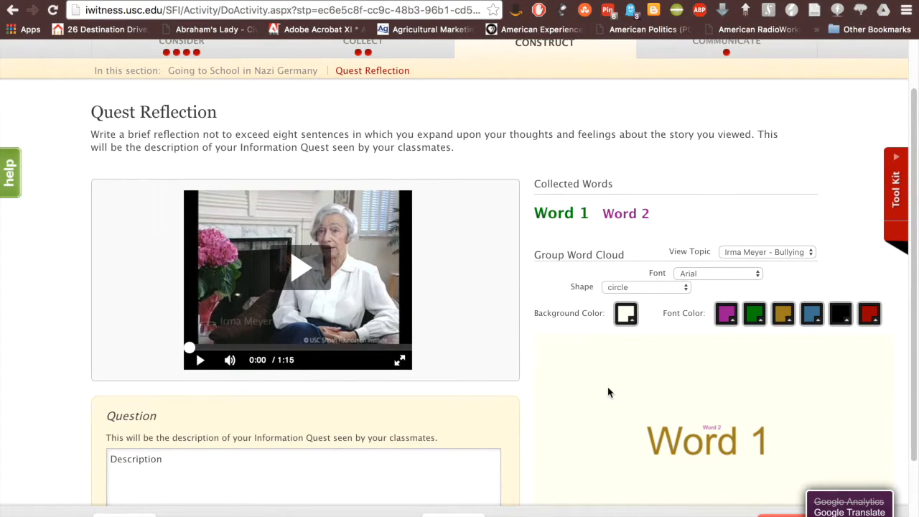
scroll(down, 3)
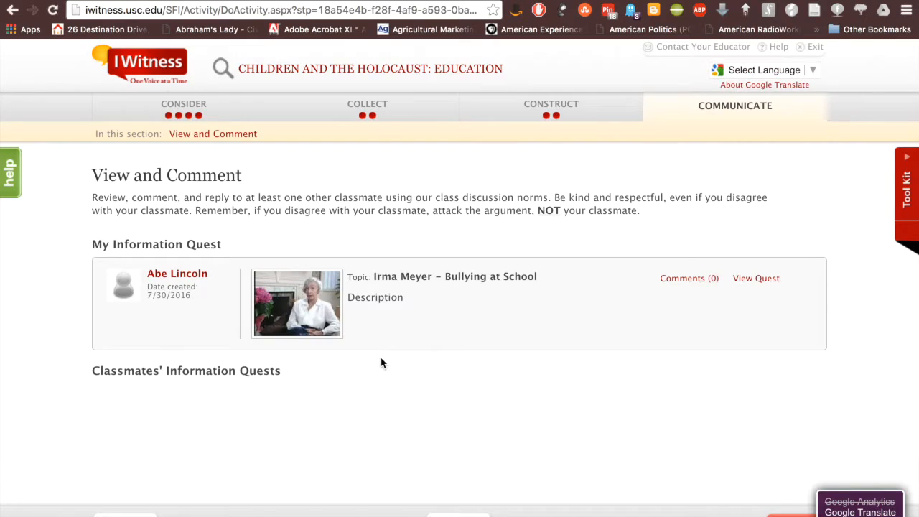
mouse_move(510, 264)
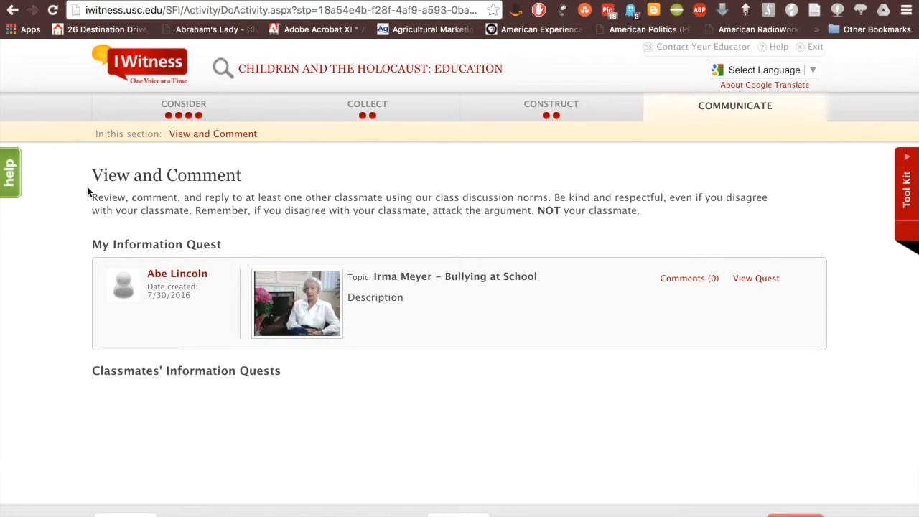
mouse_move(83, 213)
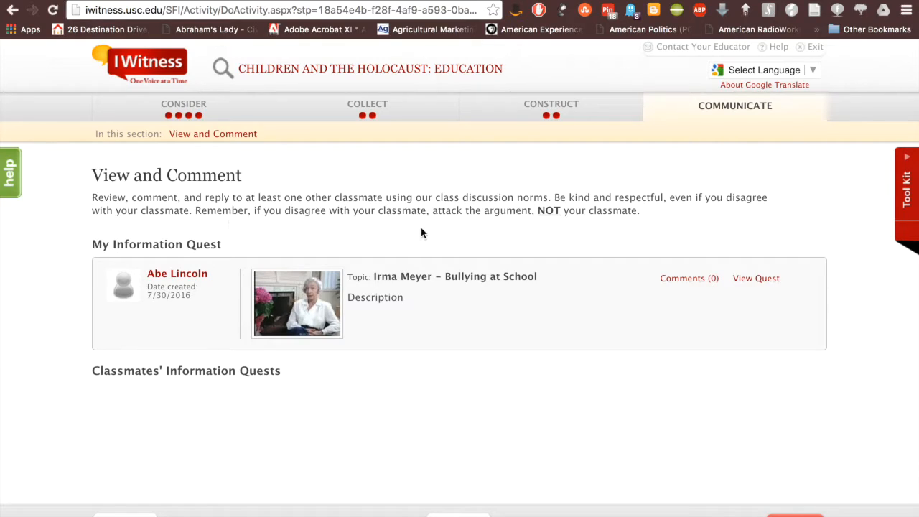
mouse_move(530, 231)
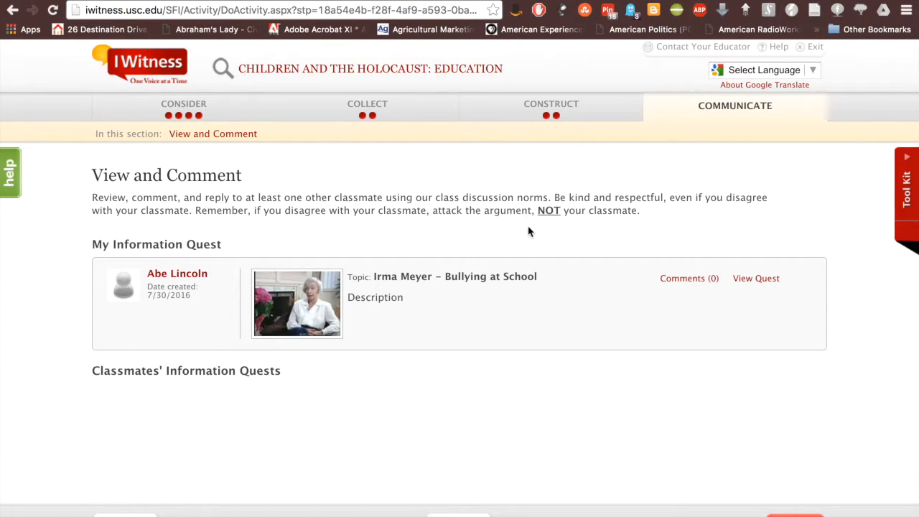
mouse_move(534, 230)
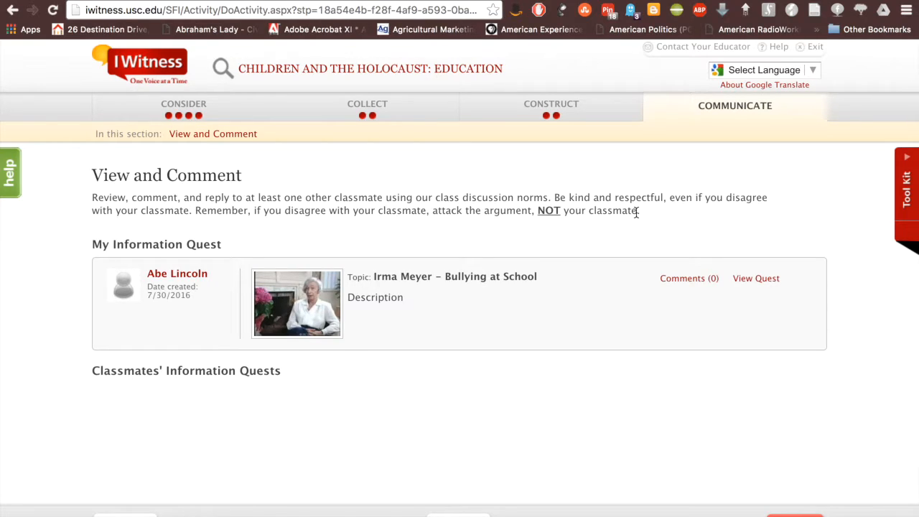
mouse_move(112, 231)
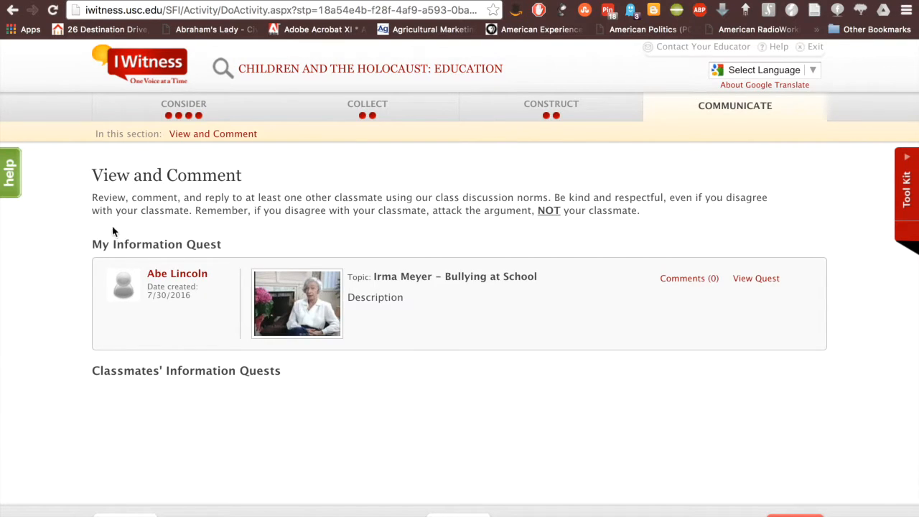
mouse_move(738, 280)
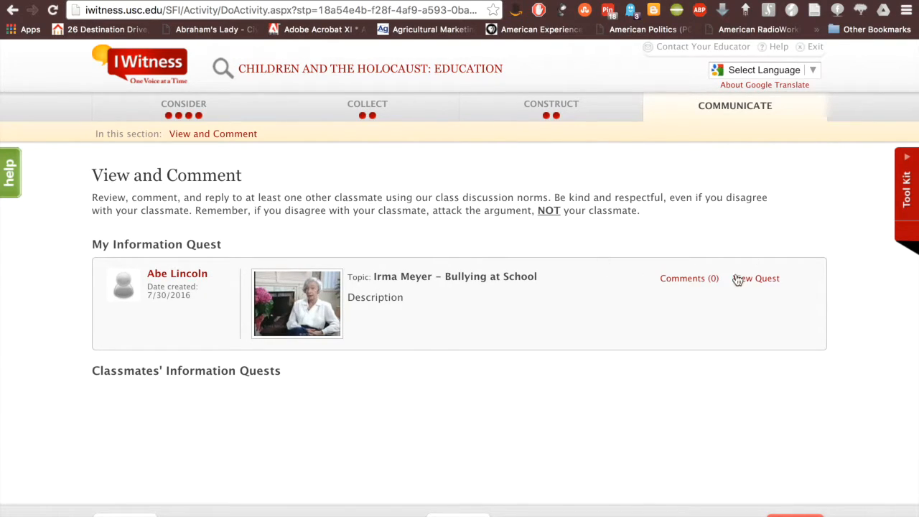
mouse_move(178, 273)
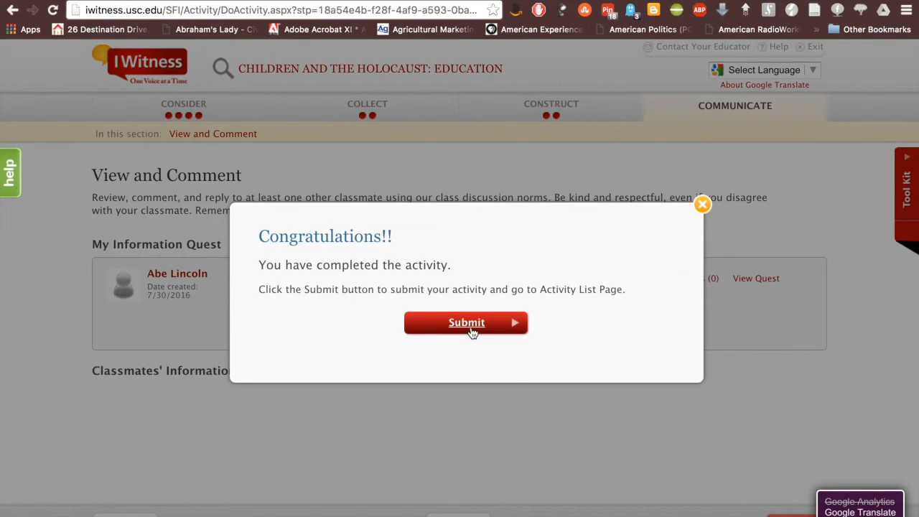
Step: Submit the completed activity from the Congratulations dialog
click(465, 322)
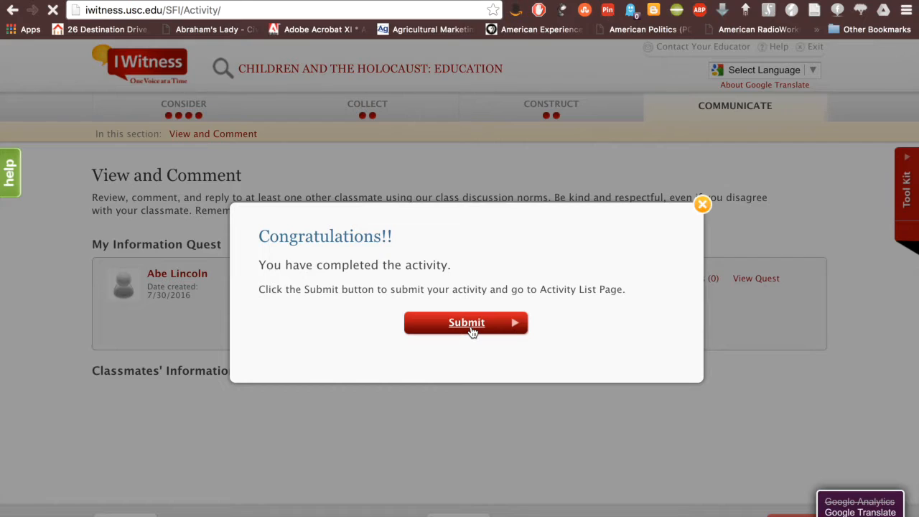
click(465, 322)
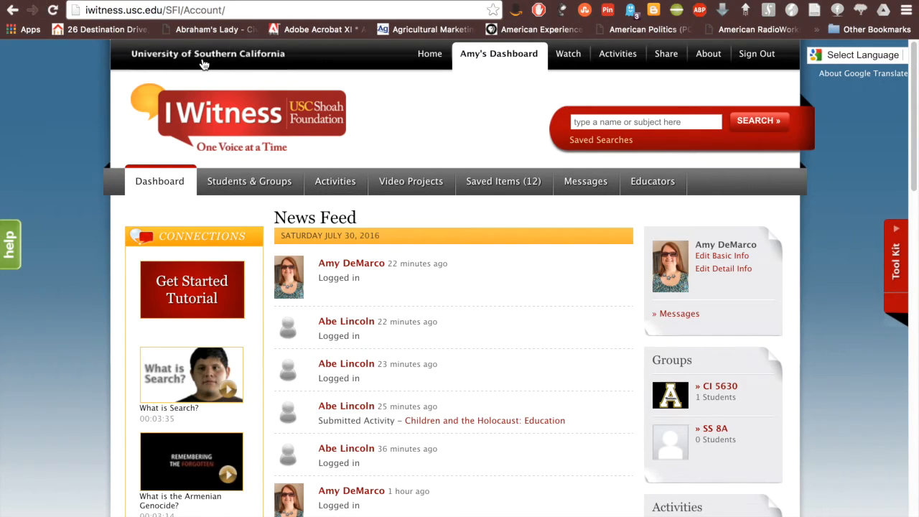
mouse_move(243, 150)
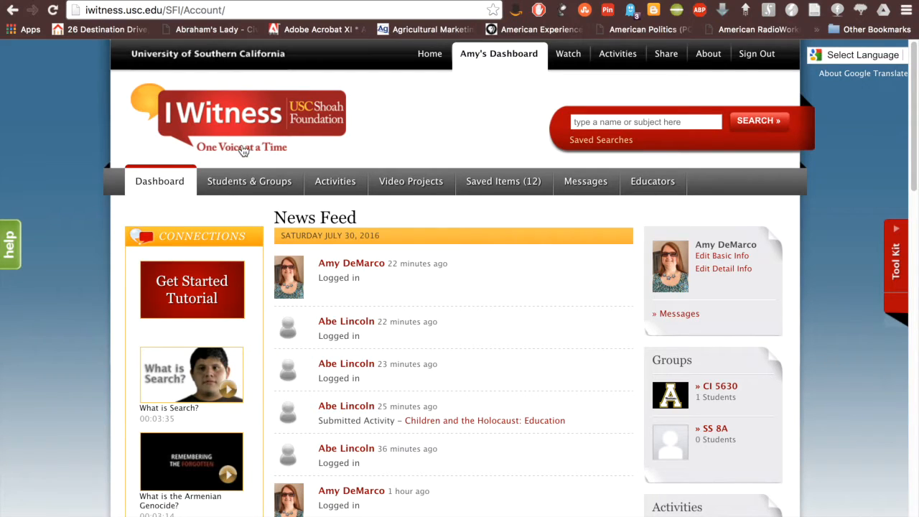
mouse_move(270, 237)
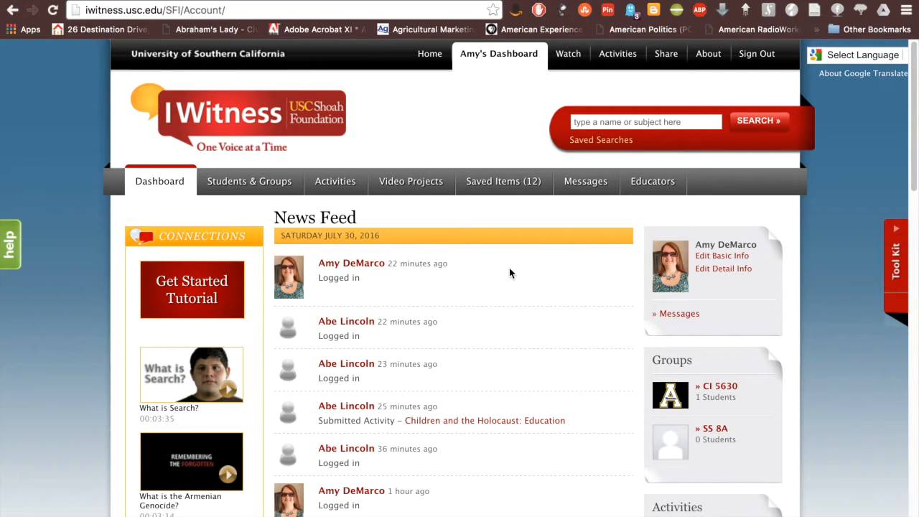
mouse_move(356, 463)
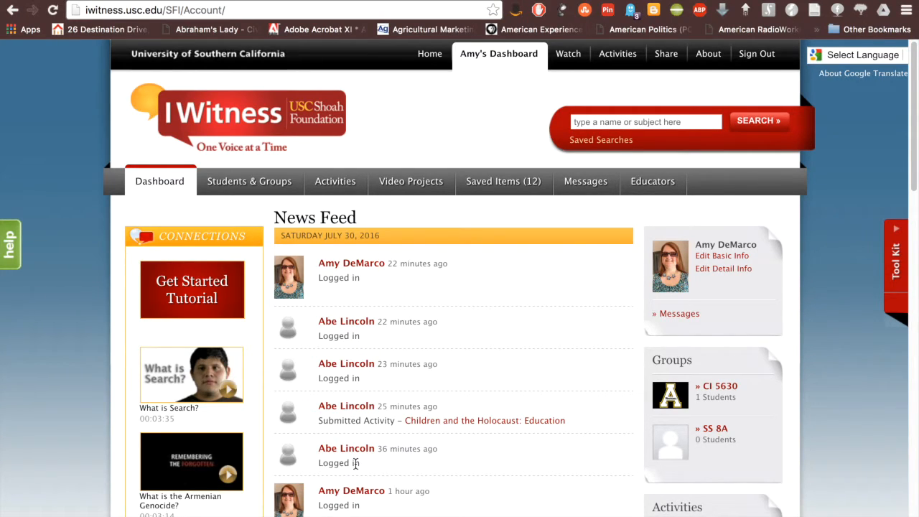
scroll(down, 3)
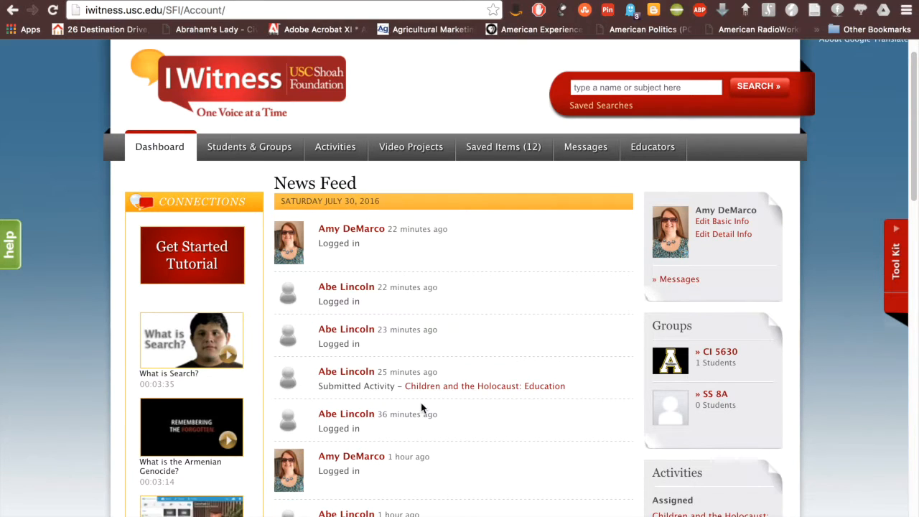
mouse_move(350, 327)
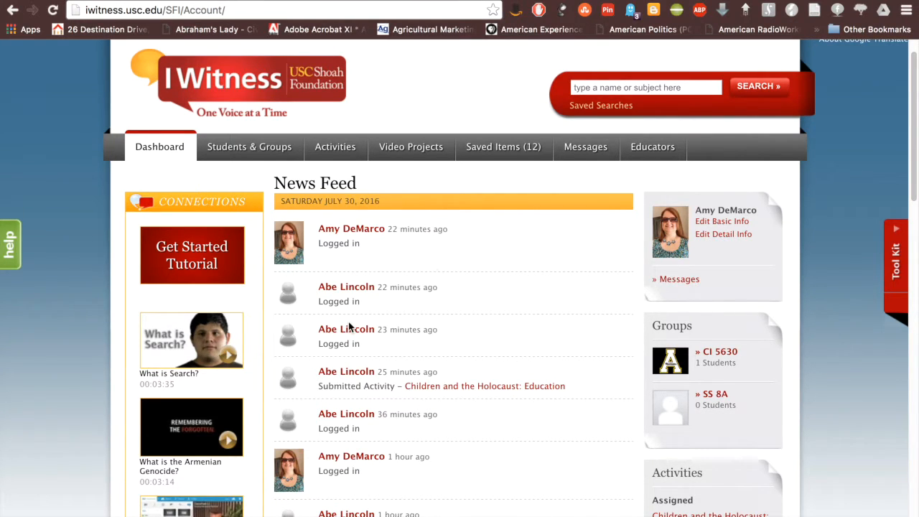
mouse_move(510, 371)
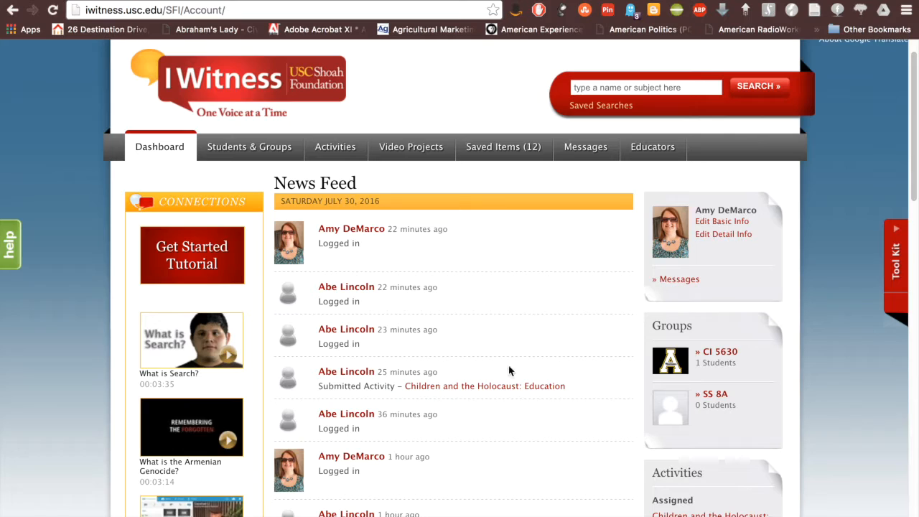
scroll(down, 3)
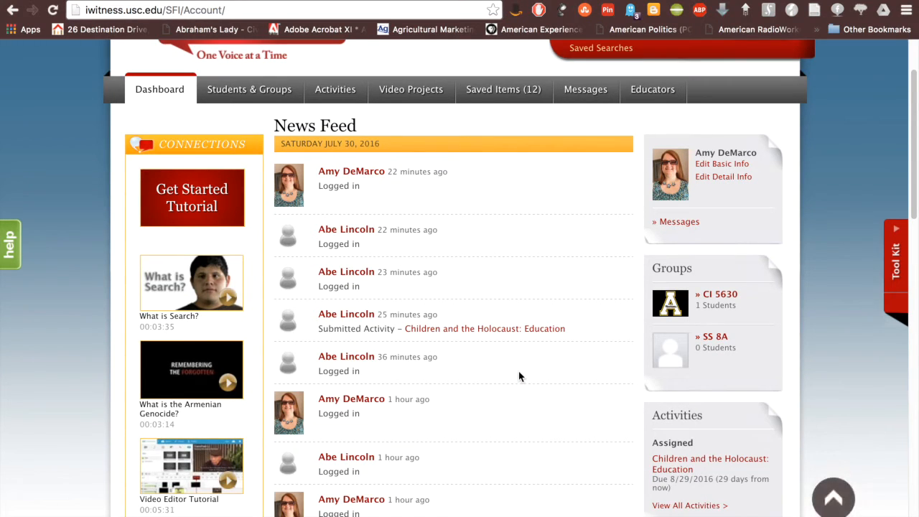
mouse_move(718, 425)
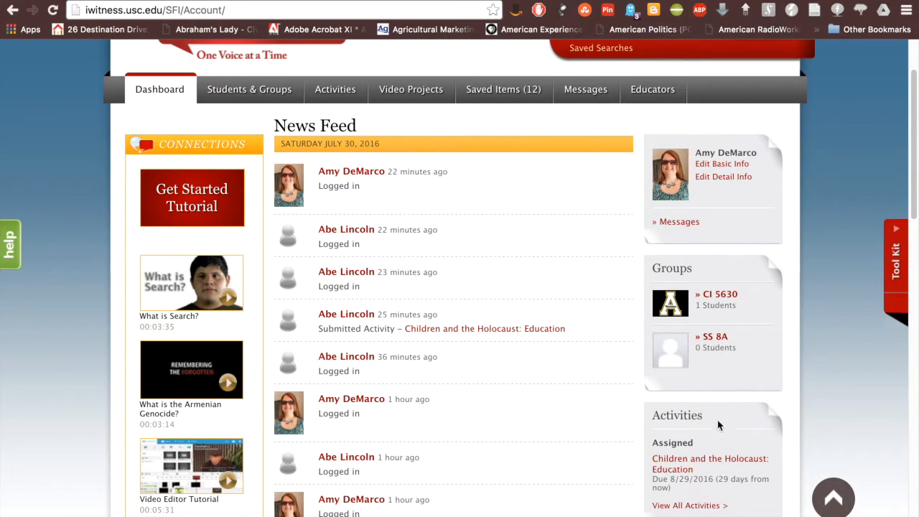
mouse_move(646, 256)
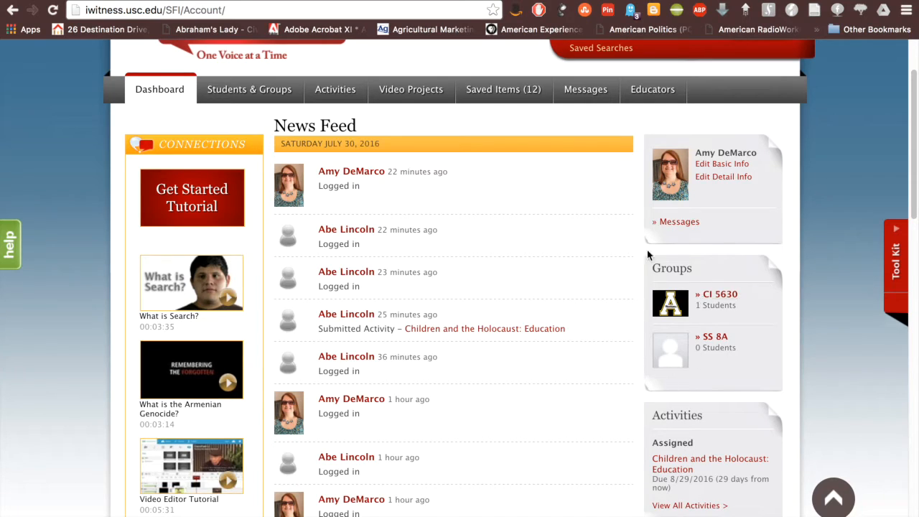
mouse_move(750, 368)
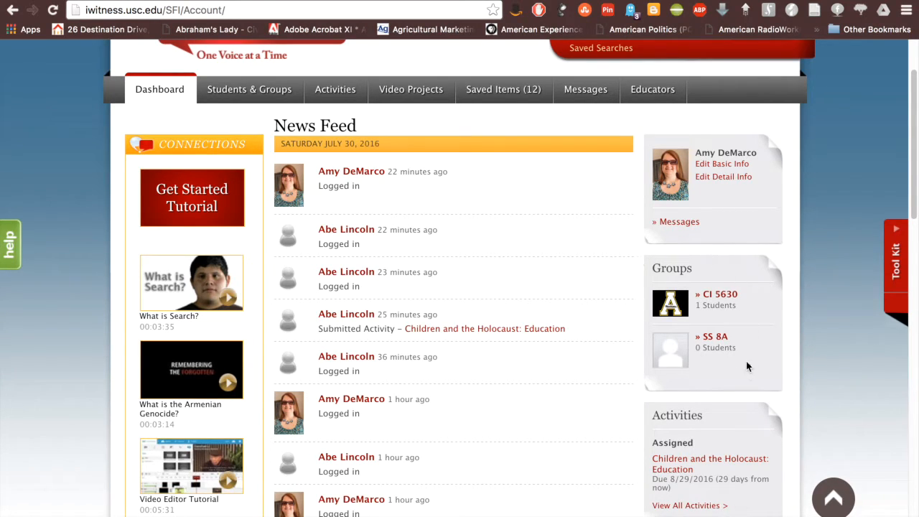
mouse_move(747, 260)
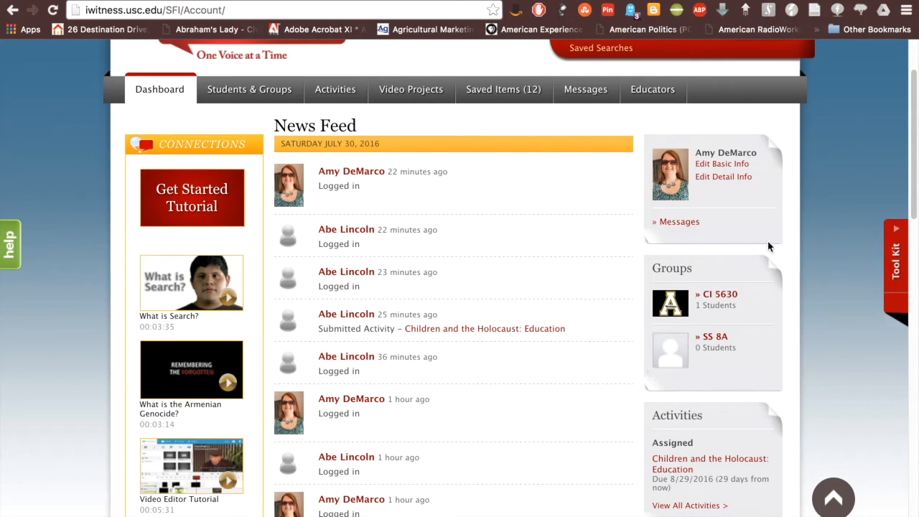
mouse_move(766, 411)
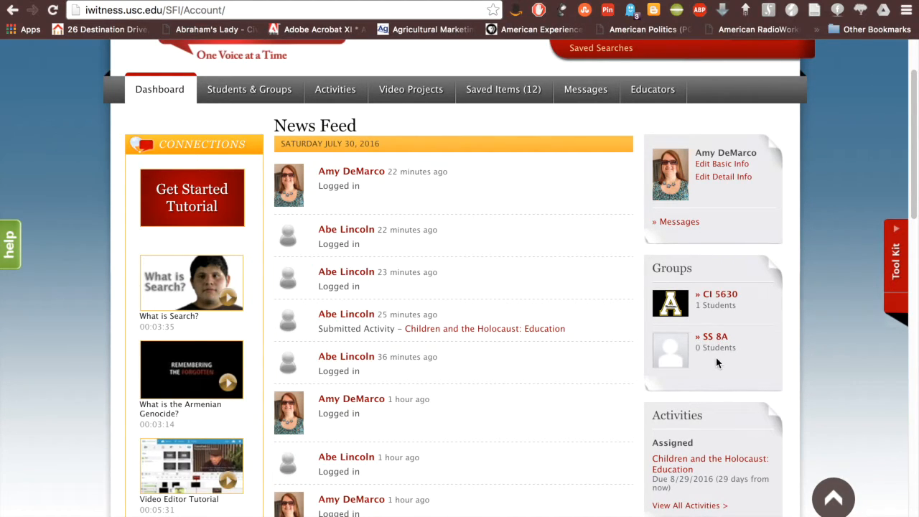
mouse_move(735, 344)
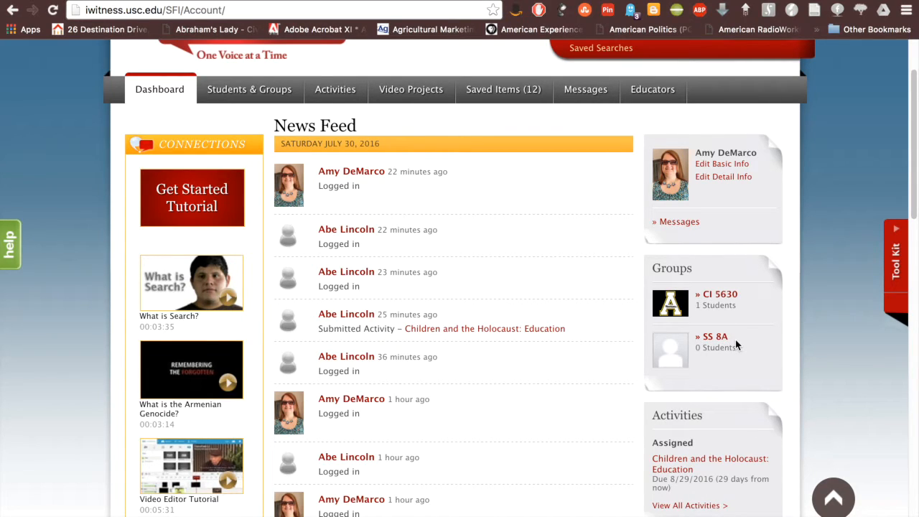
mouse_move(761, 336)
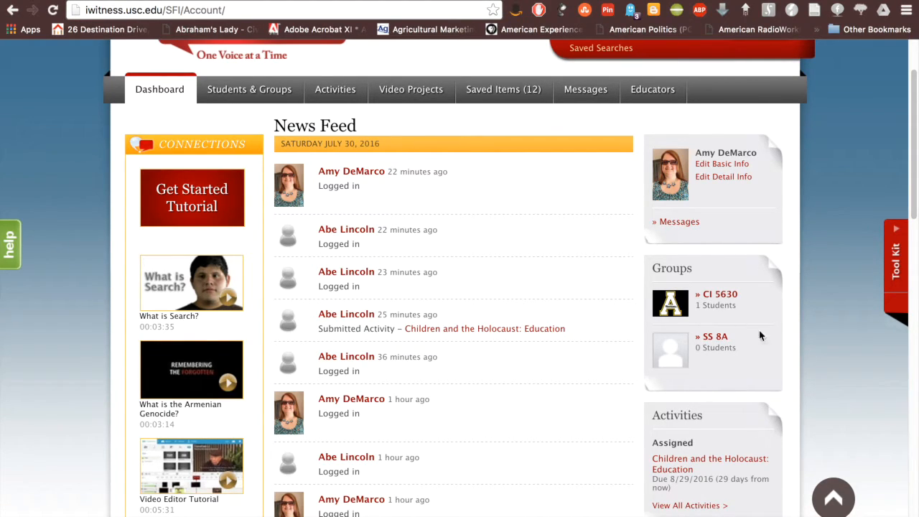
mouse_move(750, 342)
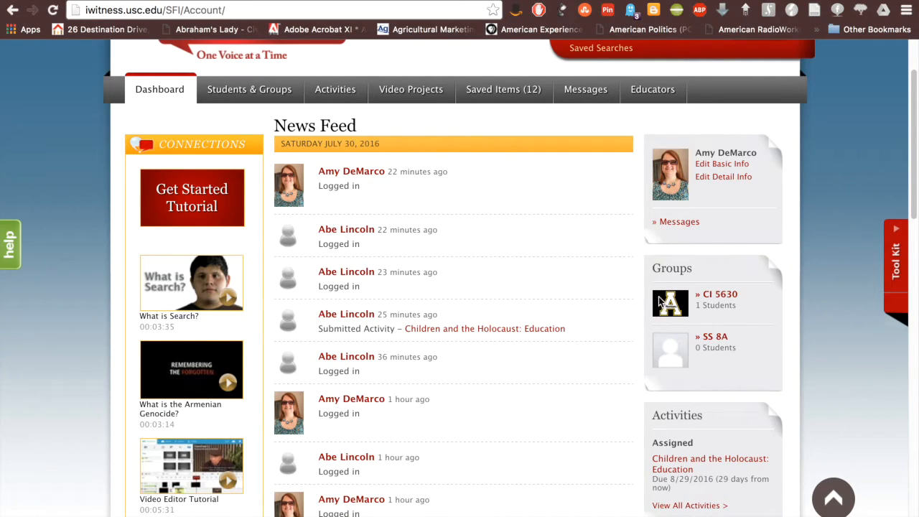
mouse_move(715, 362)
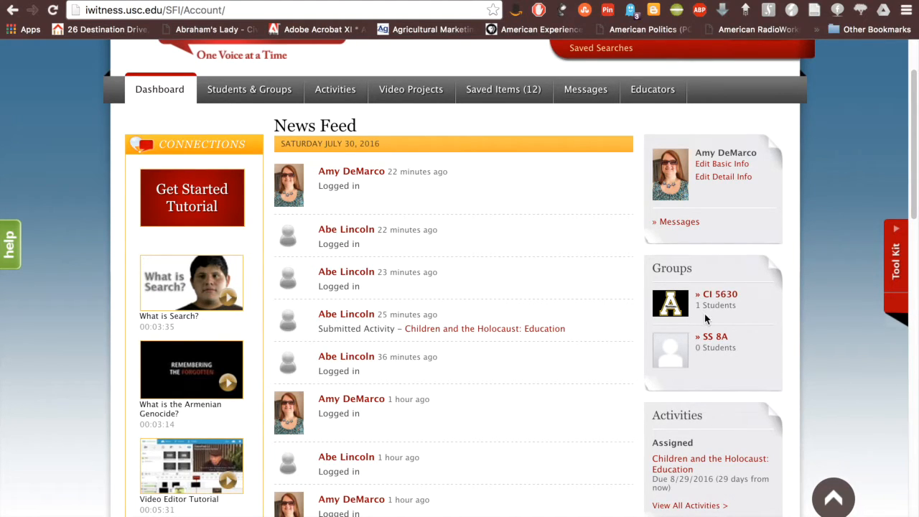
scroll(down, 3)
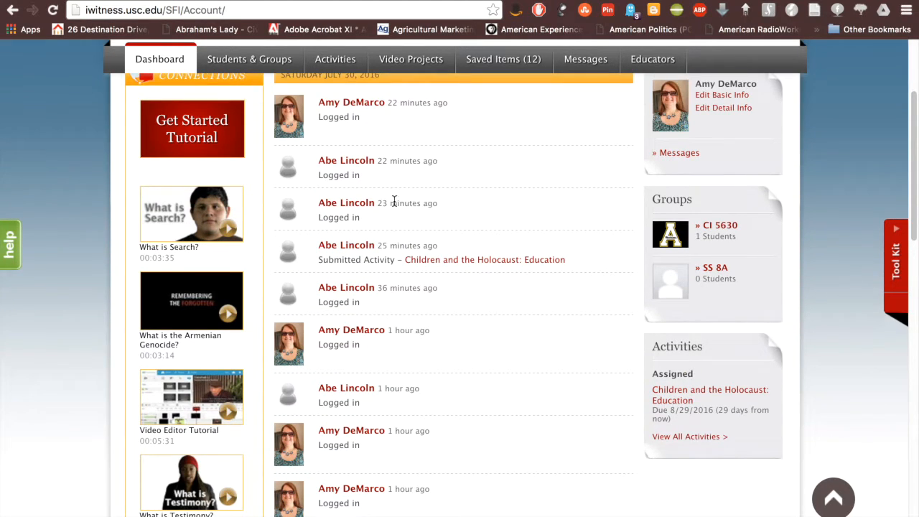
scroll(down, 3)
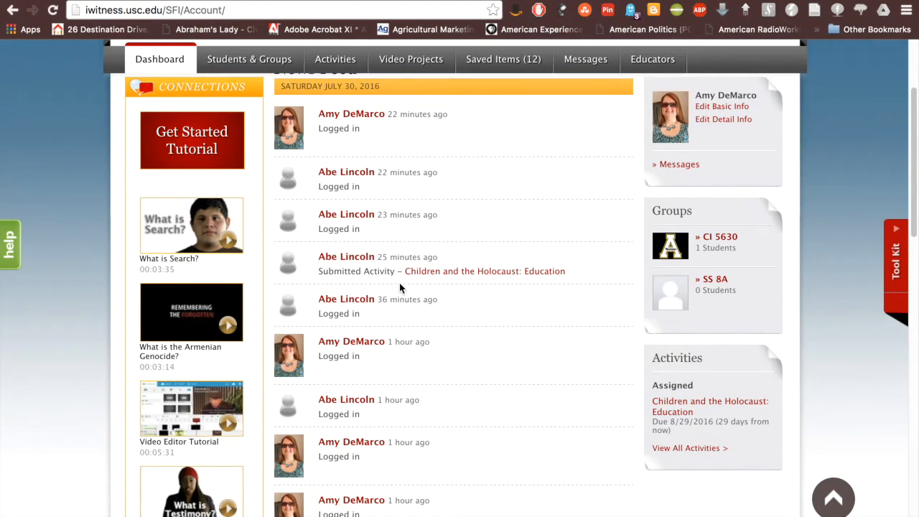
mouse_move(669, 361)
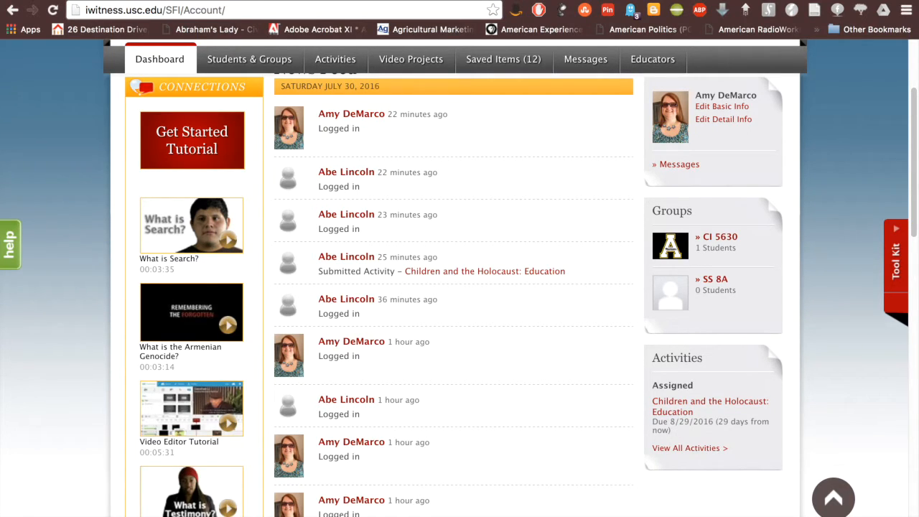
mouse_move(675, 399)
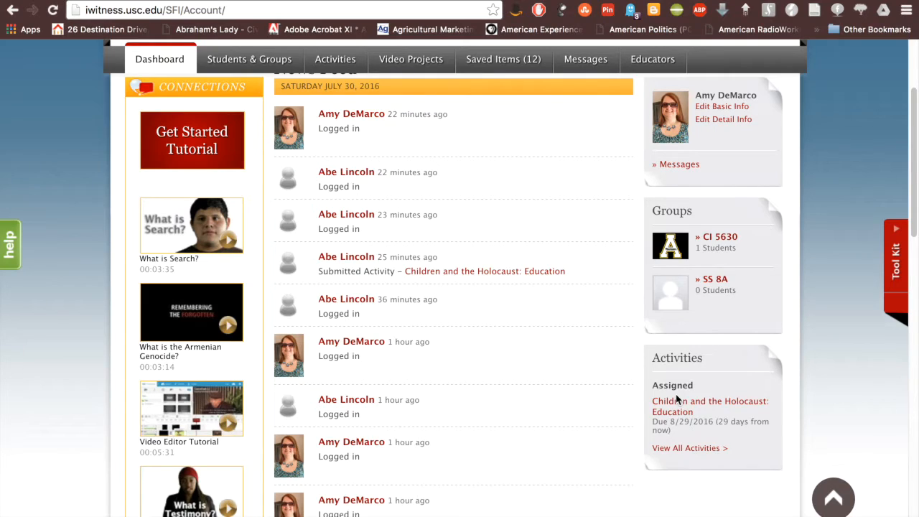
mouse_move(460, 280)
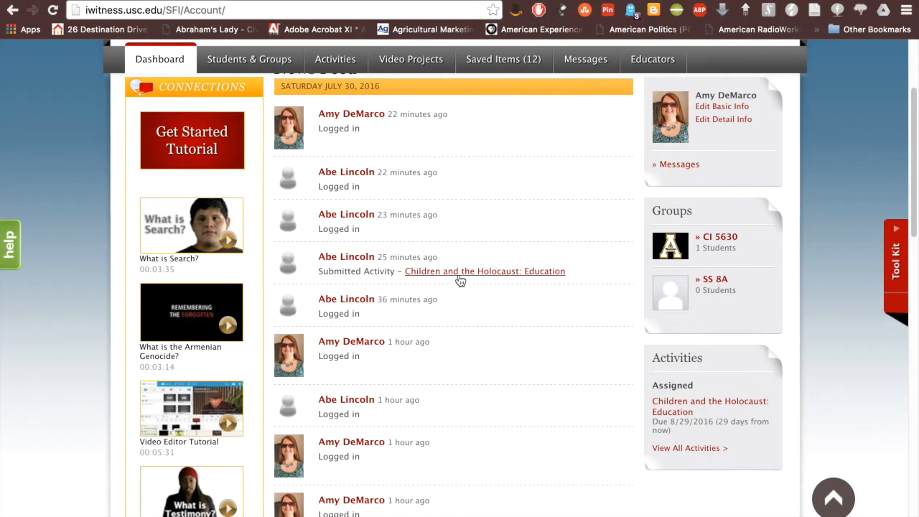
mouse_move(448, 279)
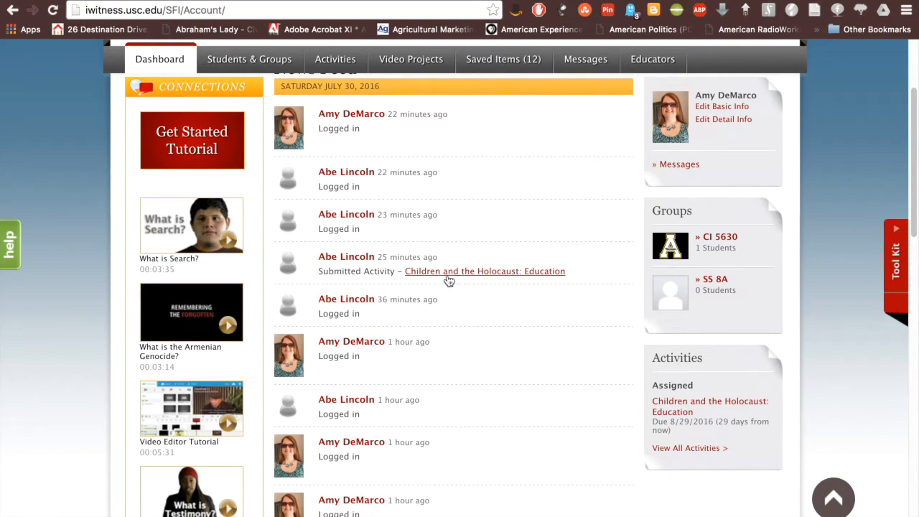
mouse_move(500, 279)
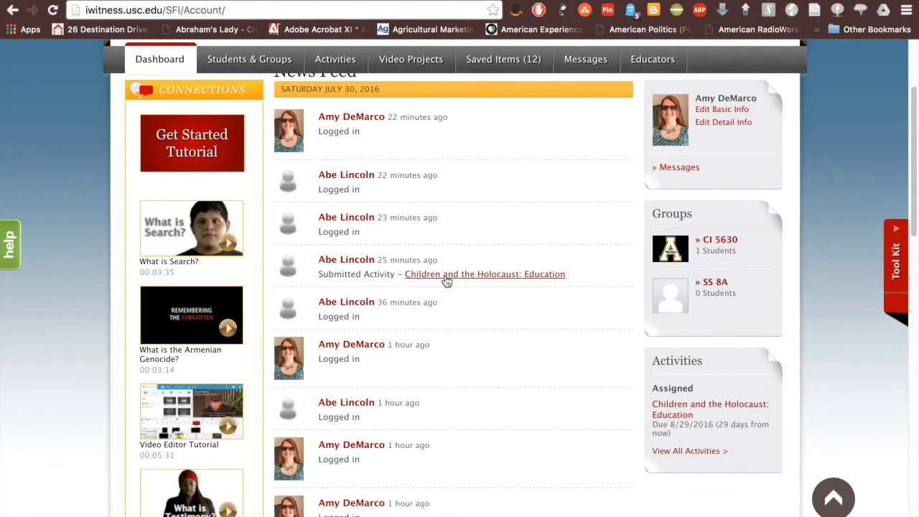
Step: Reopen the submitted Children and the Holocaust: Education activity on its A Lesson In Nazi Propaganda page
click(485, 273)
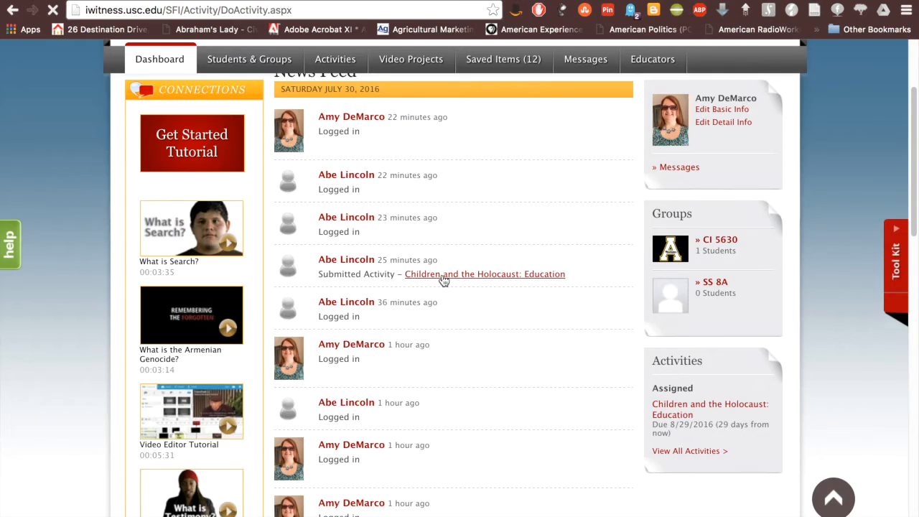
click(485, 273)
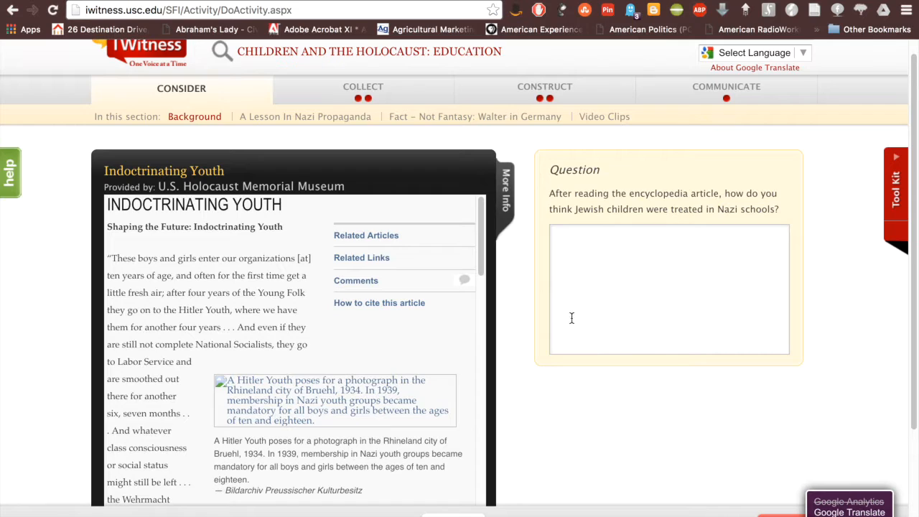
mouse_move(542, 282)
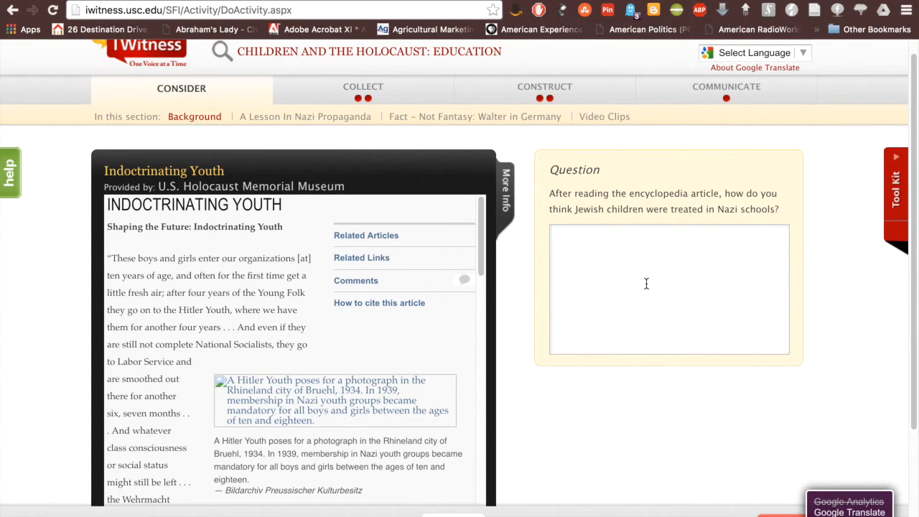
scroll(down, 3)
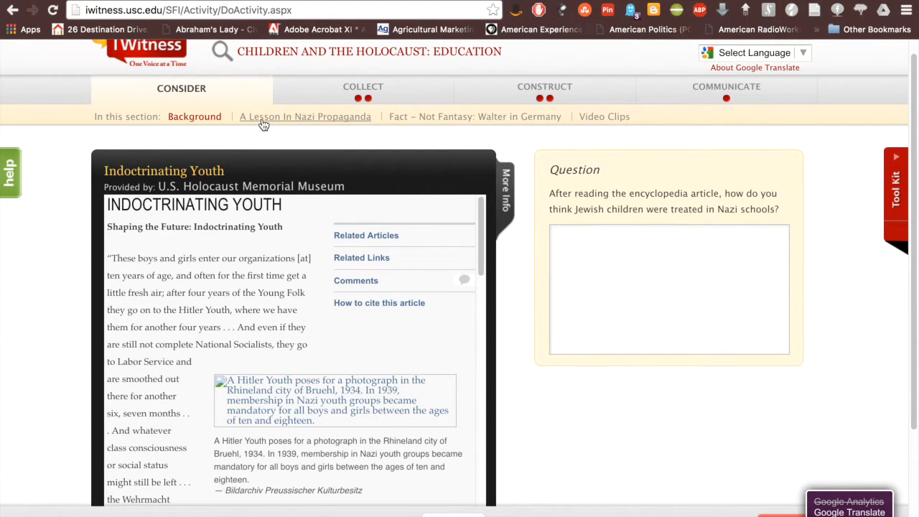
mouse_move(247, 123)
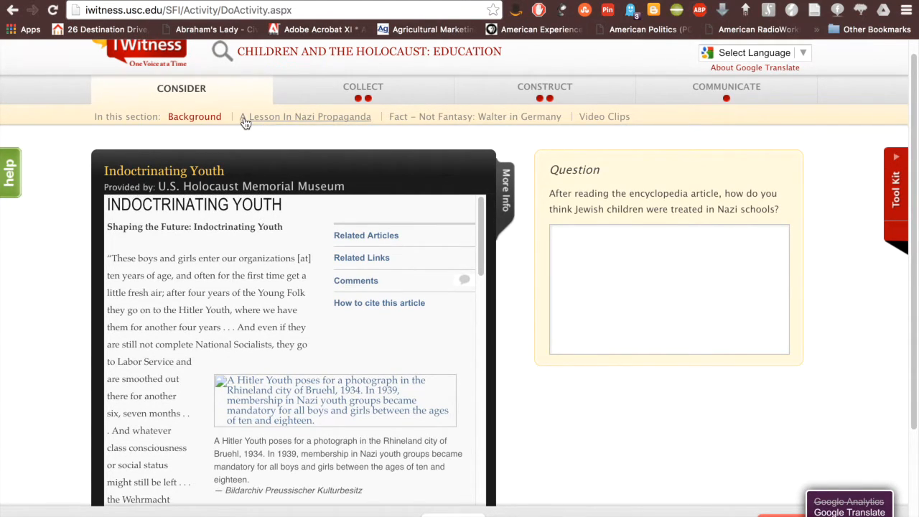
click(304, 117)
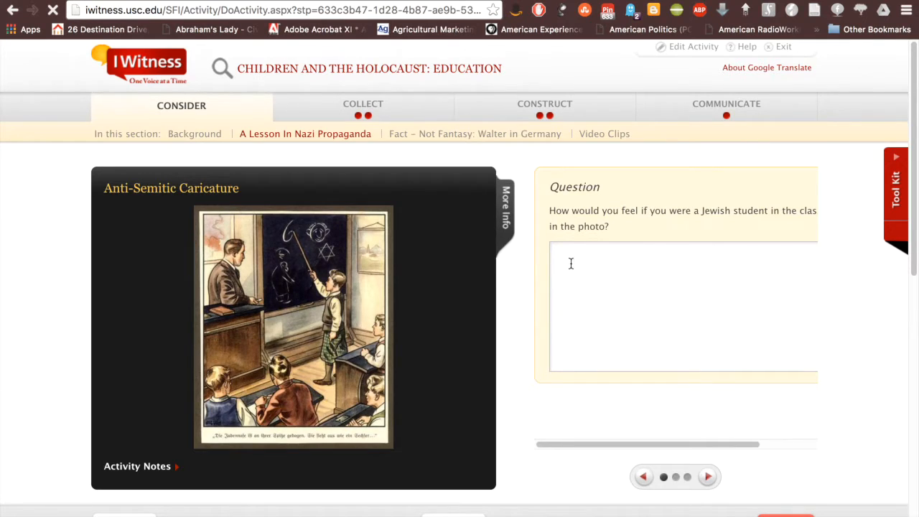
Step: Look through the propaganda lesson's picture questions, then move to the Collect Words page
scroll(down, 3)
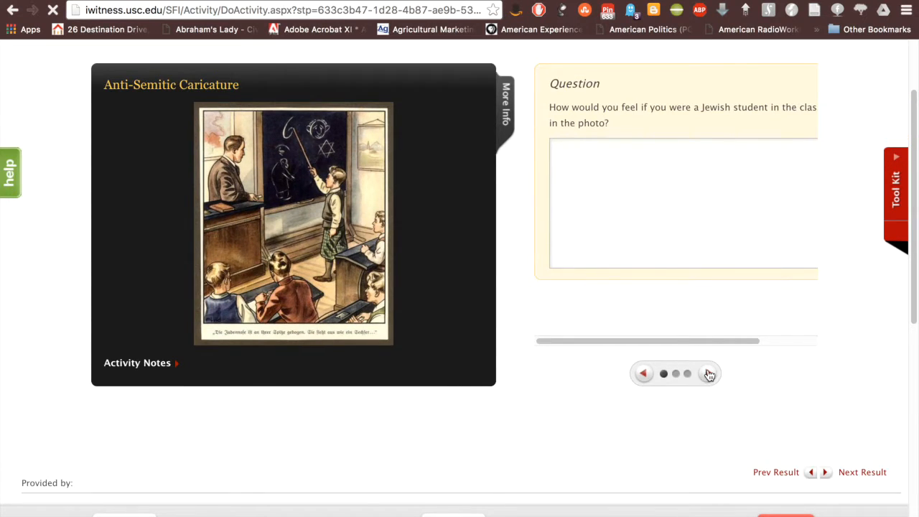
click(708, 373)
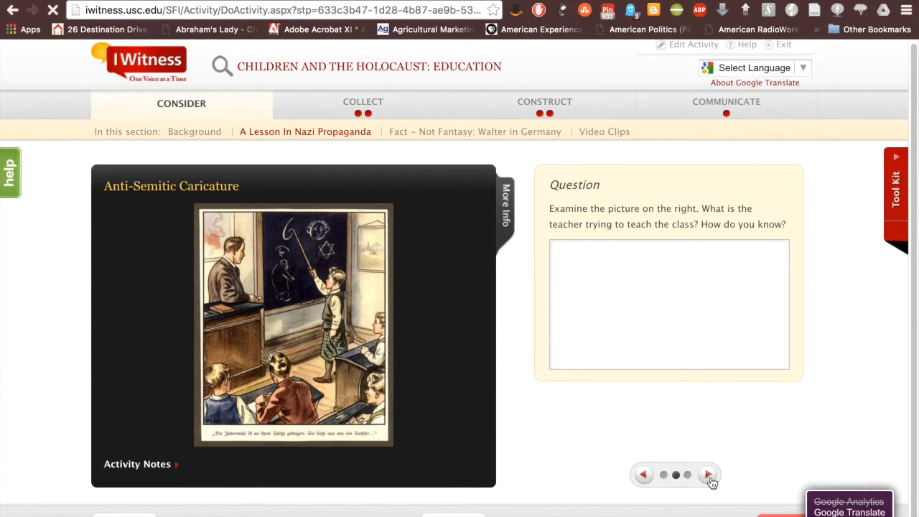
click(708, 474)
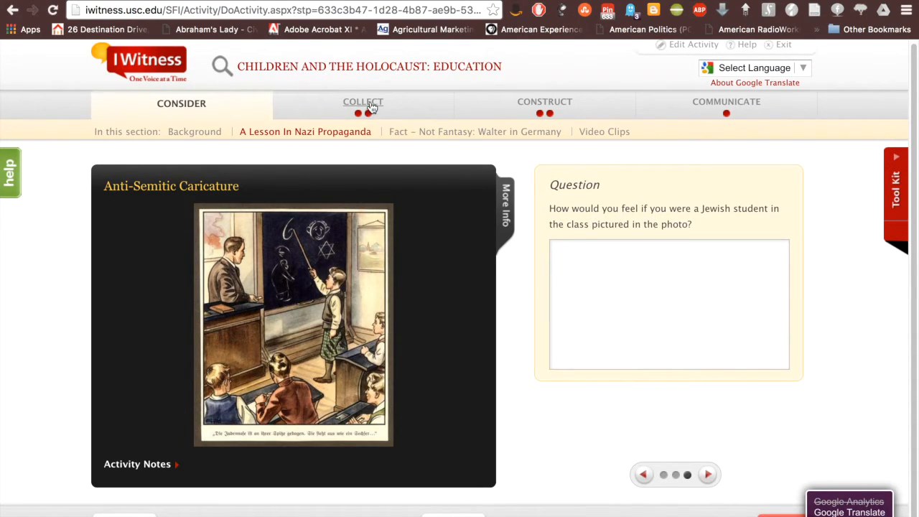
click(362, 100)
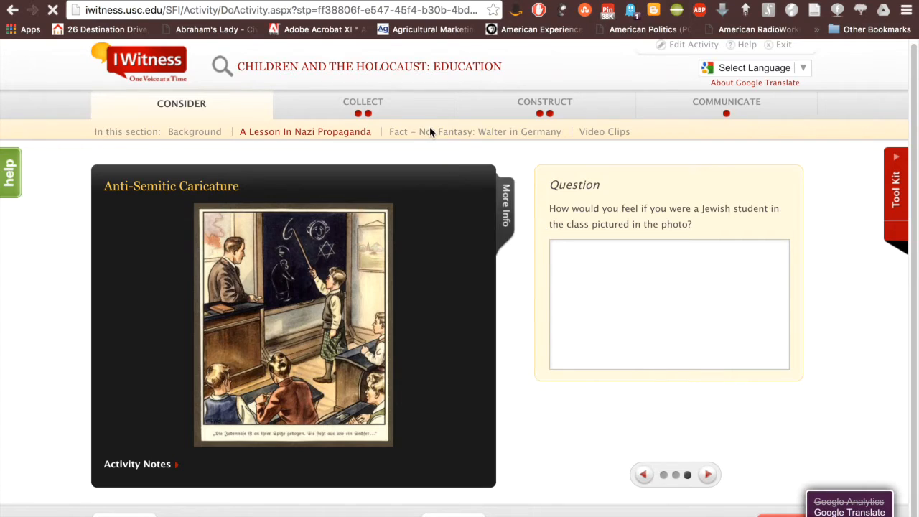
click(362, 103)
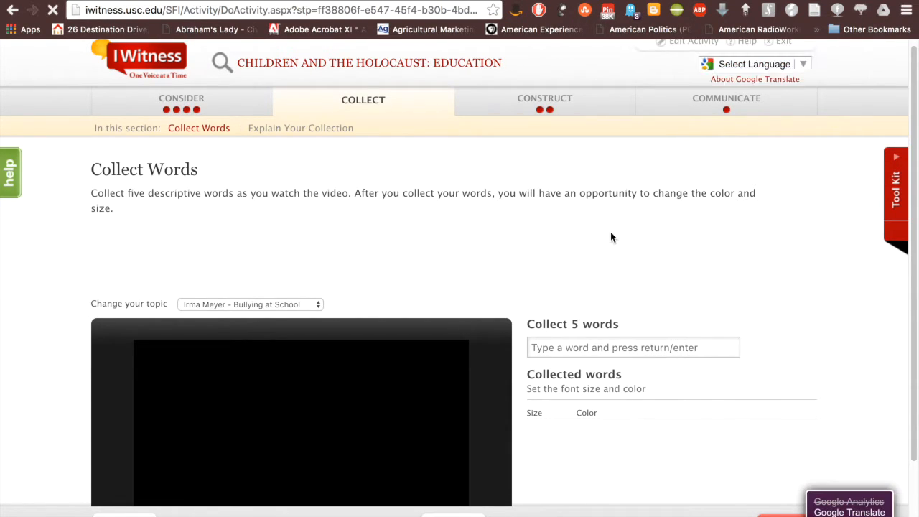
Step: Review the Collect Words page, then move to the Construct stage's Going to School in Nazi Germany page
scroll(down, 3)
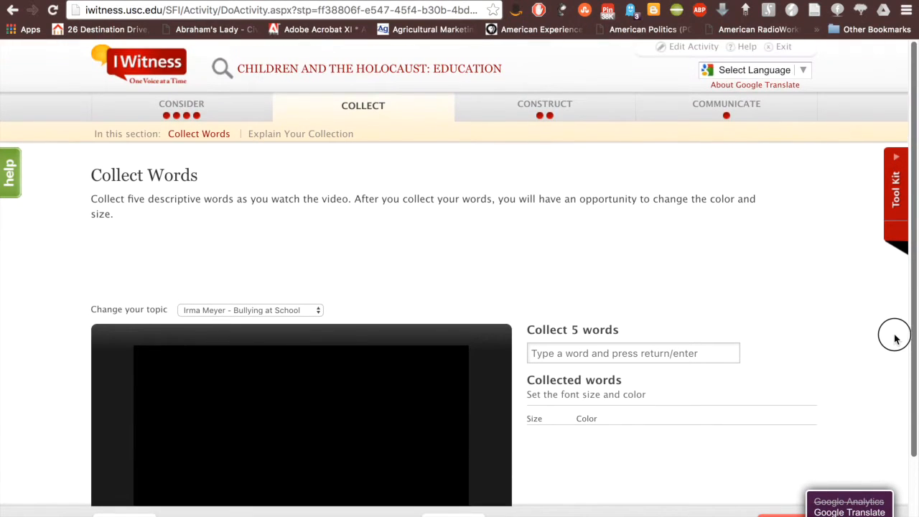
mouse_move(896, 379)
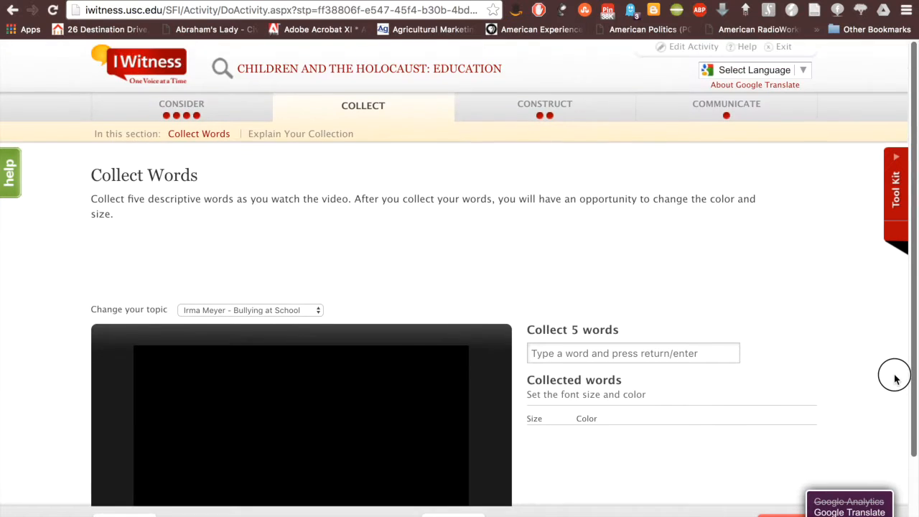
scroll(down, 3)
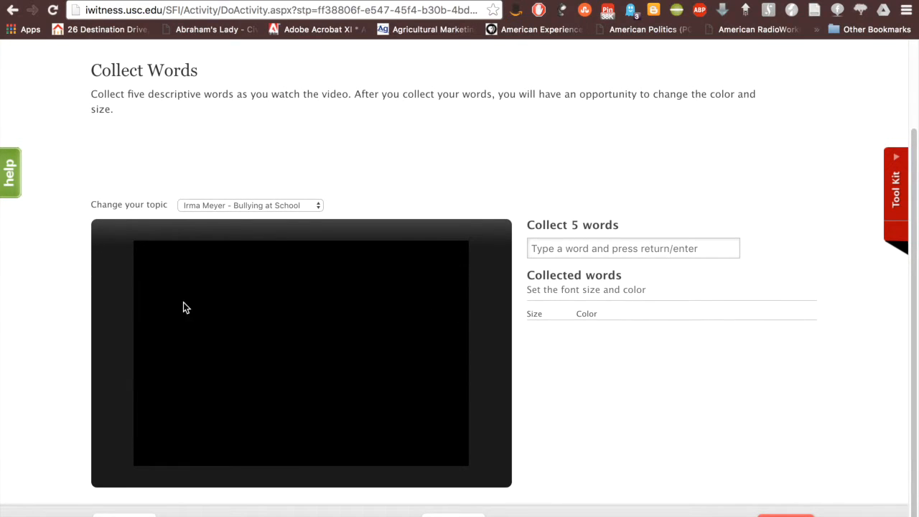
scroll(up, 3)
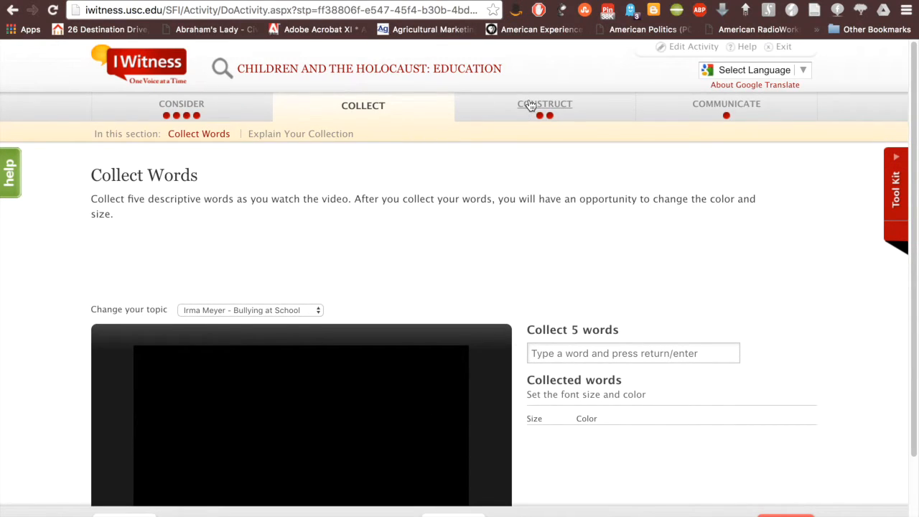
click(544, 106)
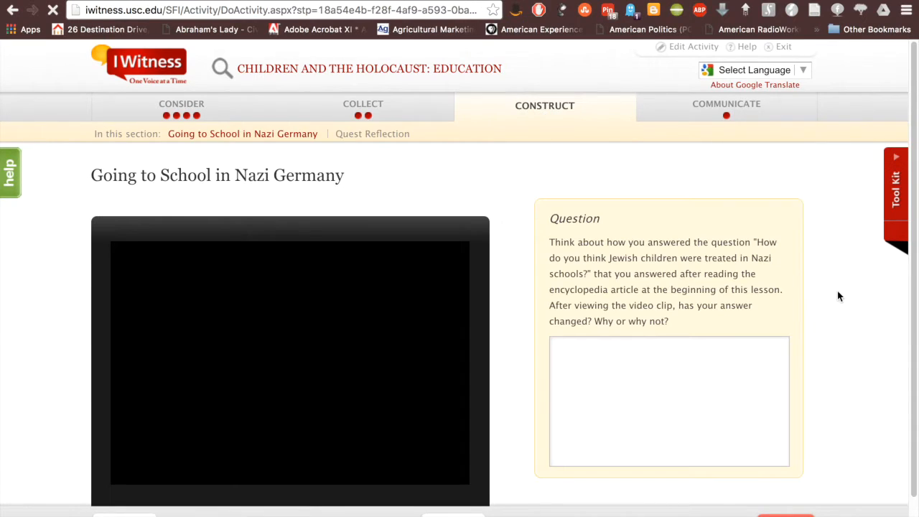
Step: Move to the Communicate stage's View and Comment page listing classmates' information quests
click(726, 106)
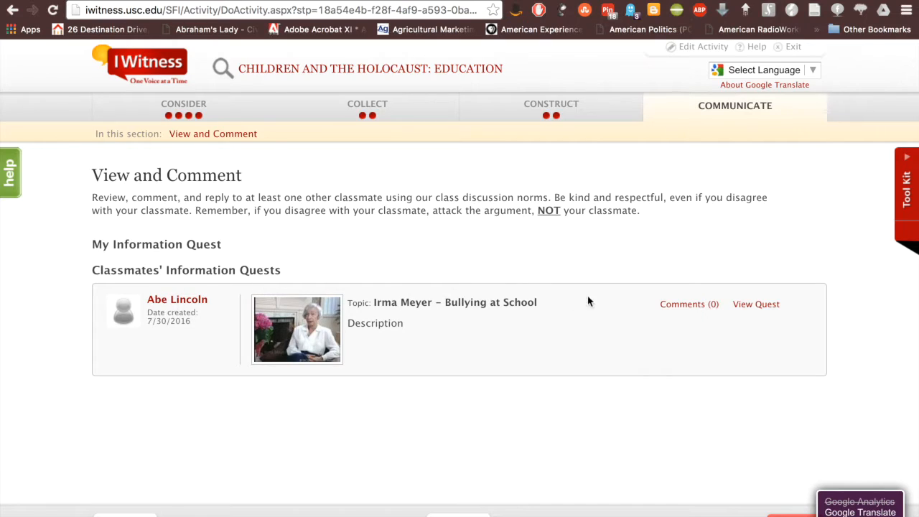
mouse_move(178, 300)
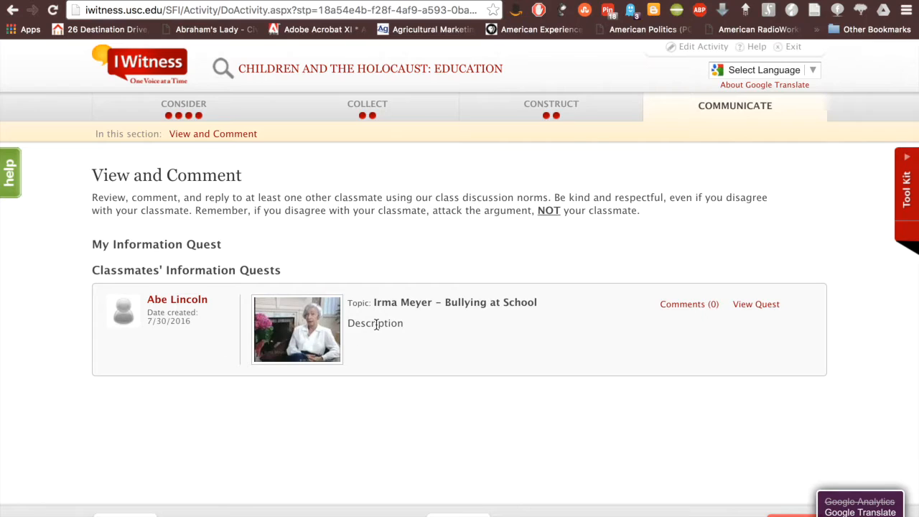
mouse_move(445, 253)
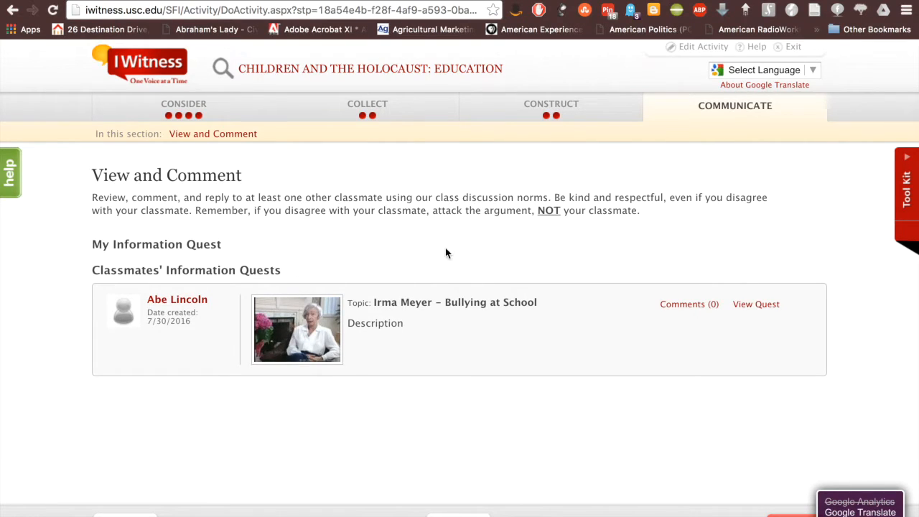
mouse_move(468, 401)
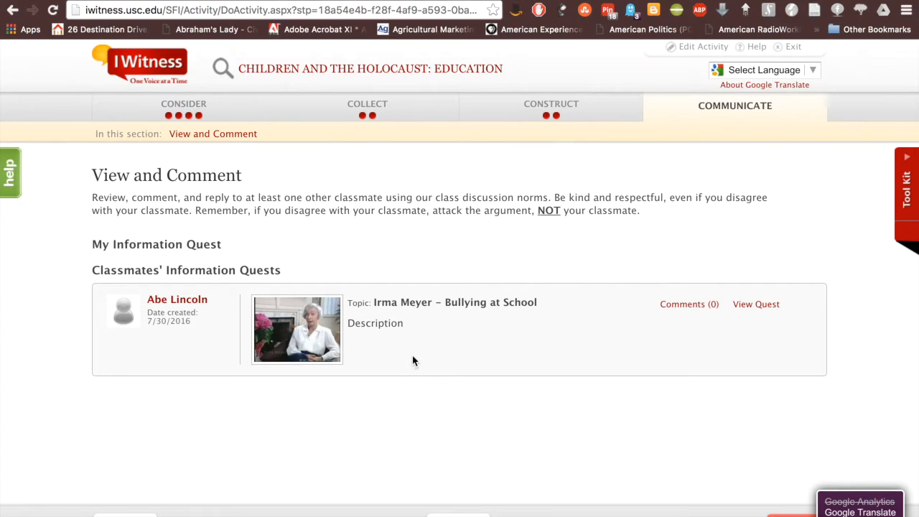
mouse_move(412, 252)
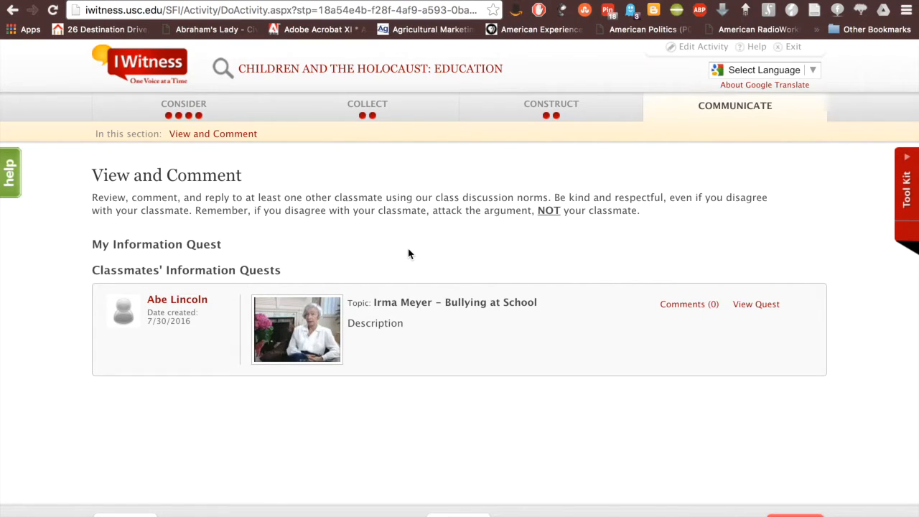
mouse_move(272, 244)
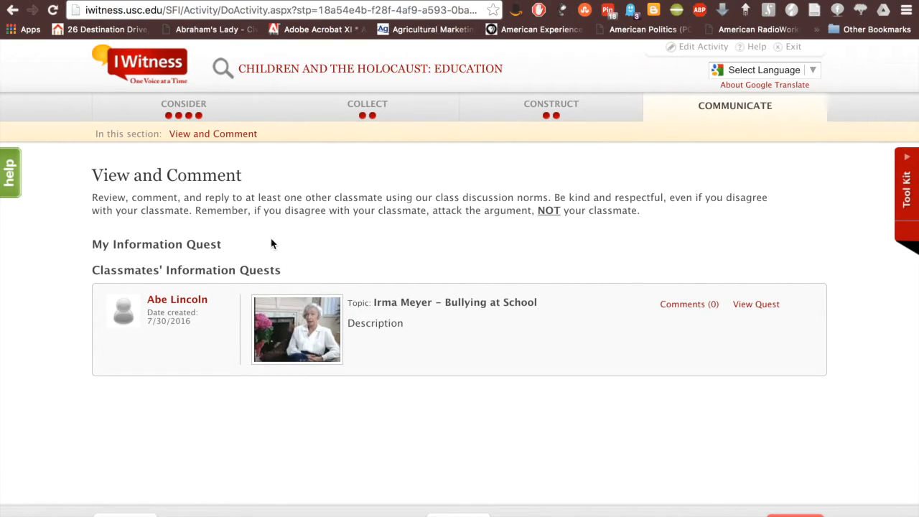
mouse_move(173, 92)
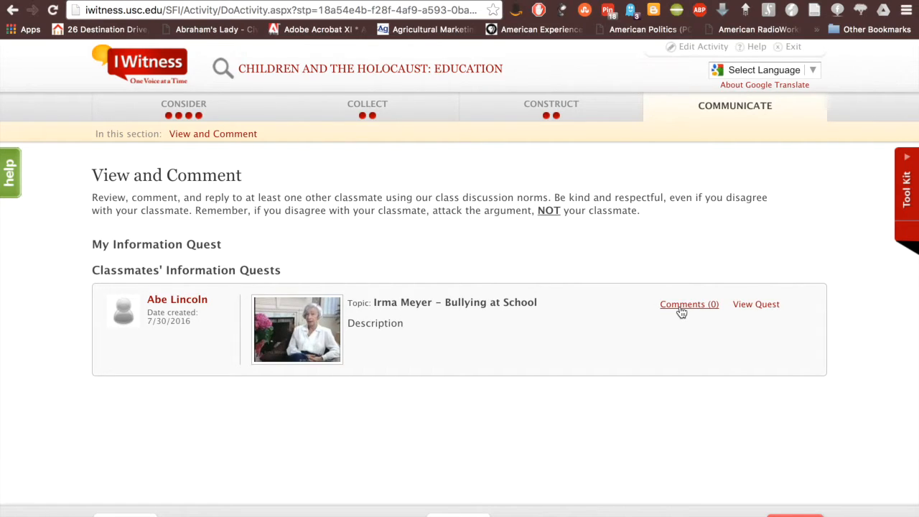
mouse_move(692, 169)
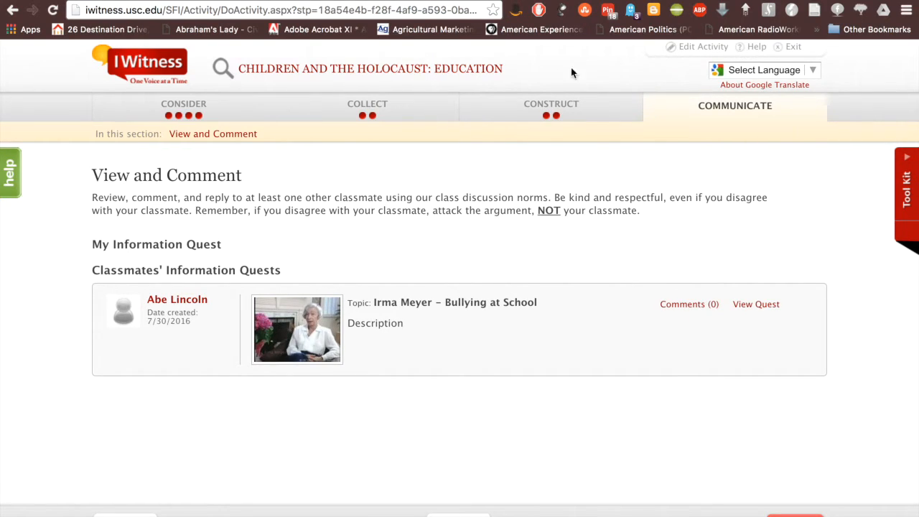
mouse_move(703, 46)
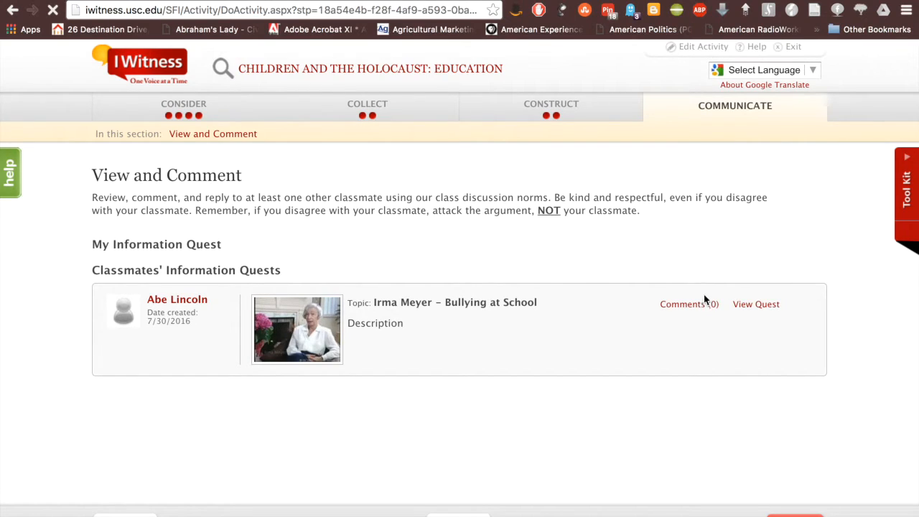
Step: Switch the View and Comment page into the activity builder's edit view
click(704, 46)
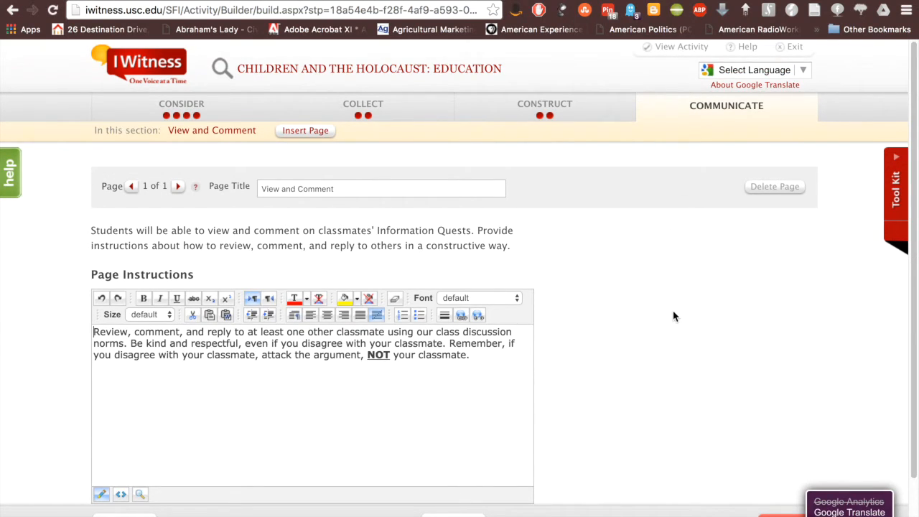
Step: Switch the builder to the Consider section's Background page with the Indoctrinating Youth asset
scroll(down, 3)
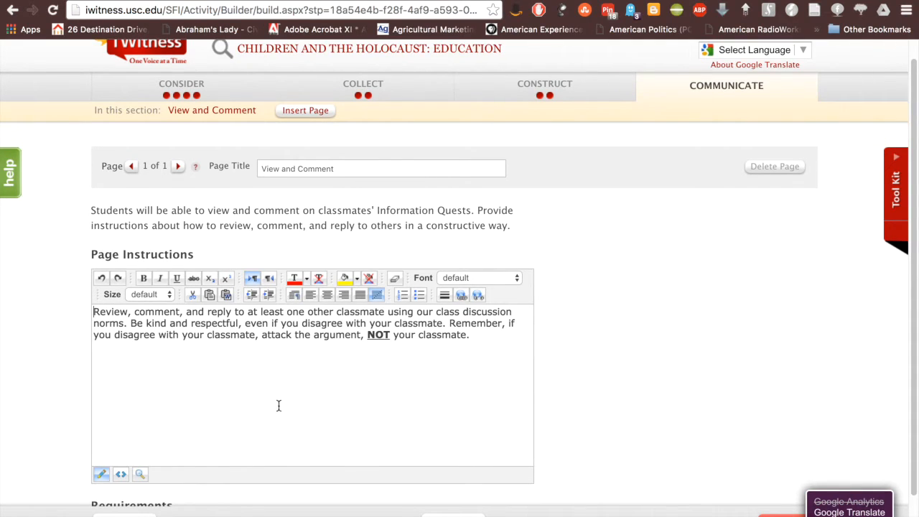
scroll(down, 3)
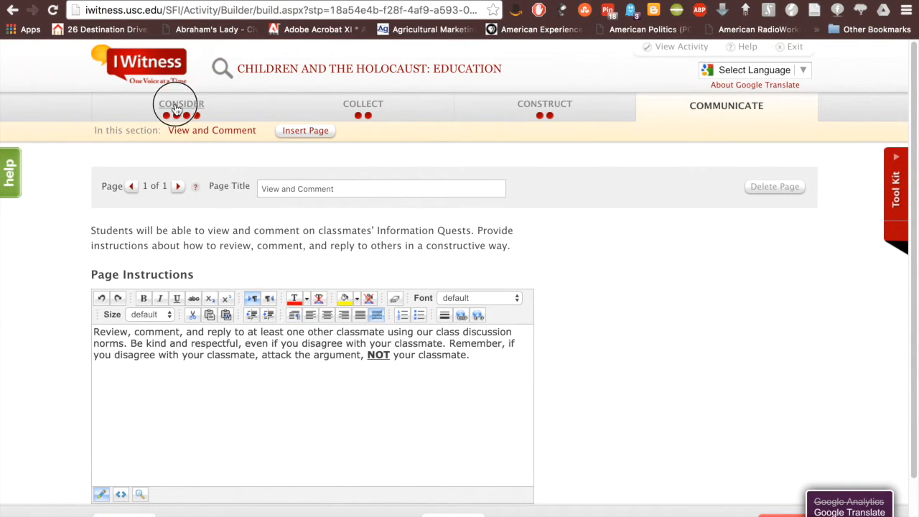
click(181, 103)
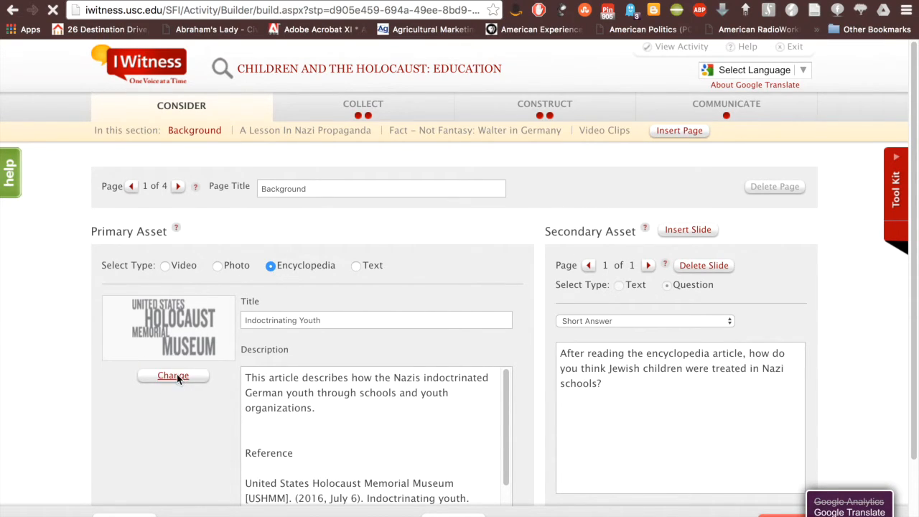
click(172, 376)
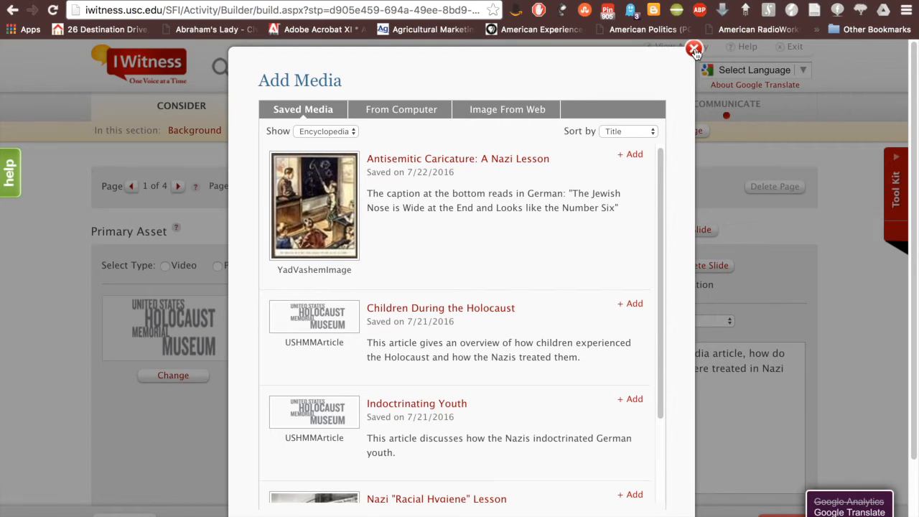
click(693, 49)
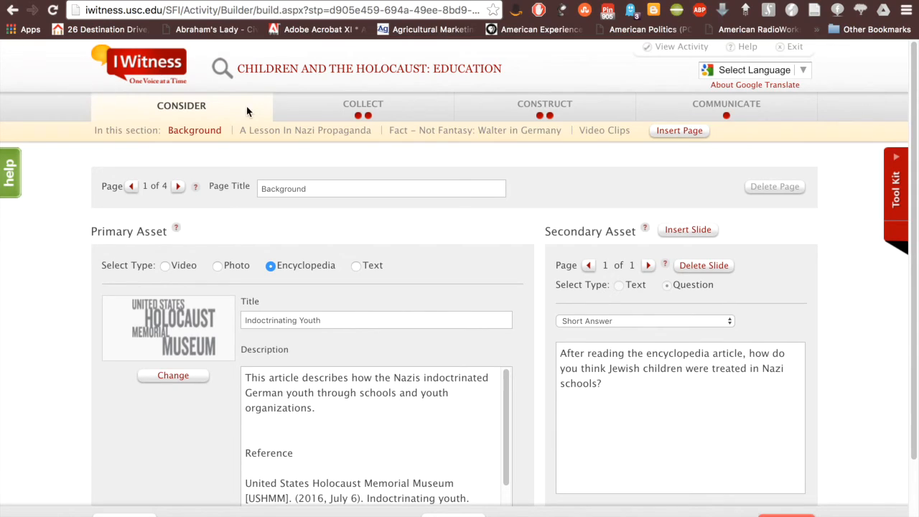
mouse_move(158, 69)
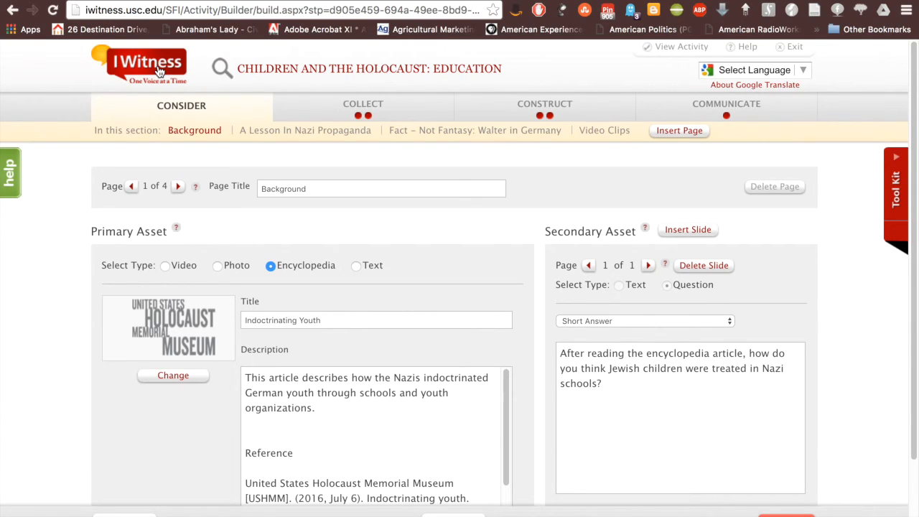
mouse_move(212, 84)
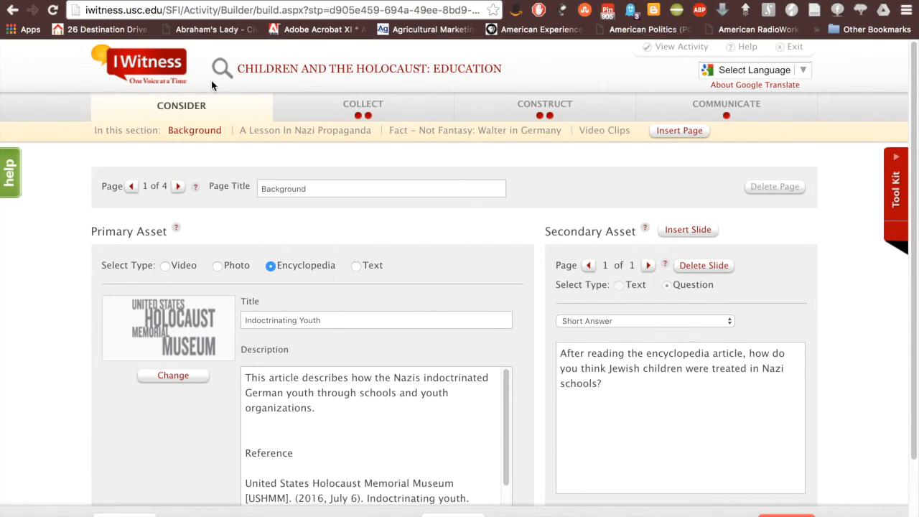
mouse_move(230, 349)
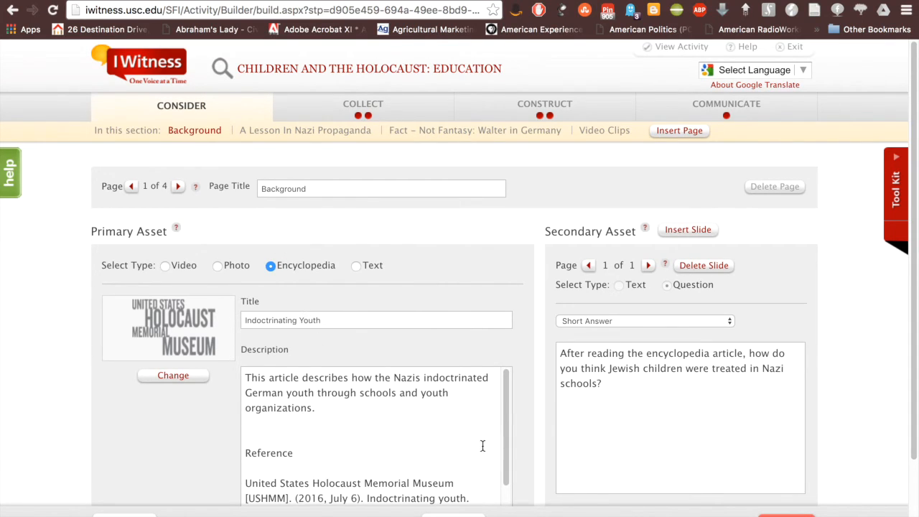
mouse_move(353, 127)
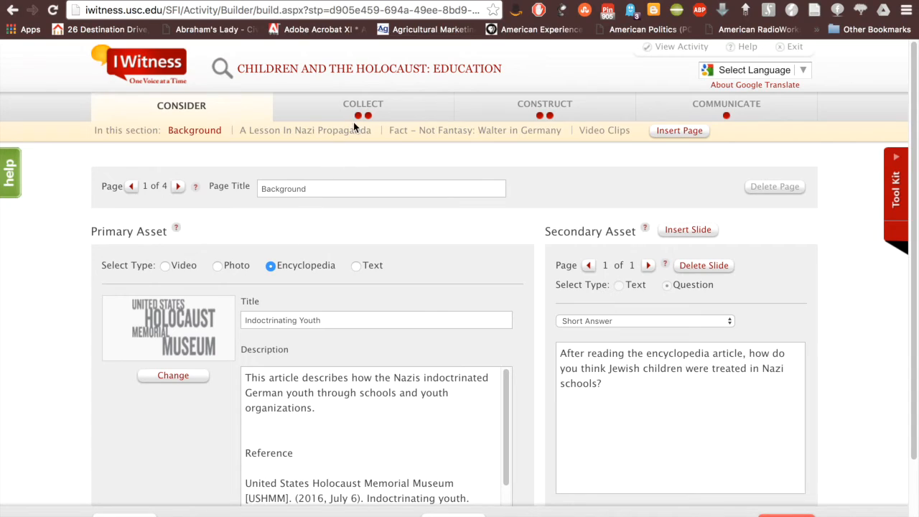
mouse_move(391, 209)
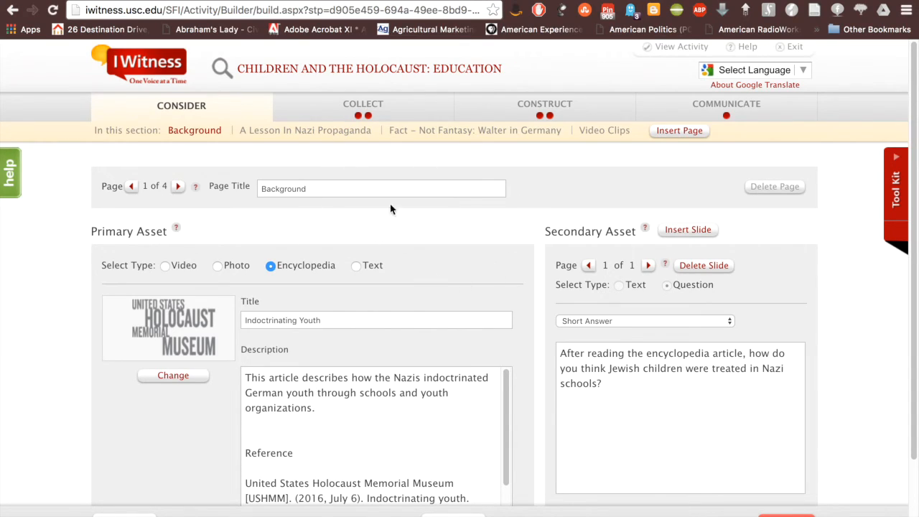
mouse_move(429, 238)
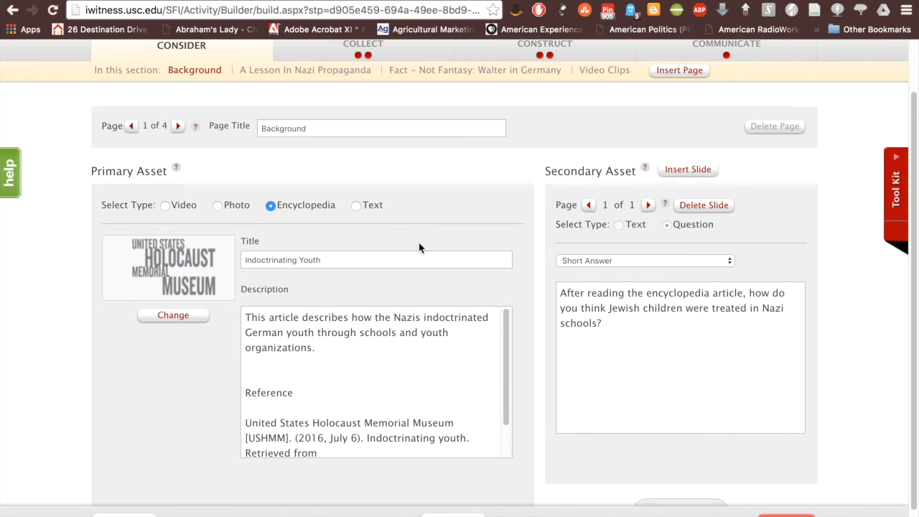
Step: Expand the Tool Kit panel over the Background page
click(896, 184)
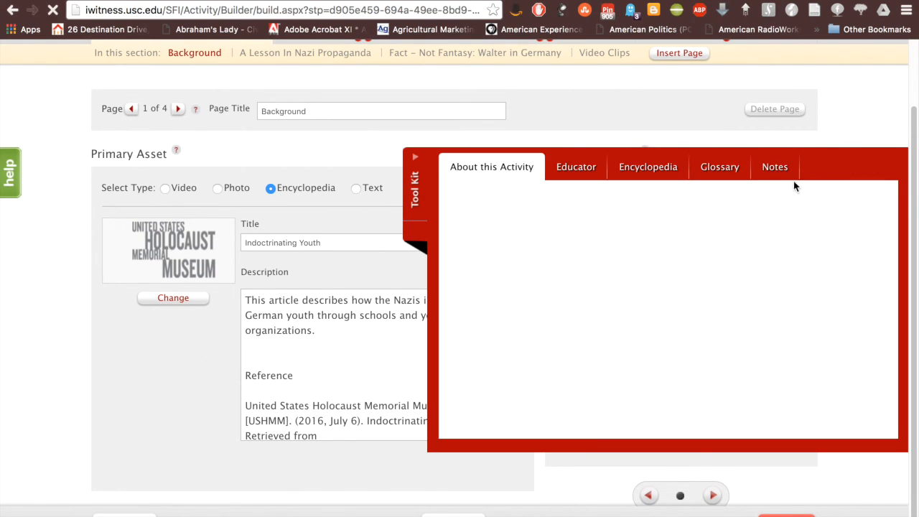
Step: View the Encyclopedia list and read through the Children during the Holocaust article
click(646, 166)
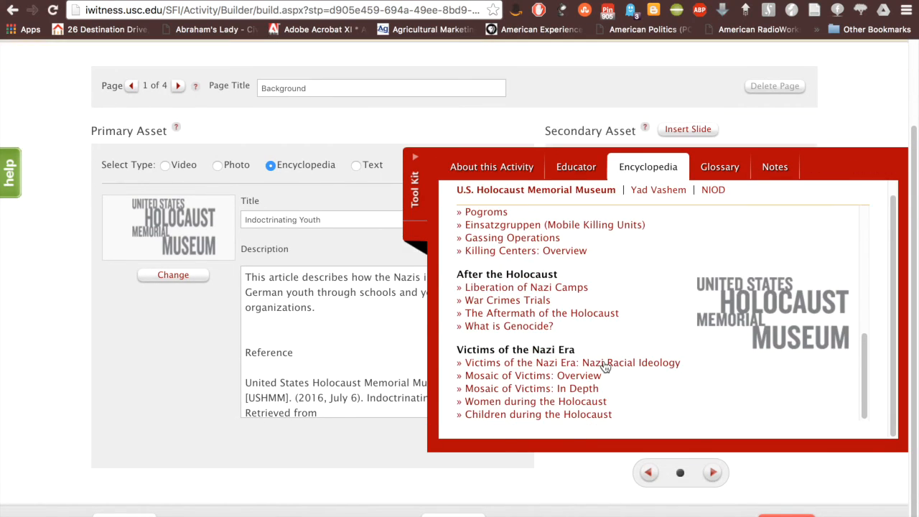
click(571, 362)
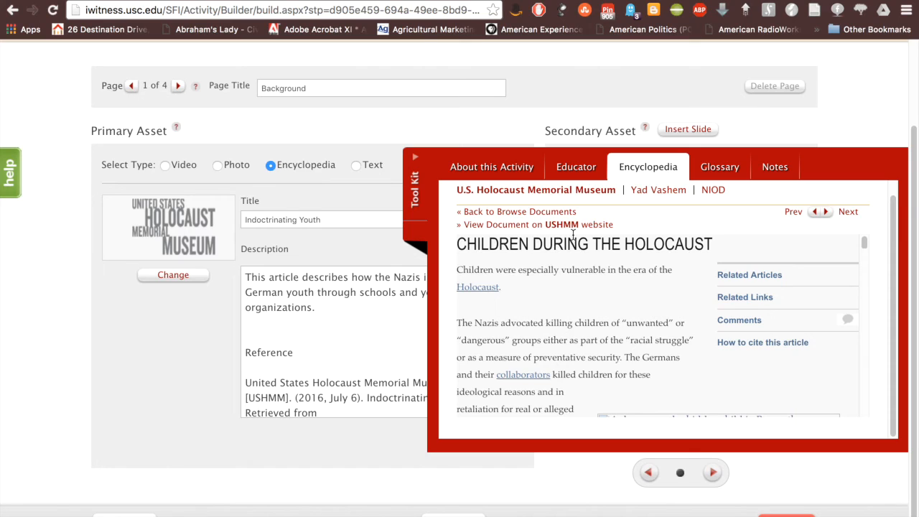
scroll(down, 3)
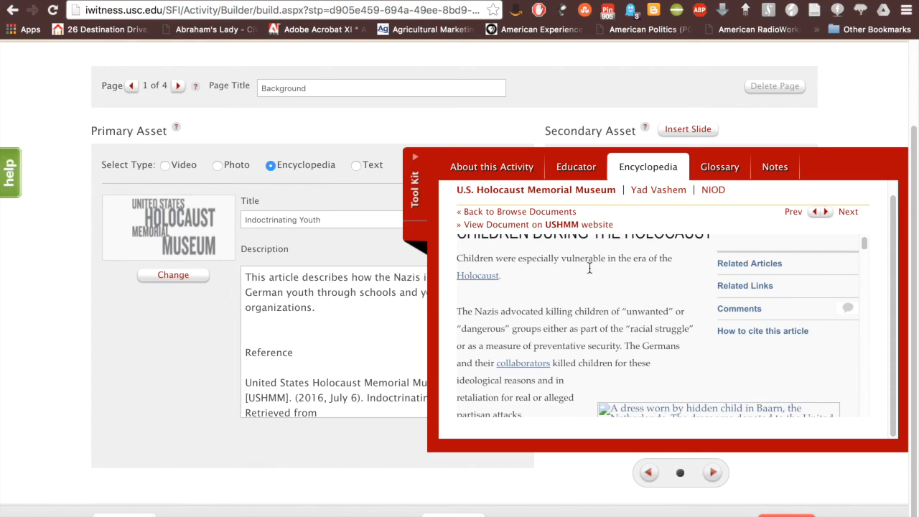
scroll(down, 3)
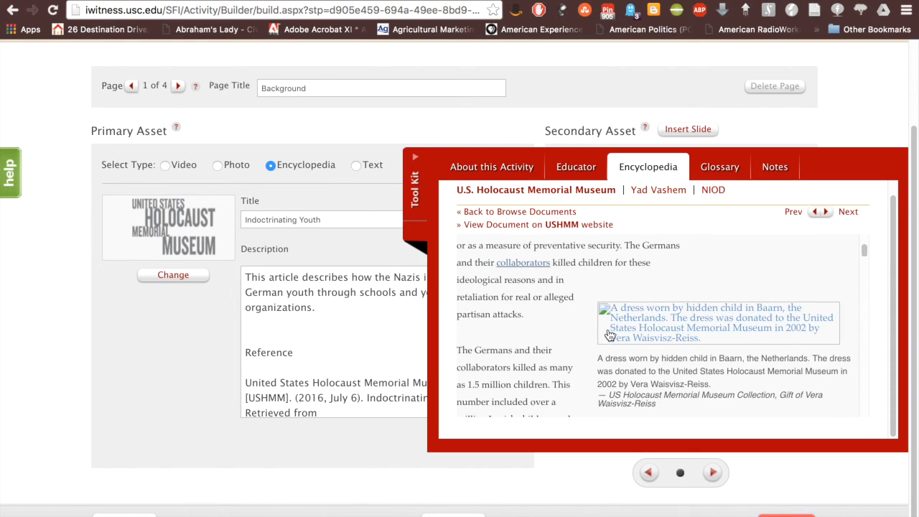
scroll(down, 3)
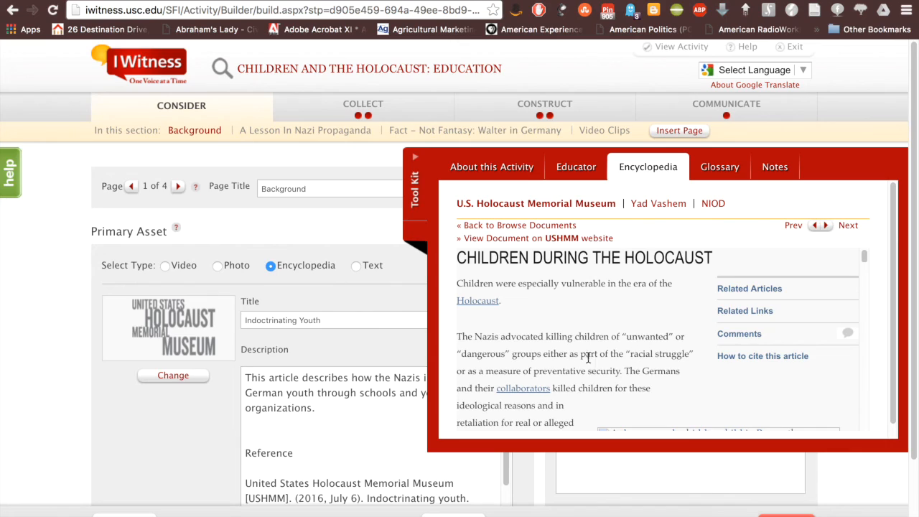
mouse_move(629, 287)
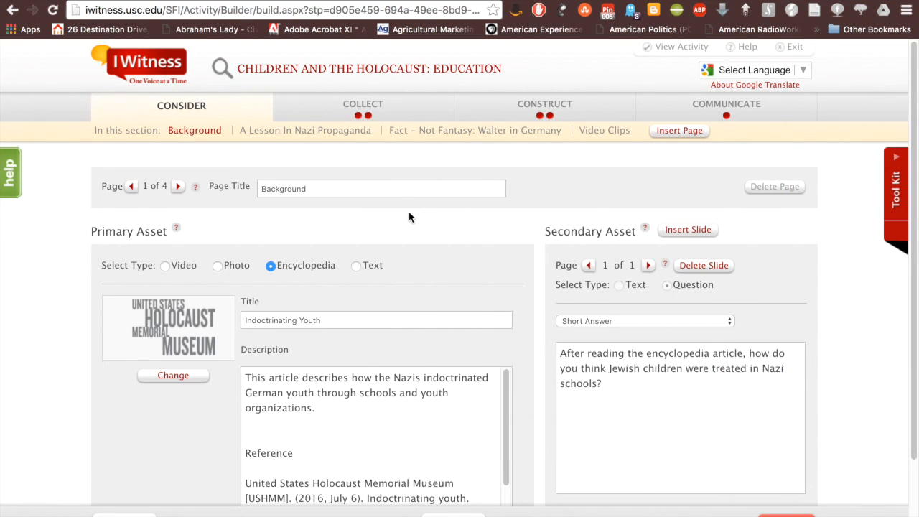
mouse_move(451, 194)
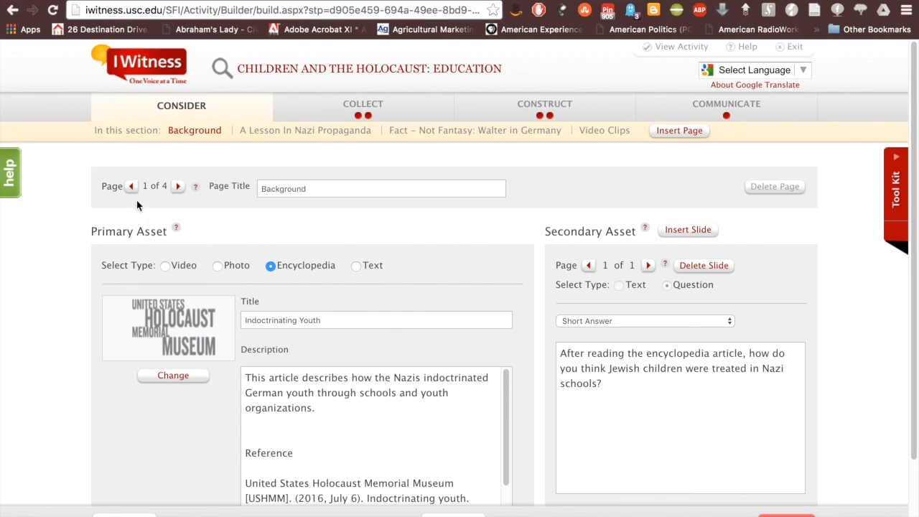
mouse_move(117, 259)
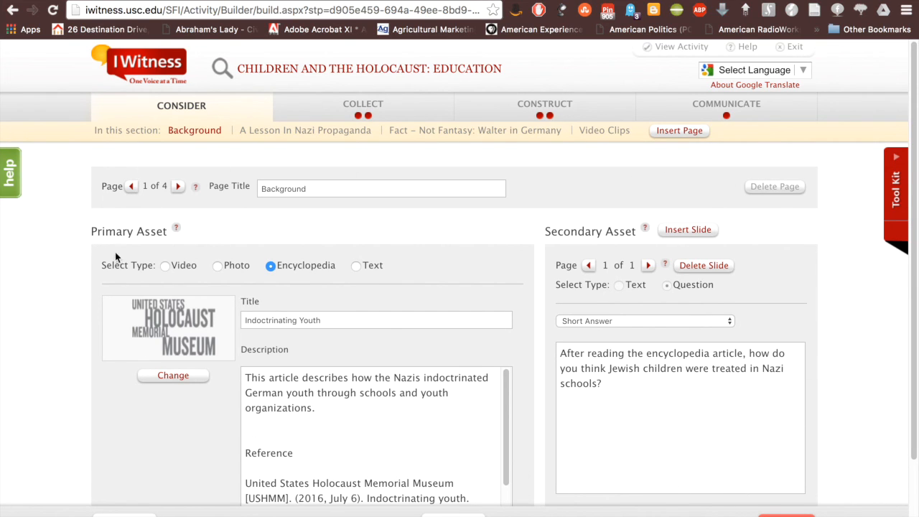
mouse_move(567, 152)
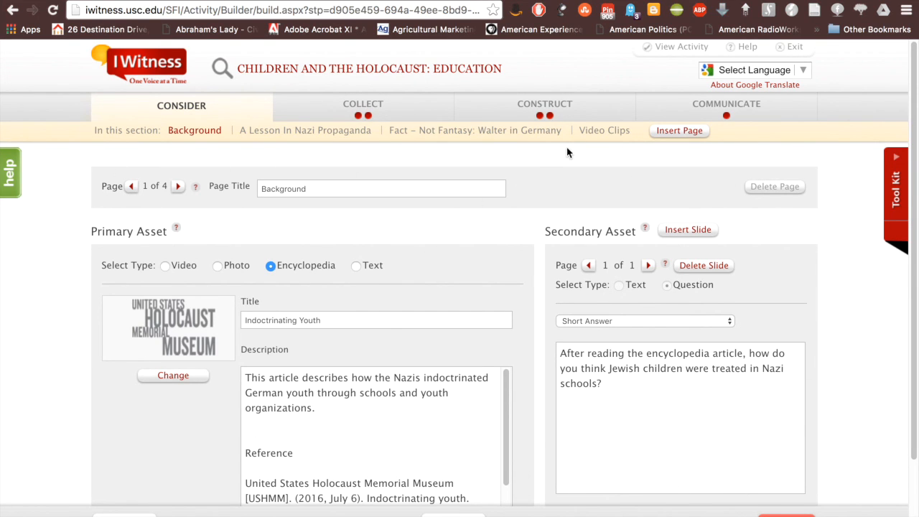